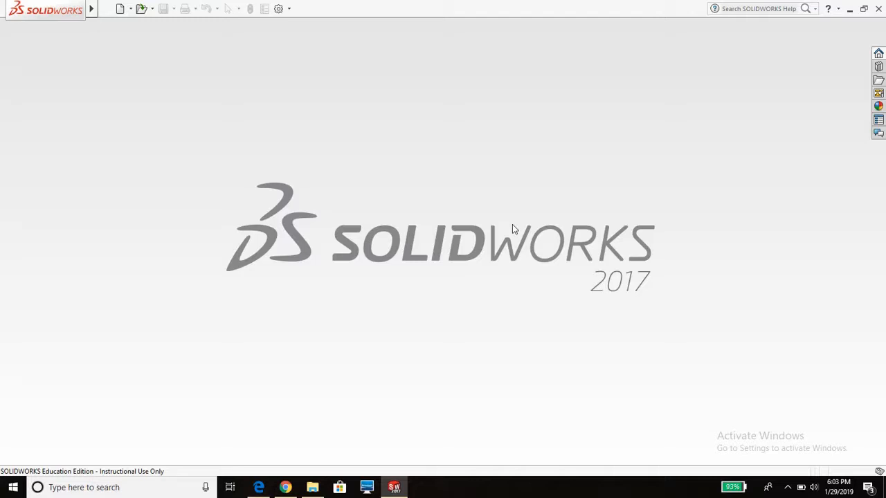
mouse_move(426, 205)
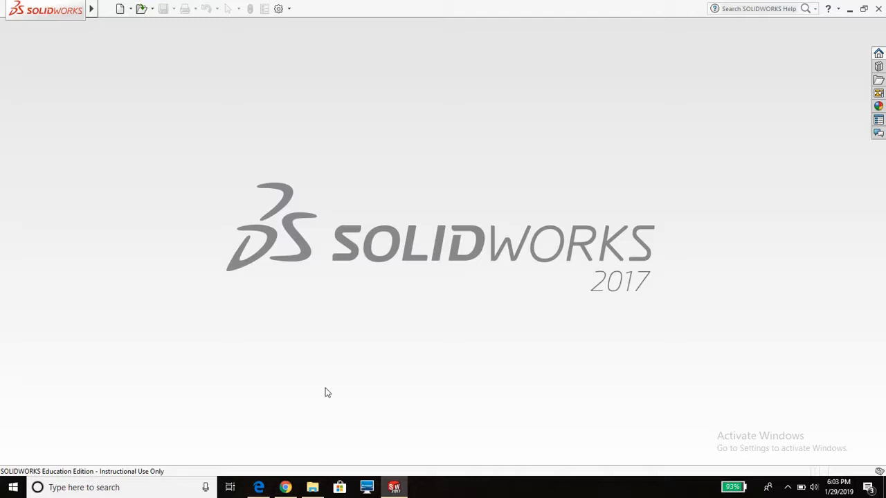
mouse_move(336, 410)
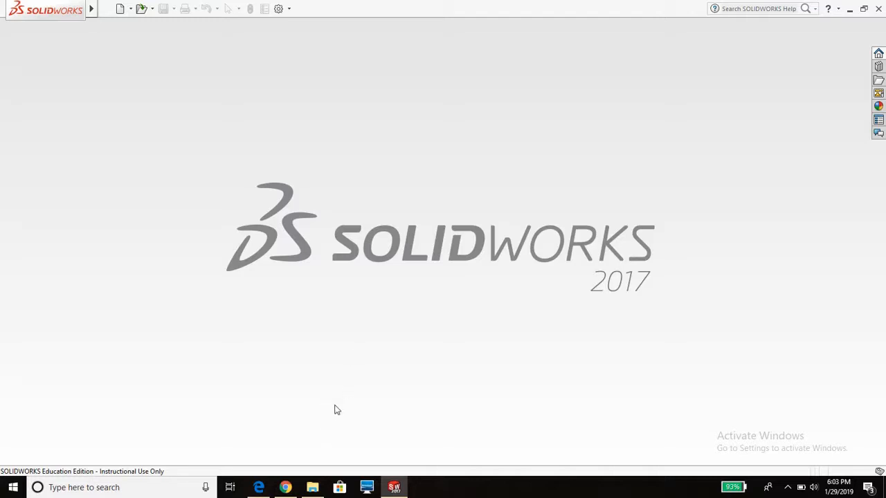
Step: Search 'airfoil tools' in Chrome and go to the NACA 4 digit generator page
click(285, 487)
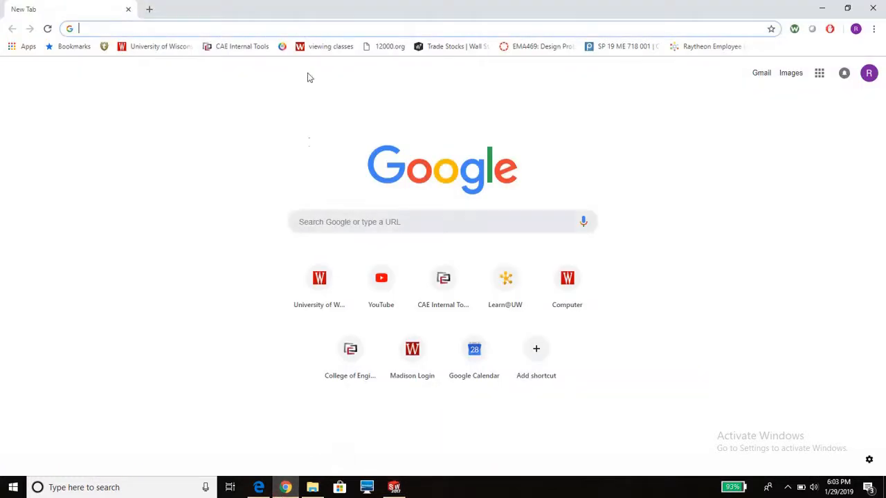
mouse_move(294, 31)
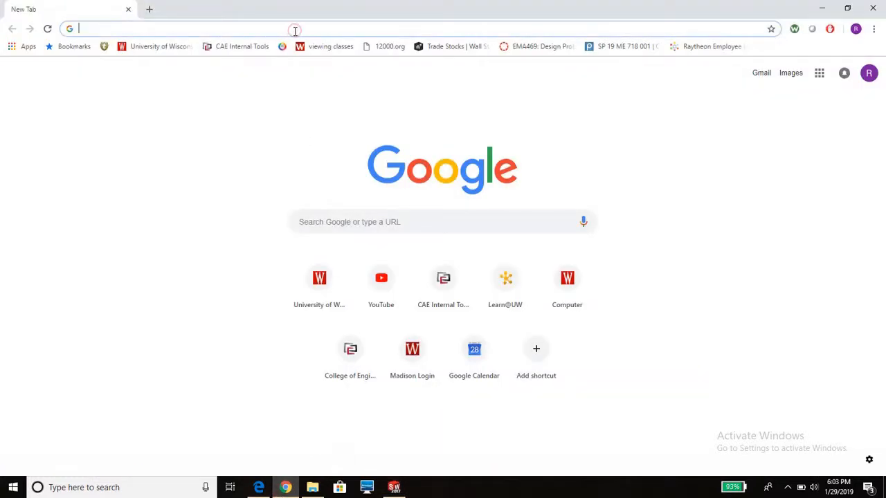
text(airtools.com)
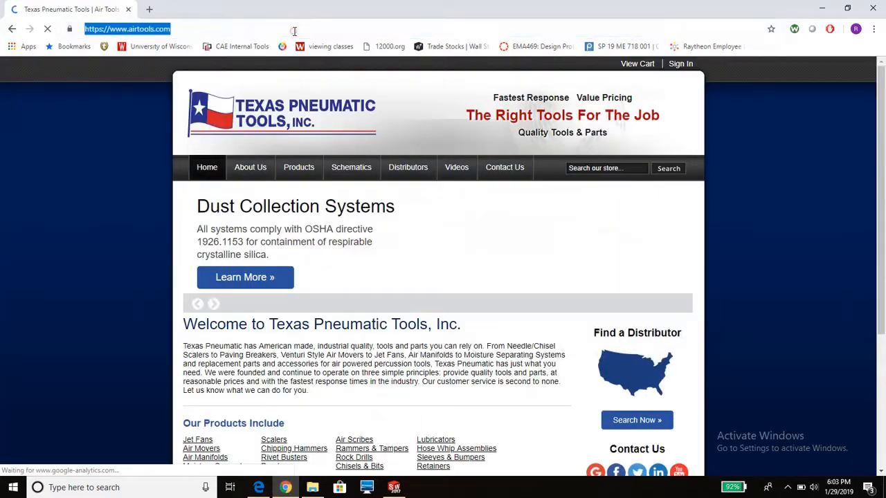
text(airfoil tools)
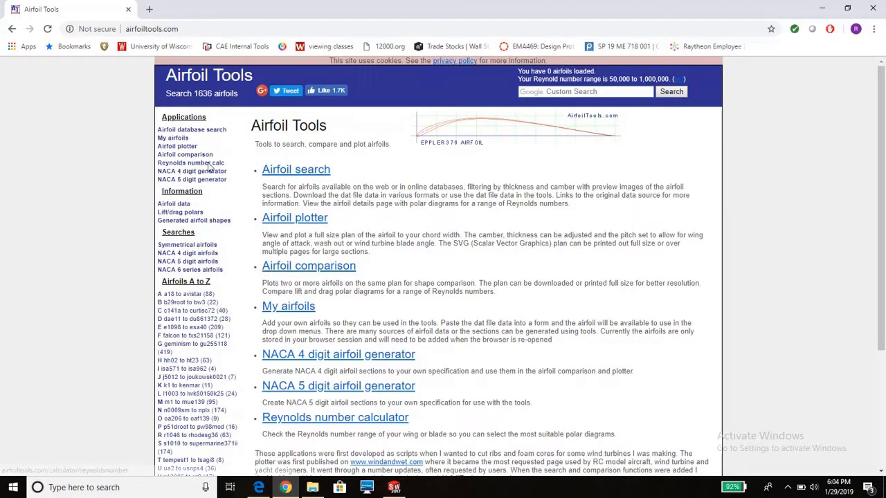
click(191, 164)
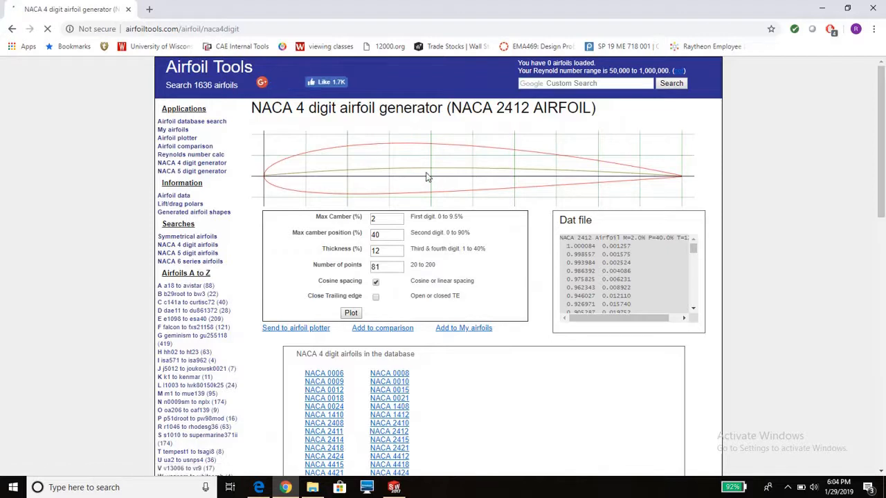
scroll(down, 3)
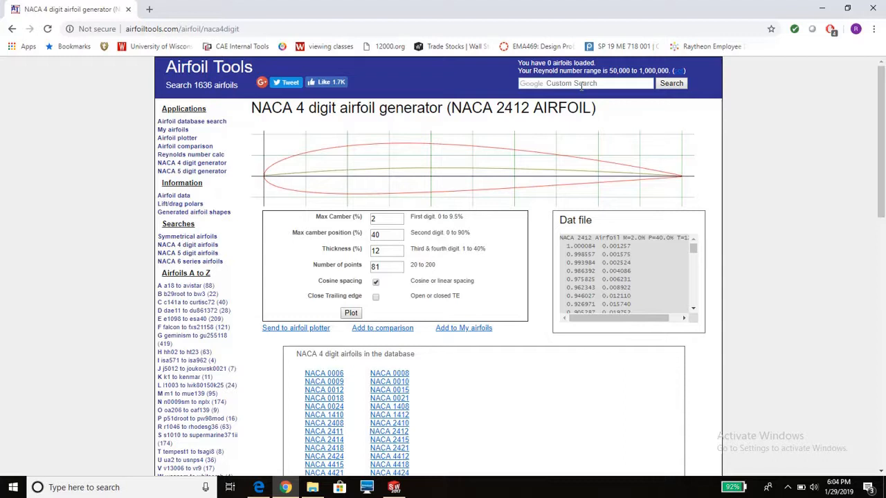
Step: Search the site for E168 and bring up the Eppler E168 (12.45%) airfoil page
text(E)
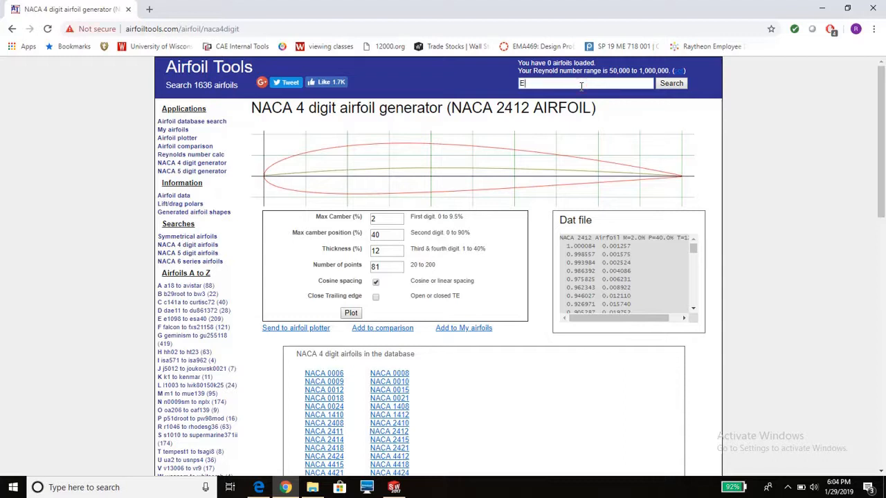
text(168)
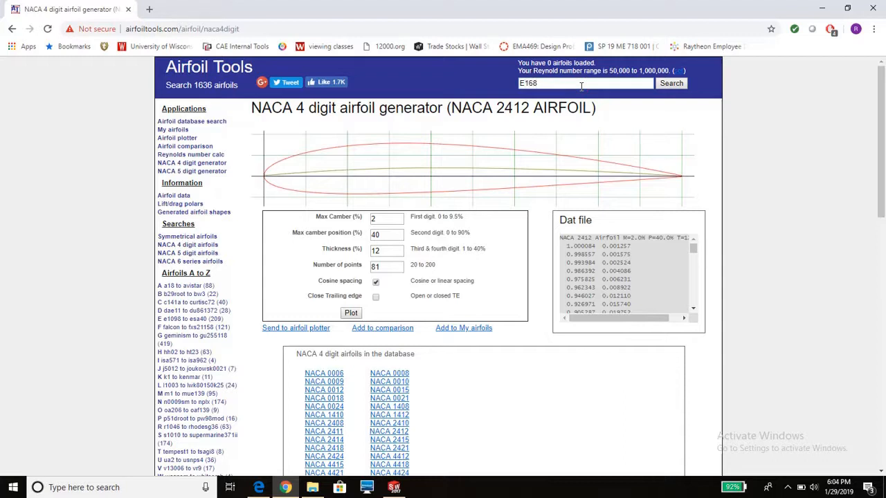
click(670, 84)
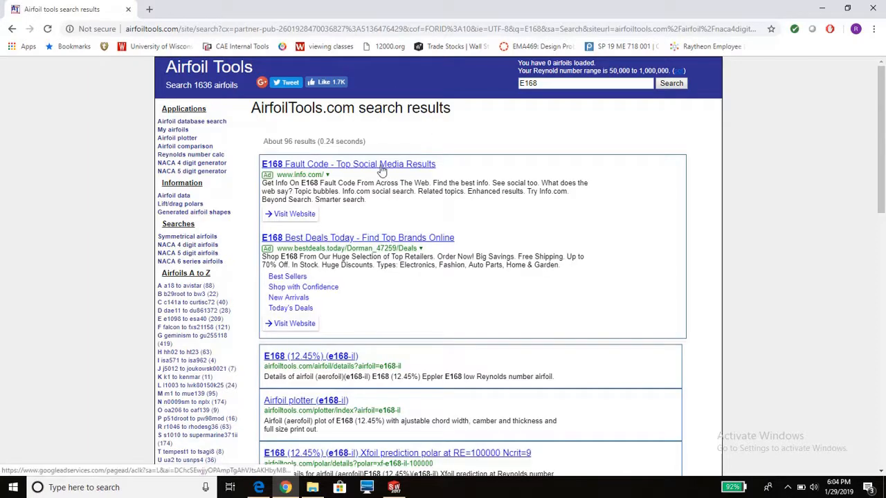
scroll(down, 3)
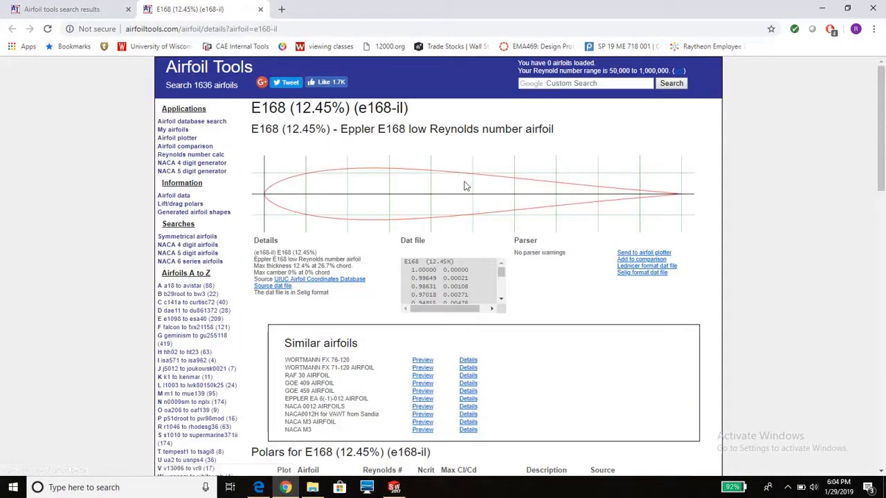
mouse_move(617, 197)
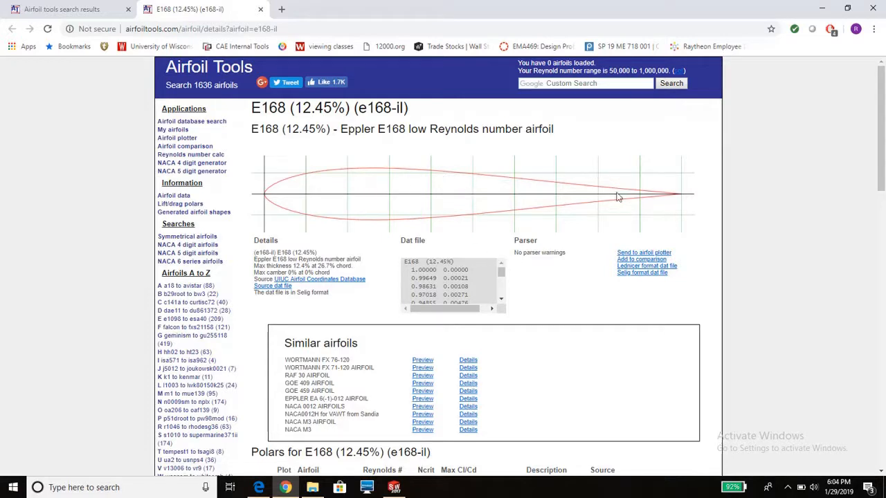
mouse_move(523, 183)
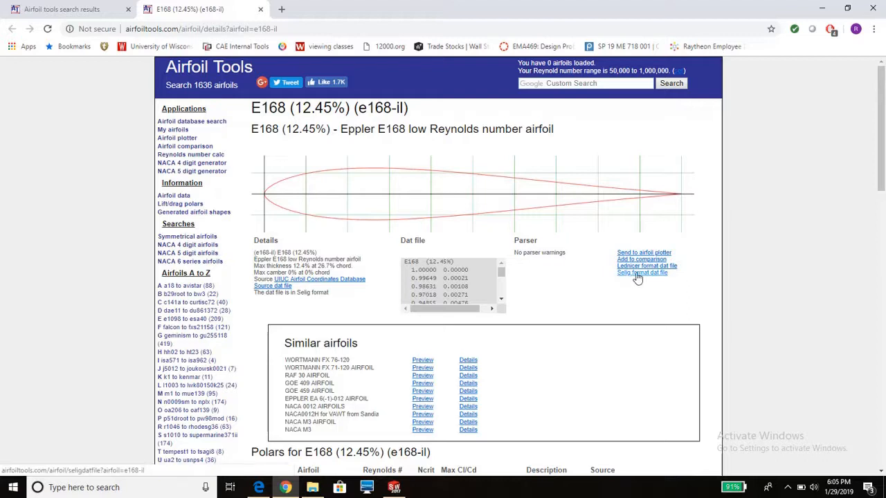
Step: Show the E168 Selig-format dat file as plain text and copy all its coordinate pairs
click(639, 272)
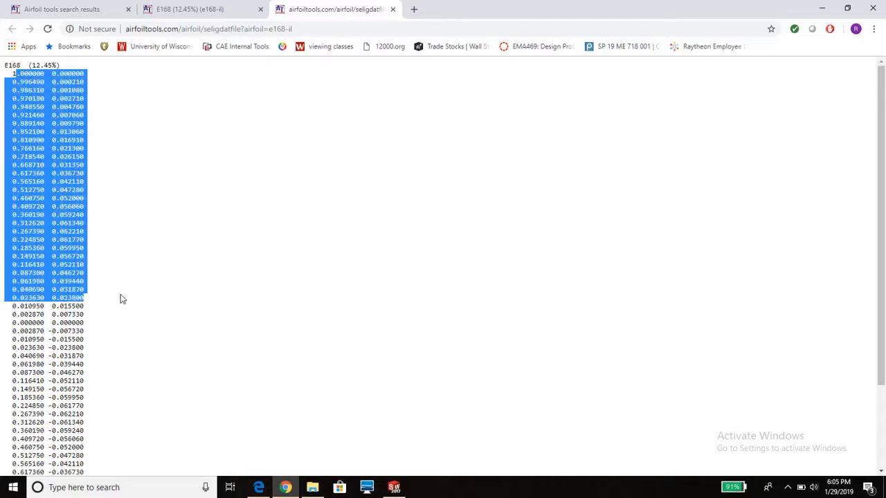
mouse_move(97, 179)
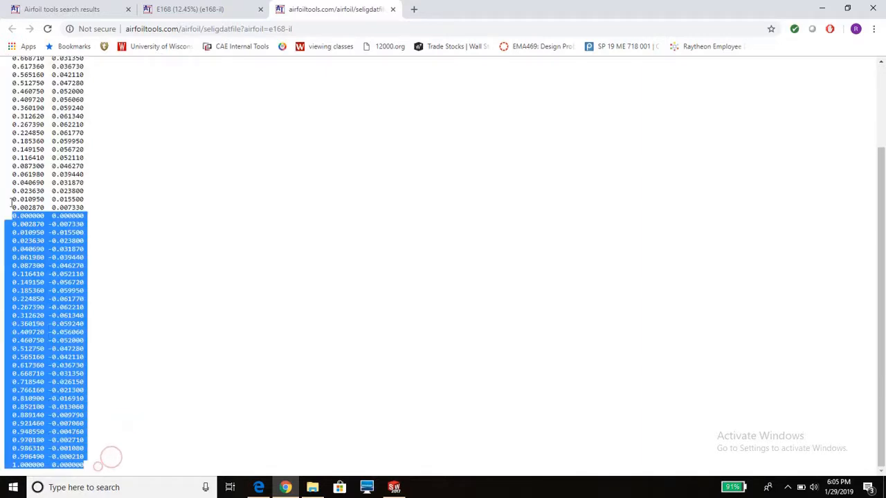
scroll(up, 3)
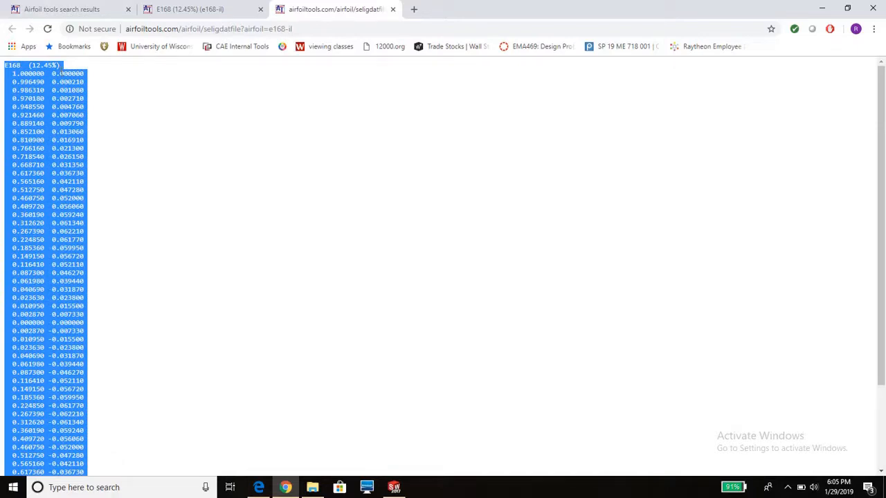
mouse_move(311, 485)
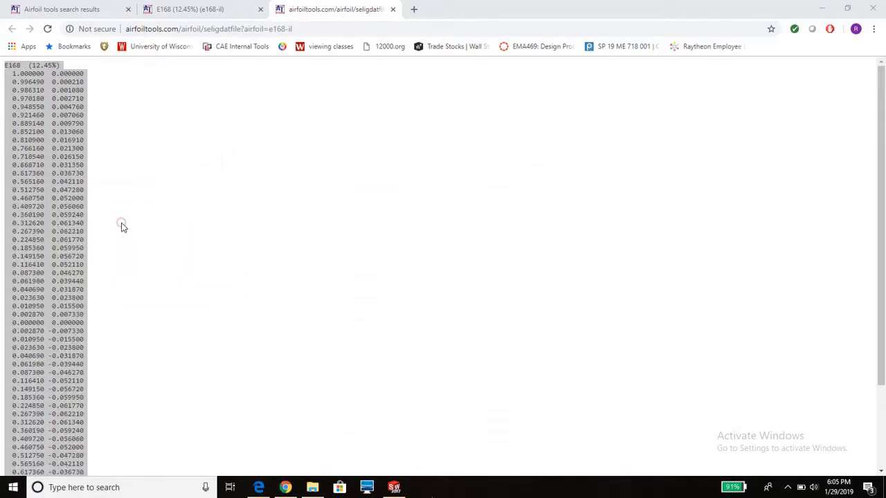
Step: Paste the coordinates into Notepad and save the text file in Jobs > TA EMA > Second Semester
click(420, 487)
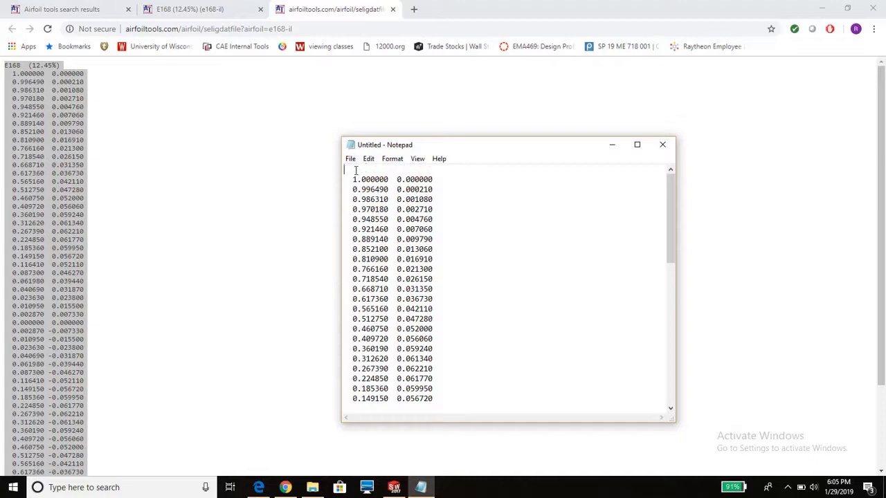
click(350, 158)
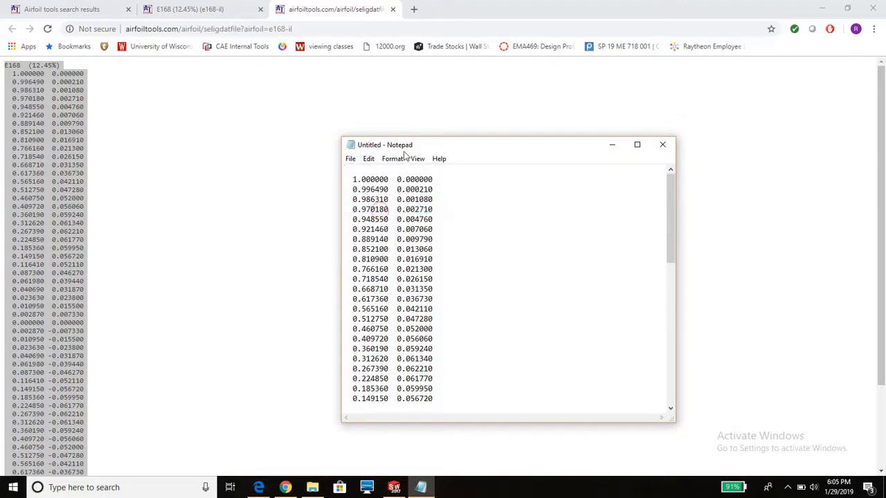
click(351, 158)
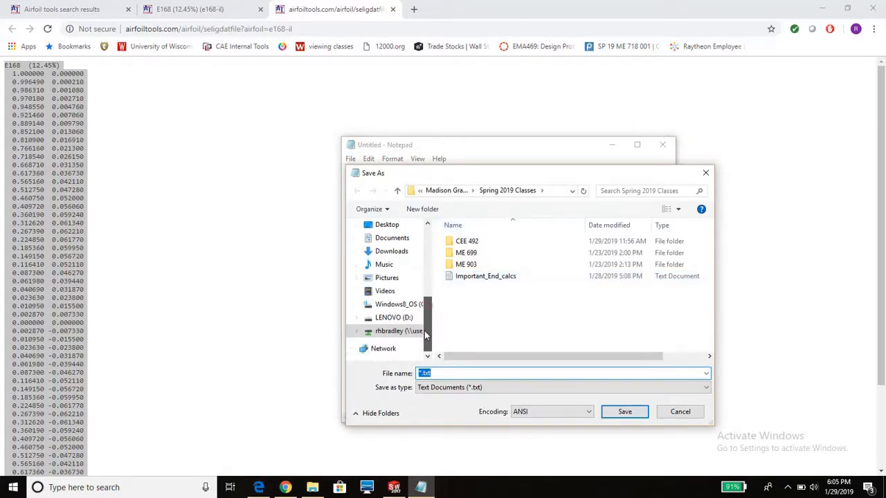
click(395, 331)
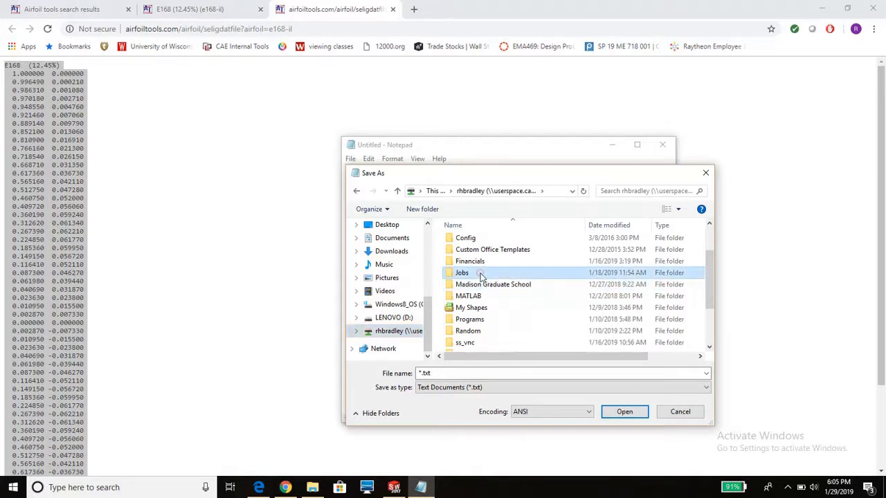
double_click(463, 273)
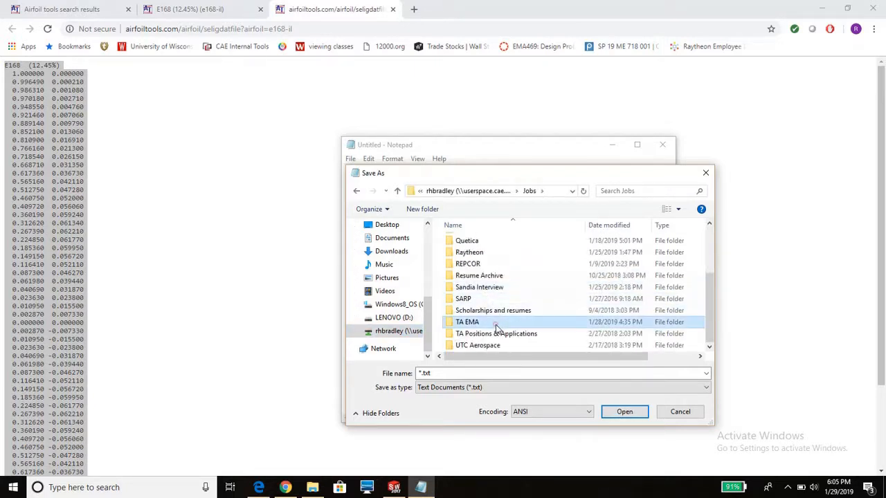
double_click(466, 321)
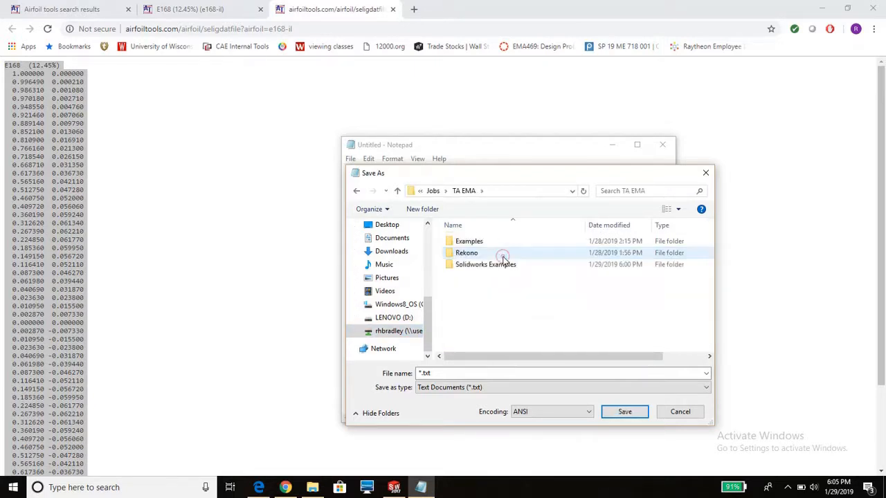
double_click(466, 252)
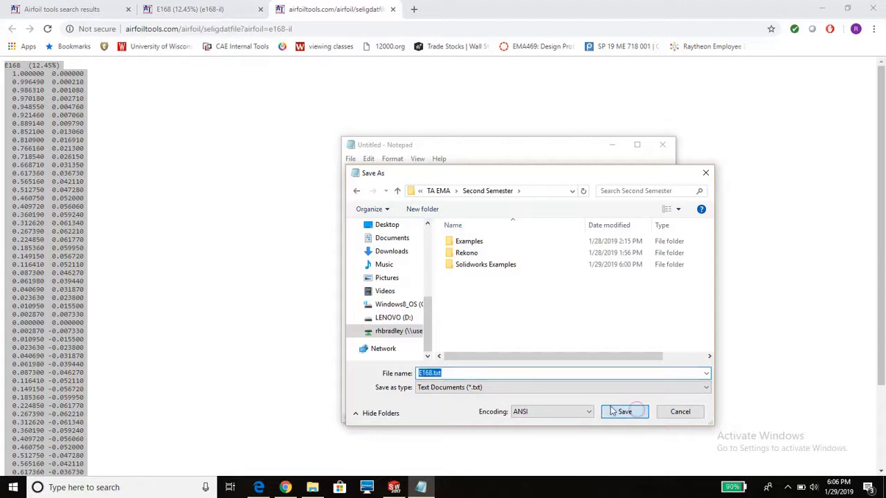
click(623, 412)
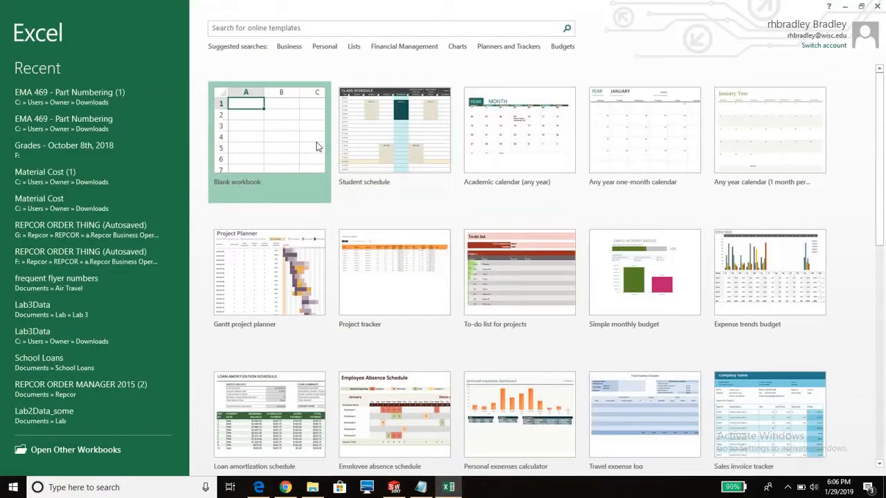
Step: Start a blank Book1 workbook in Excel, glance at File > Info and return to Sheet1
click(269, 132)
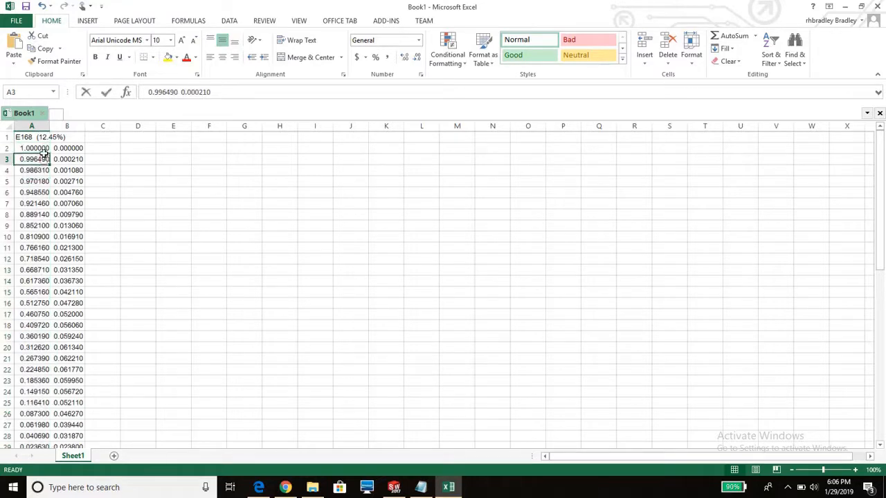
click(30, 148)
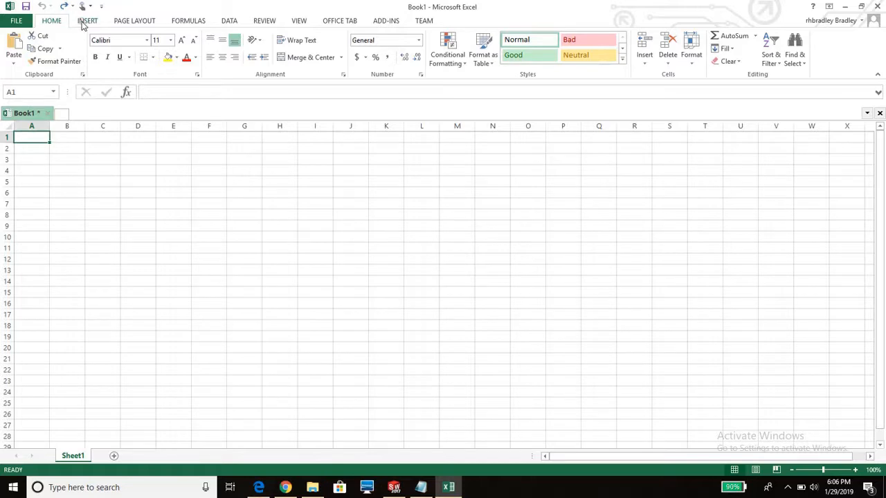
click(87, 21)
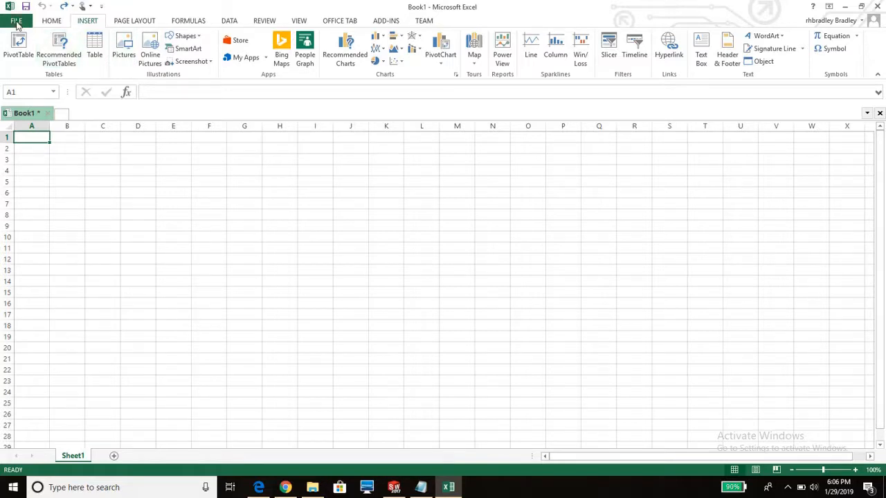
click(16, 21)
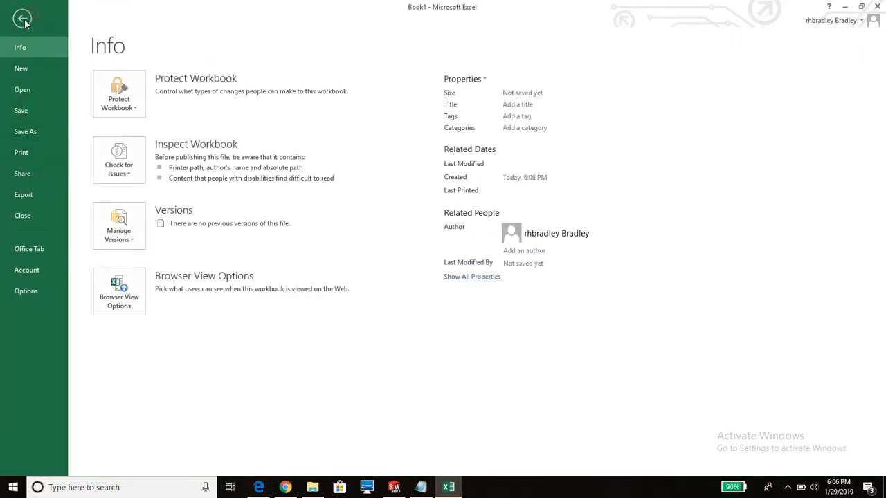
click(23, 18)
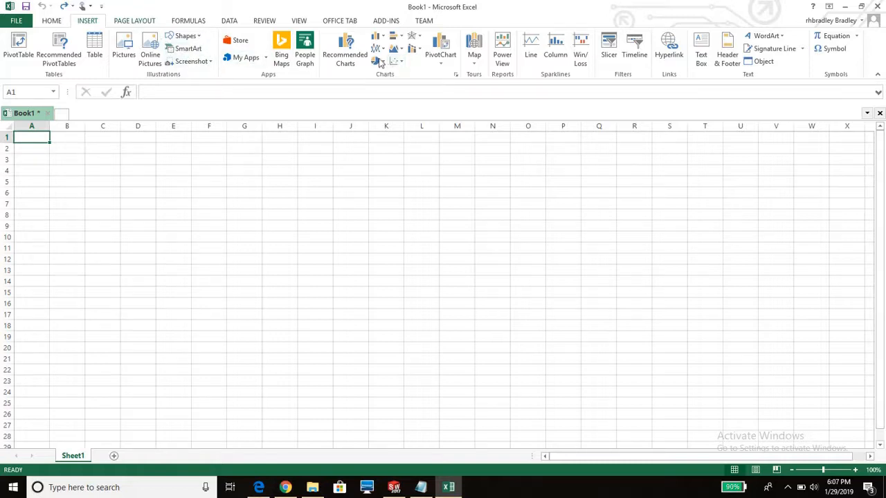
mouse_move(440, 53)
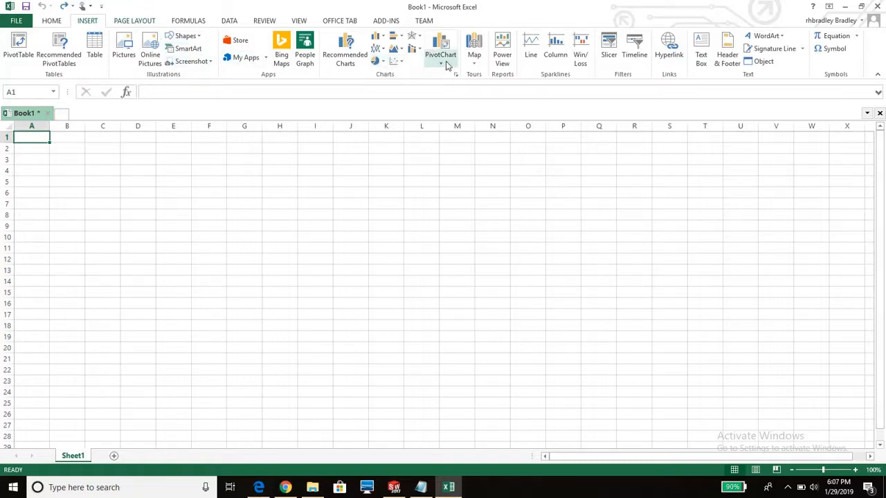
mouse_move(441, 52)
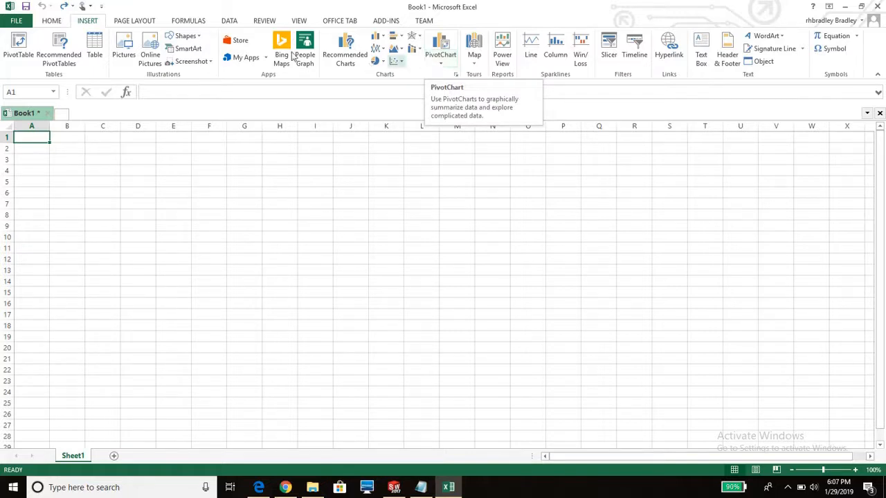
mouse_move(302, 29)
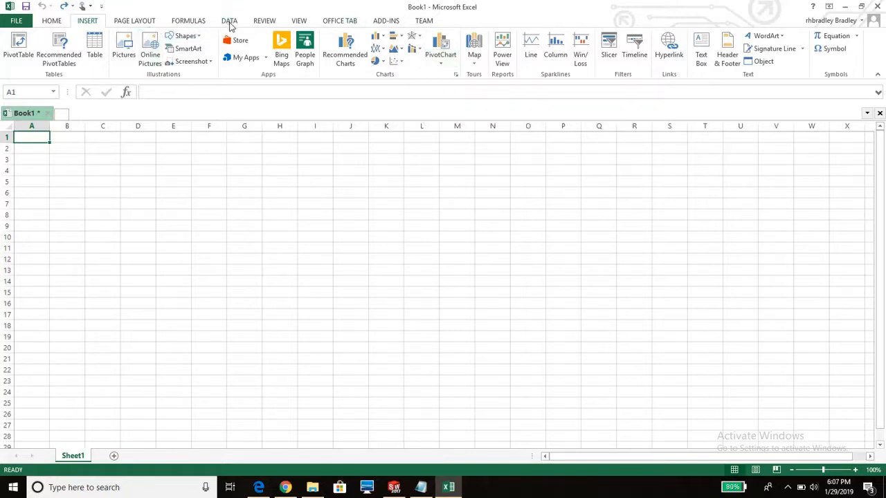
Step: Start Data > From Text and browse the network drive to Jobs > TA EMA > Second Semester
click(230, 21)
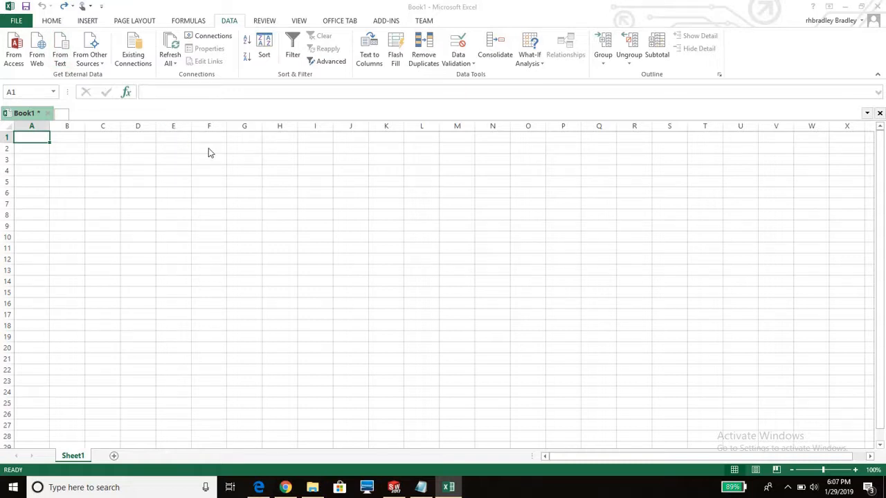
click(60, 49)
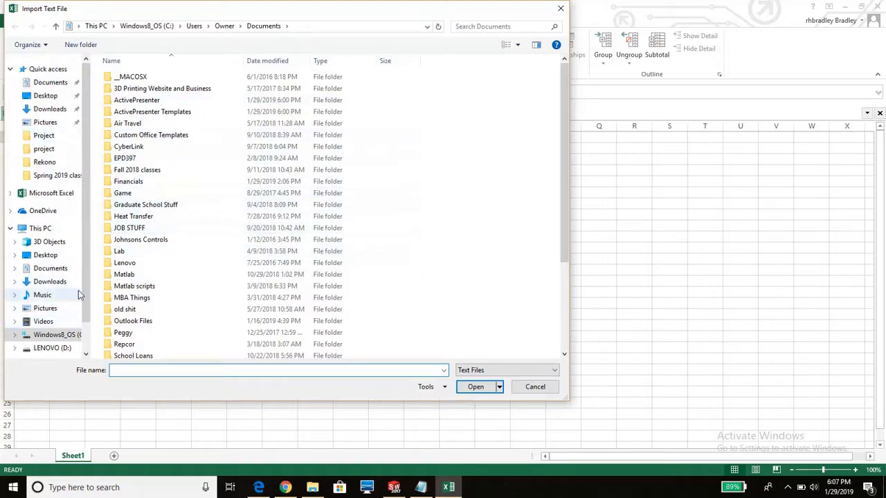
scroll(down, 3)
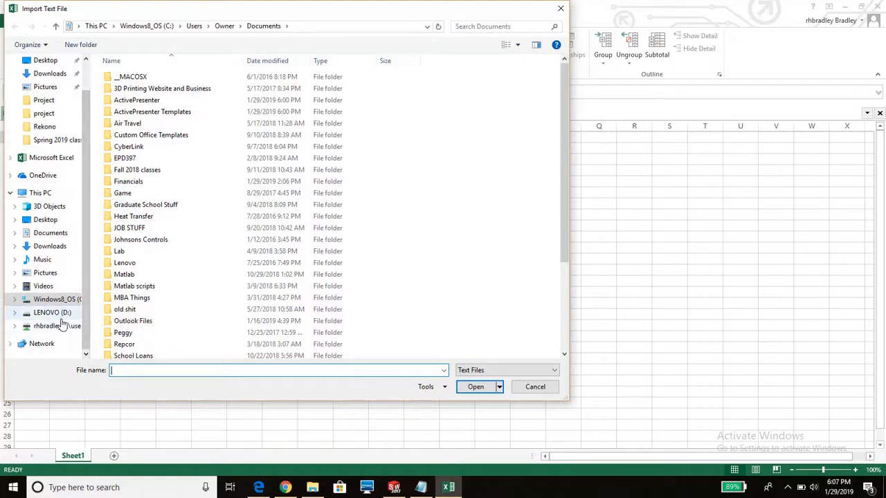
click(53, 326)
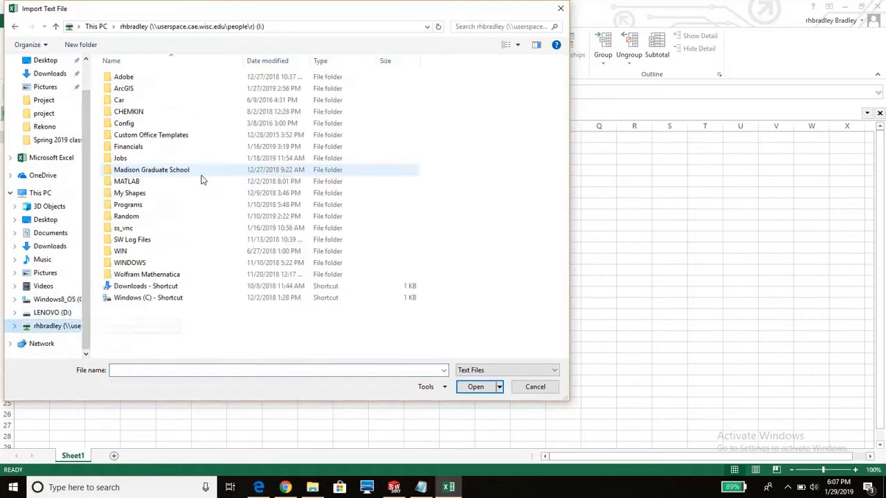
click(119, 157)
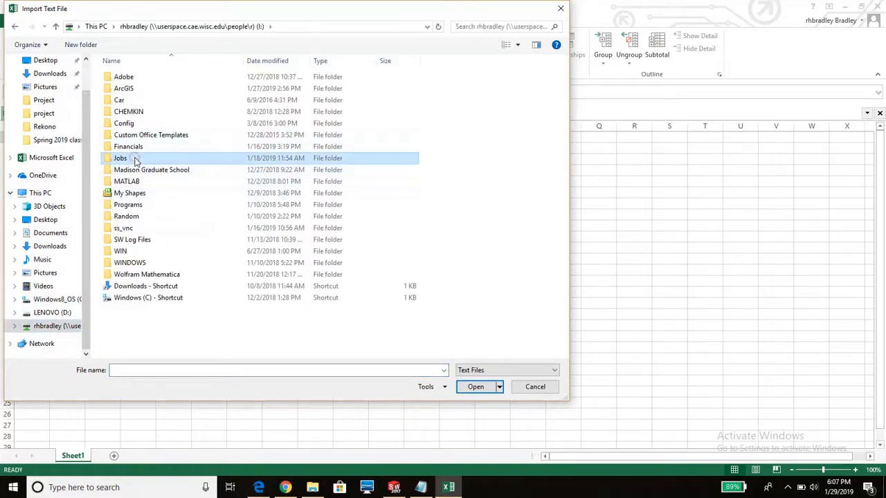
double_click(119, 158)
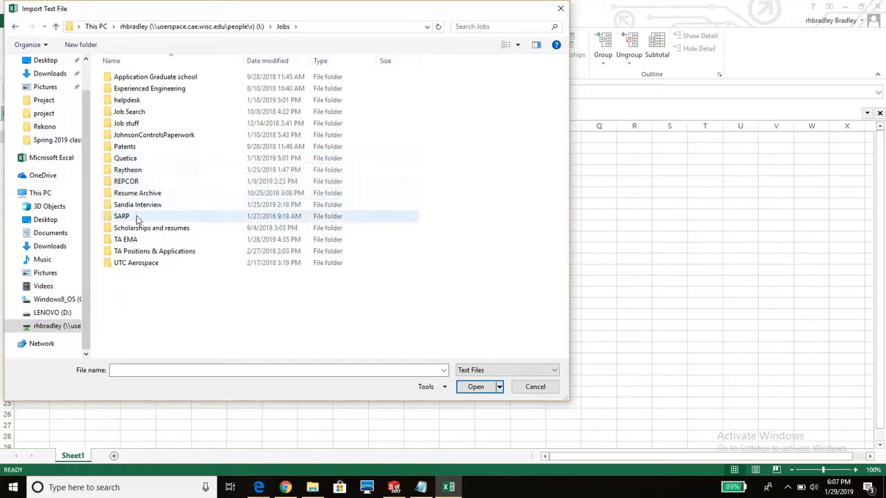
double_click(125, 238)
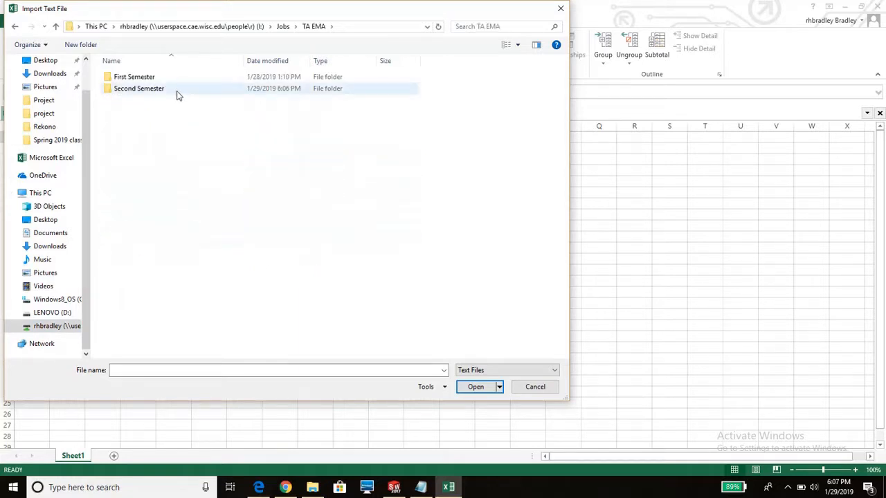
mouse_move(61, 135)
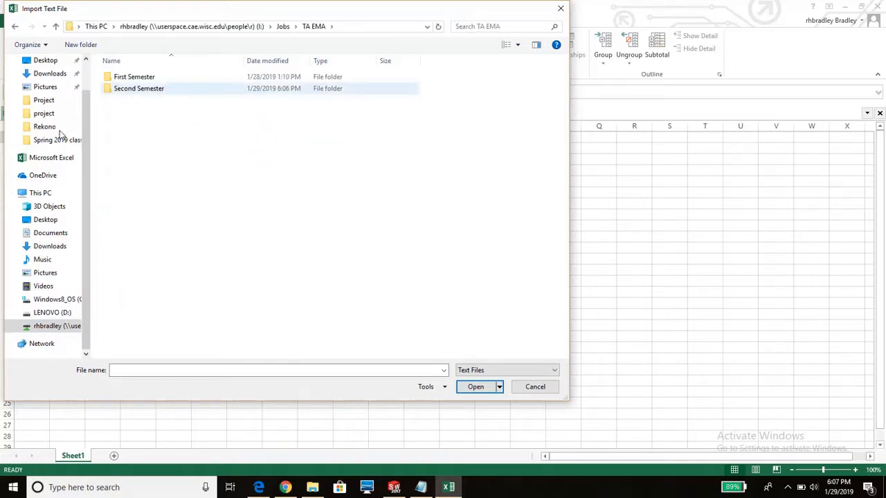
click(138, 88)
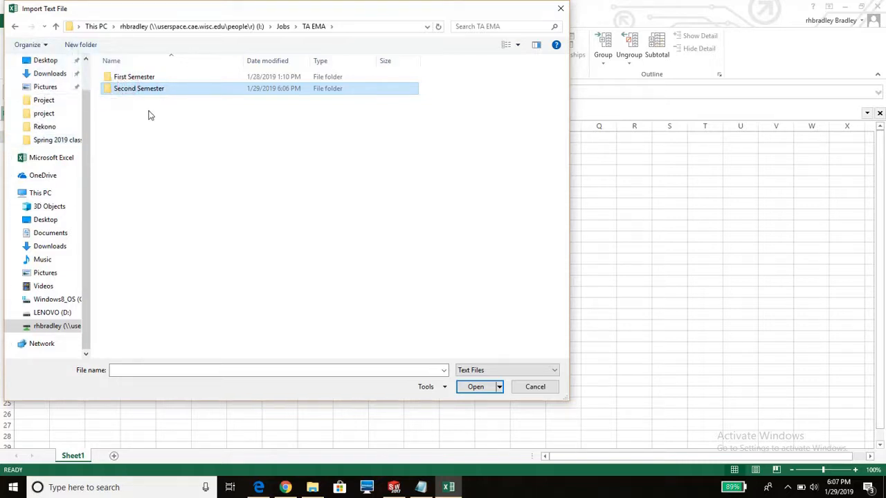
double_click(138, 89)
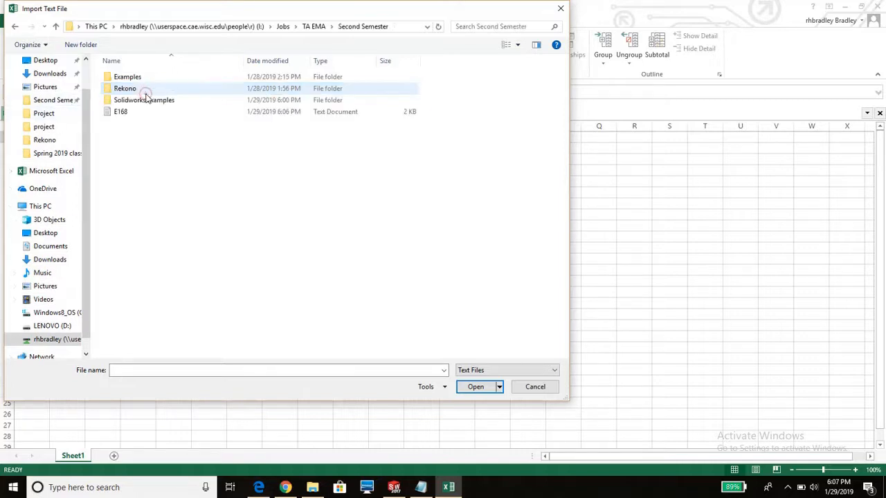
Step: Import E168.txt as space-delimited text, placing the x and y columns at $A$1
click(121, 110)
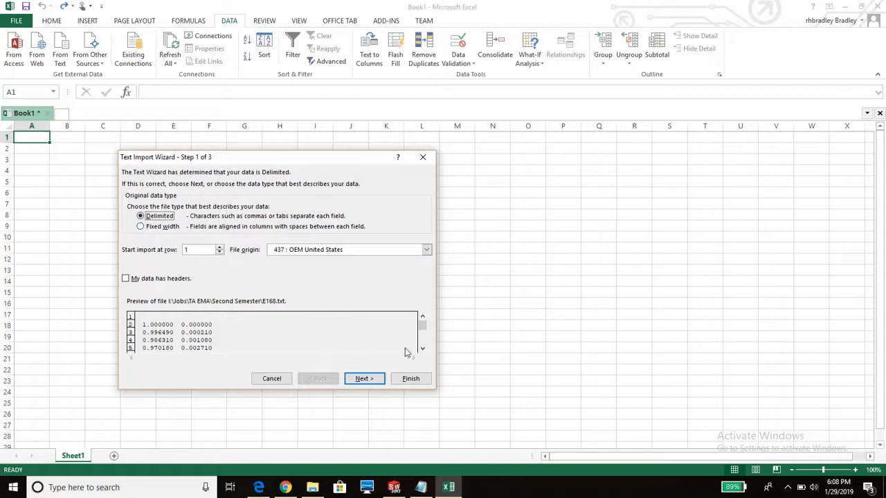
click(364, 379)
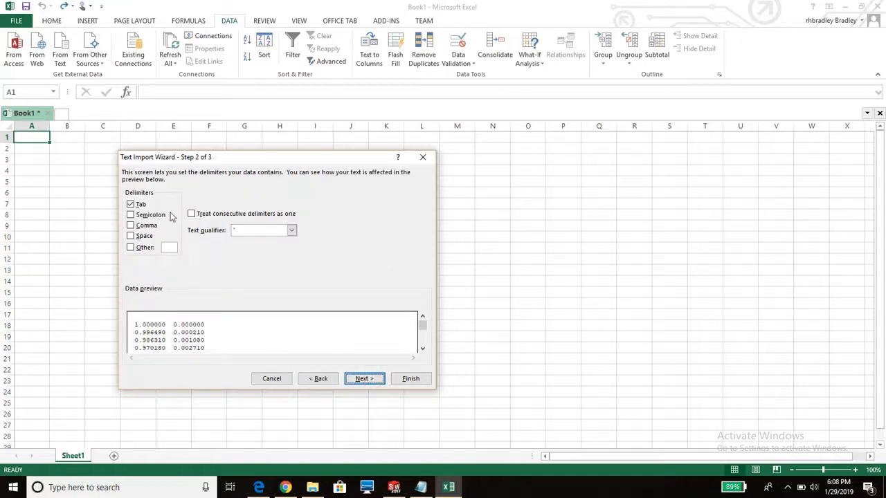
click(130, 236)
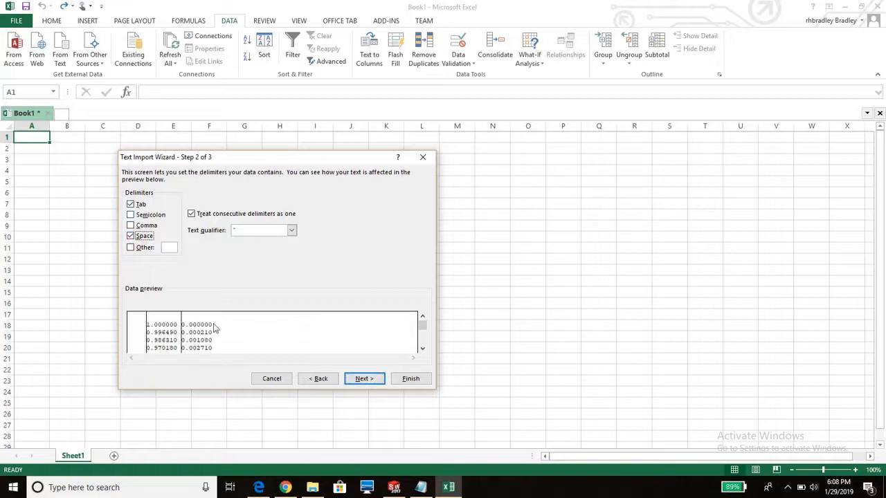
mouse_move(364, 379)
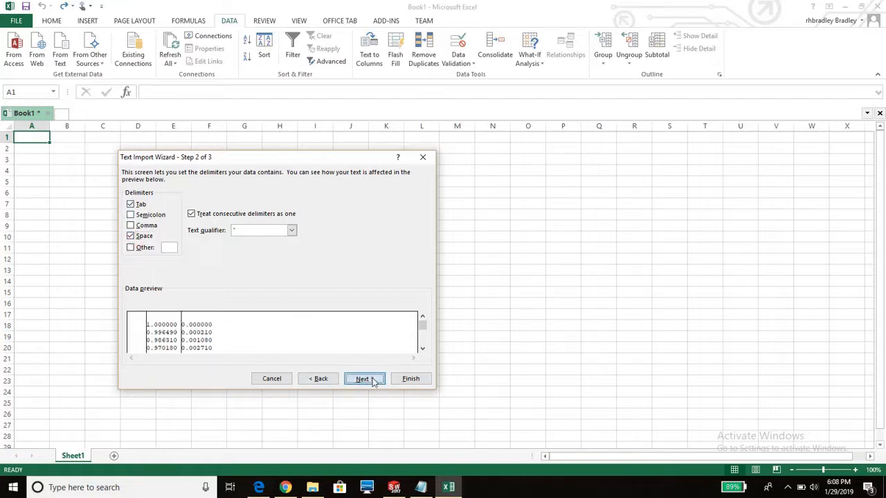
click(363, 379)
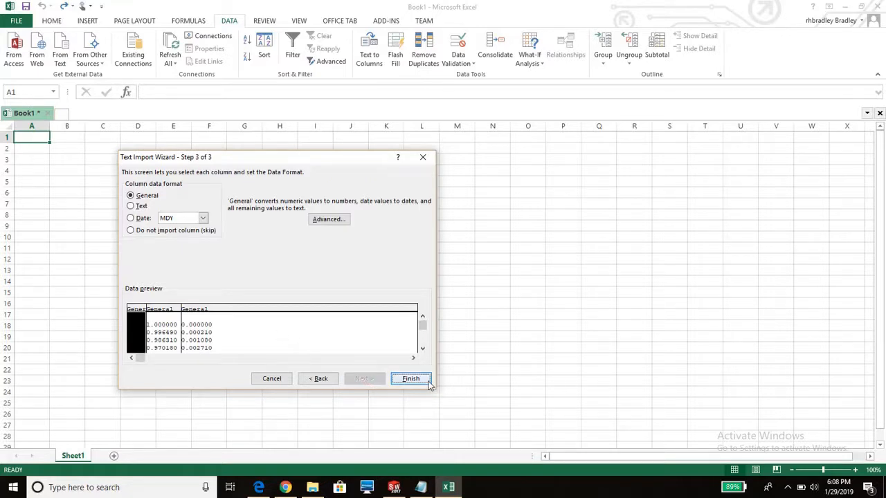
click(410, 379)
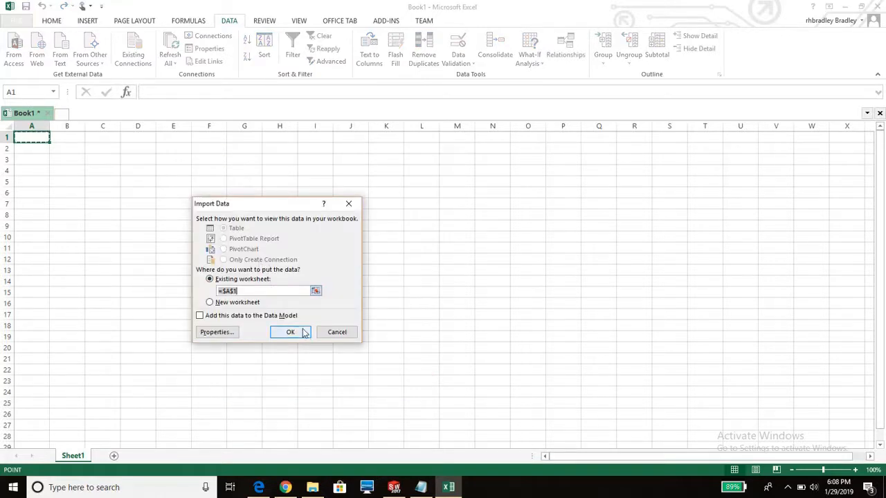
click(290, 333)
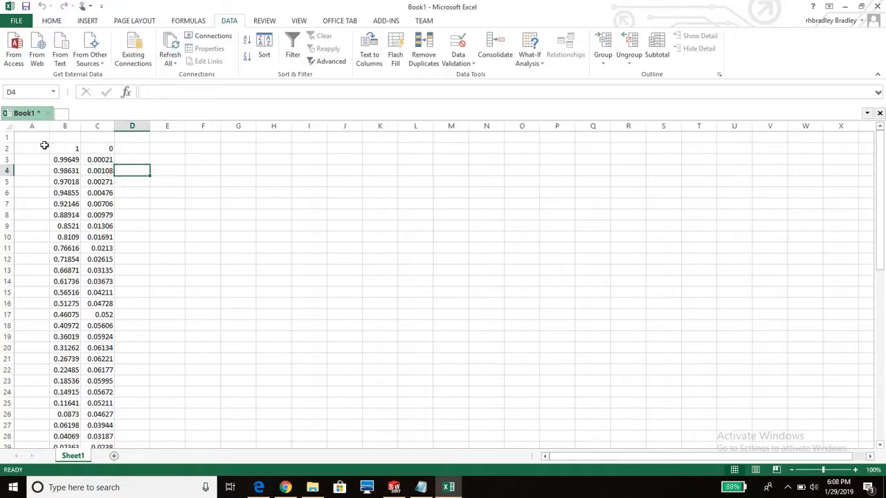
Step: Delete the empty column A so x sits in A and y in B, then select C1
click(31, 137)
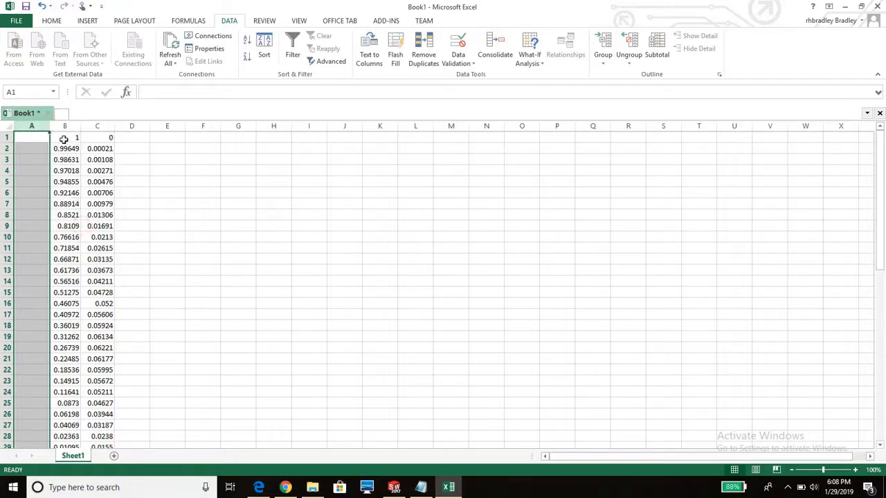
right_click(64, 138)
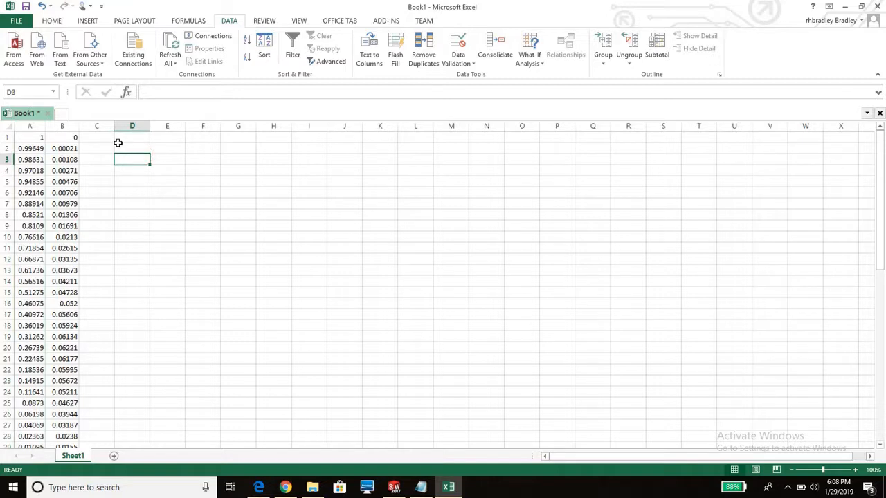
click(96, 137)
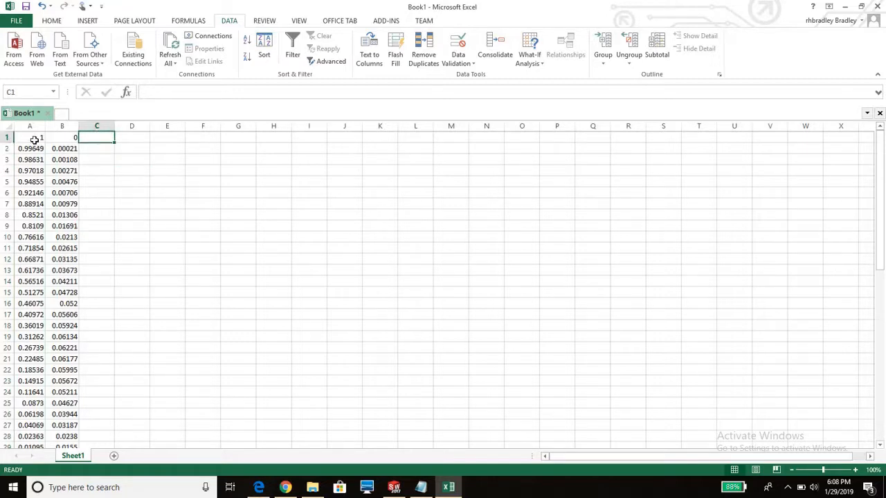
click(30, 137)
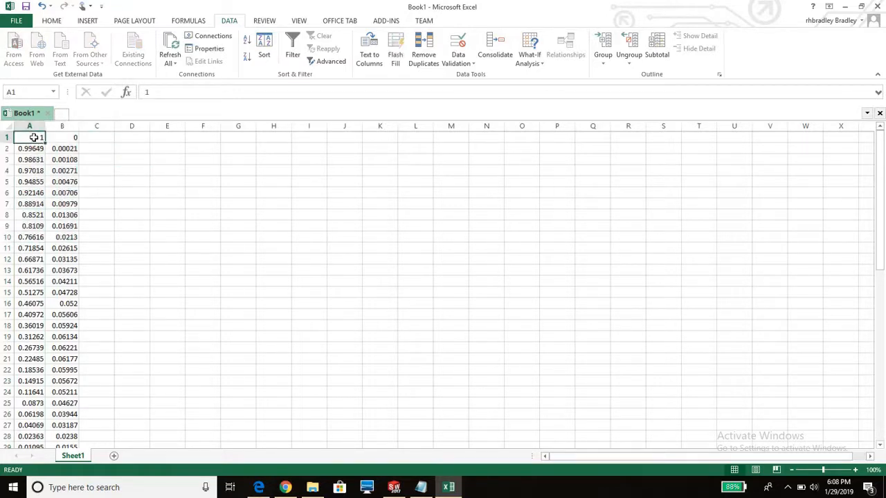
click(96, 137)
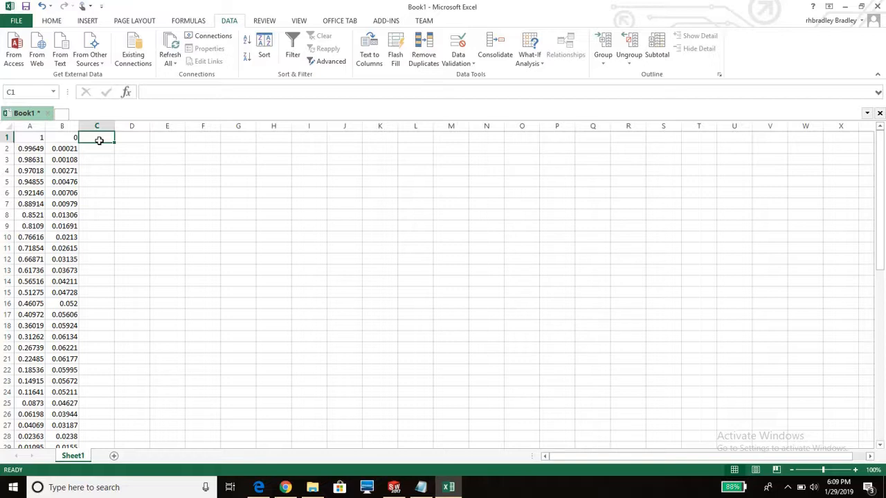
Step: Enter =19*A1 in C1, fill it into D and down all rows, and copy columns C:D
text(=19)
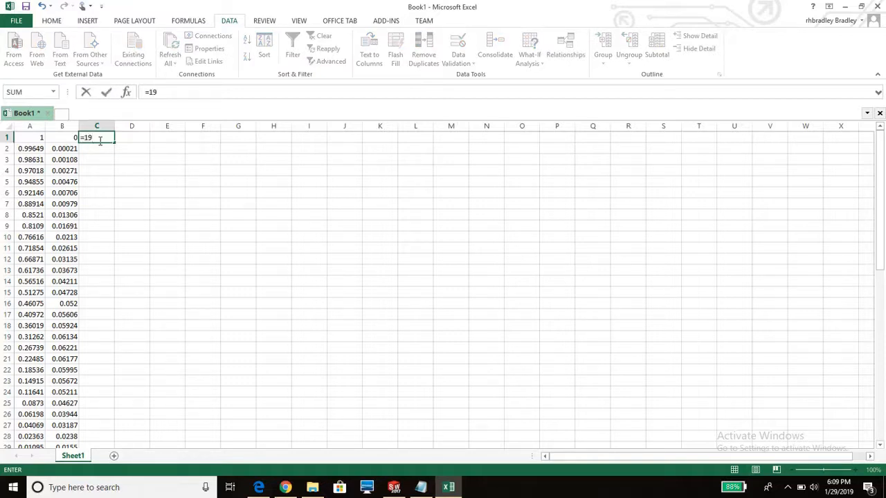
click(31, 137)
text(=)
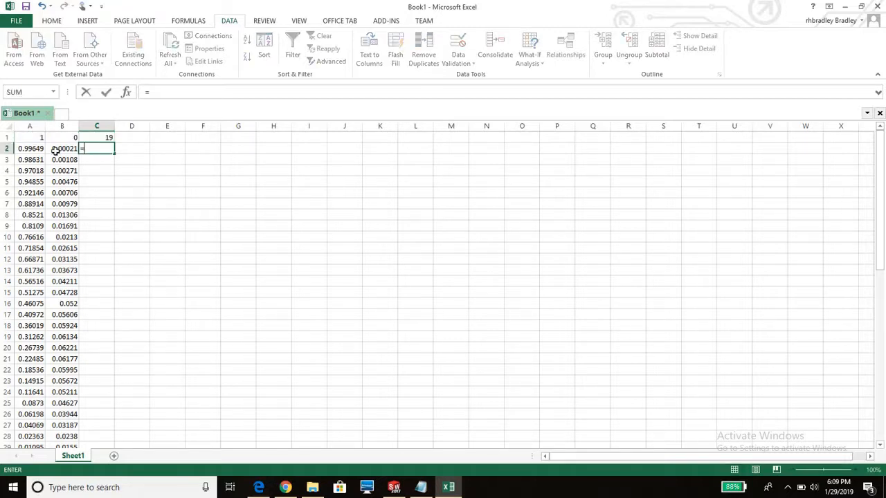
text(19*)
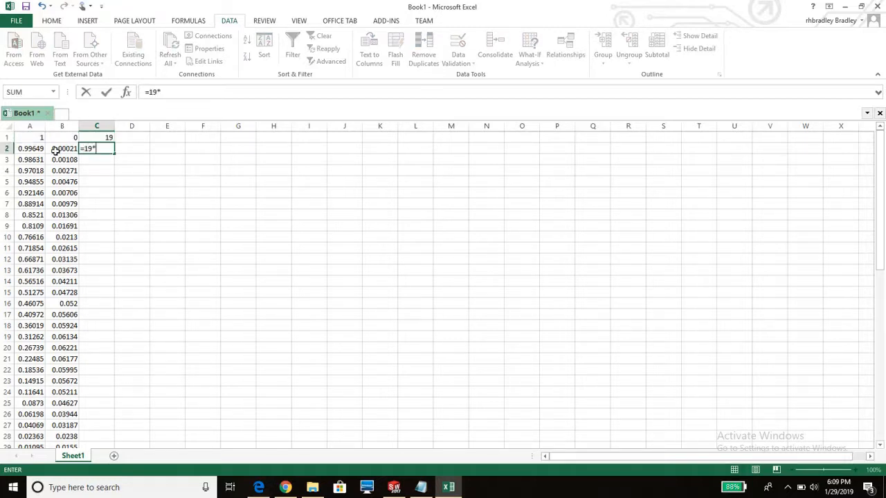
click(31, 148)
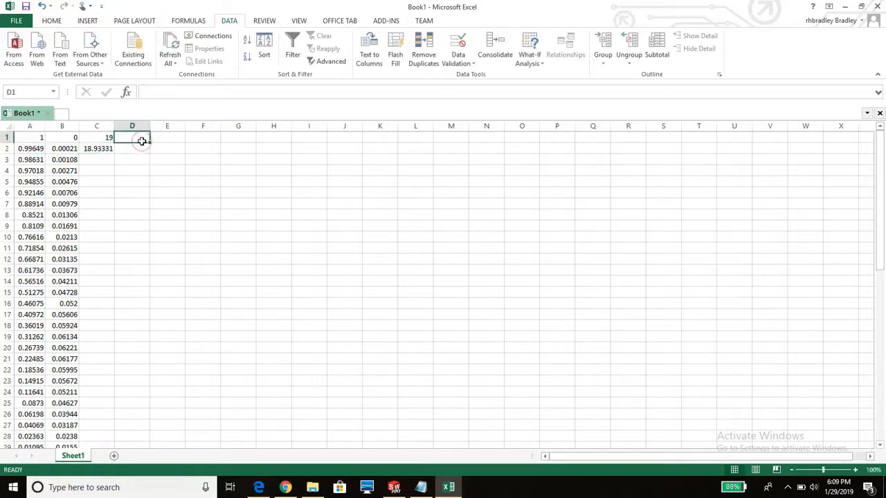
text(=1)
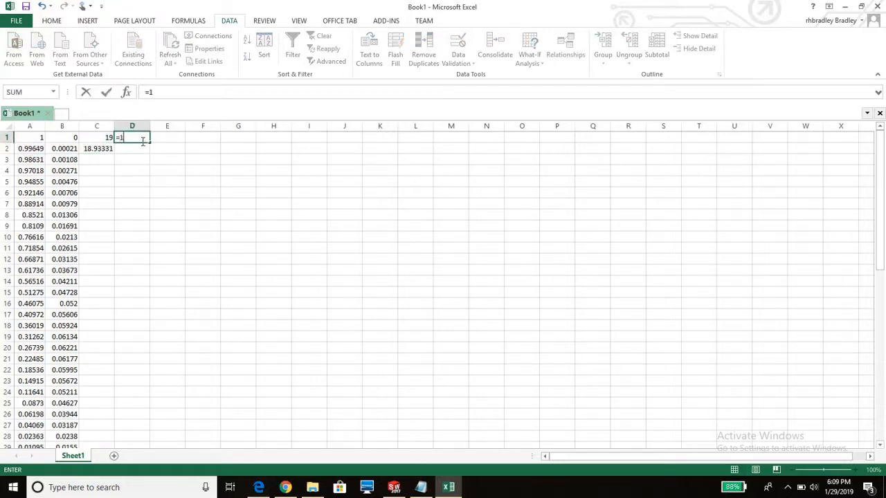
text(9*)
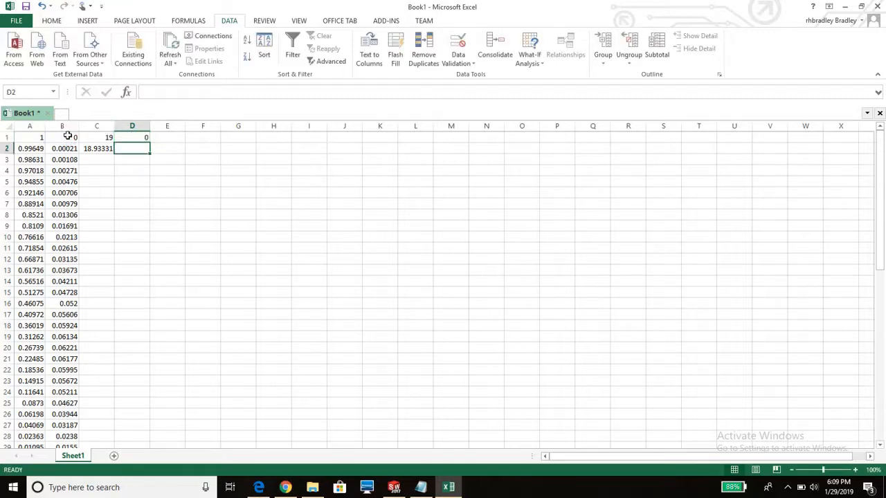
text(=19*)
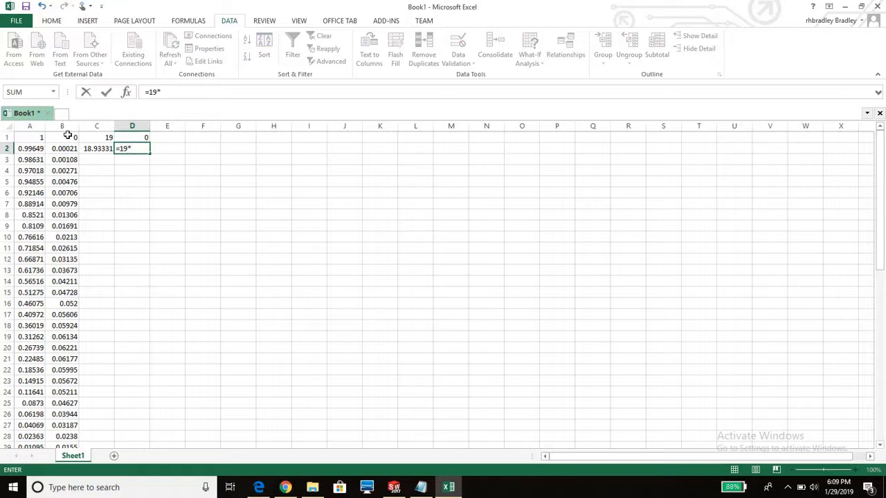
click(63, 149)
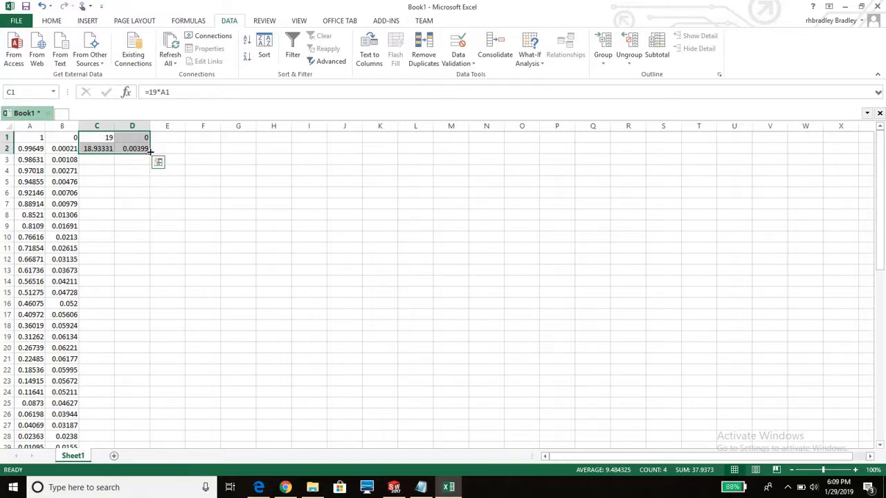
scroll(down, 3)
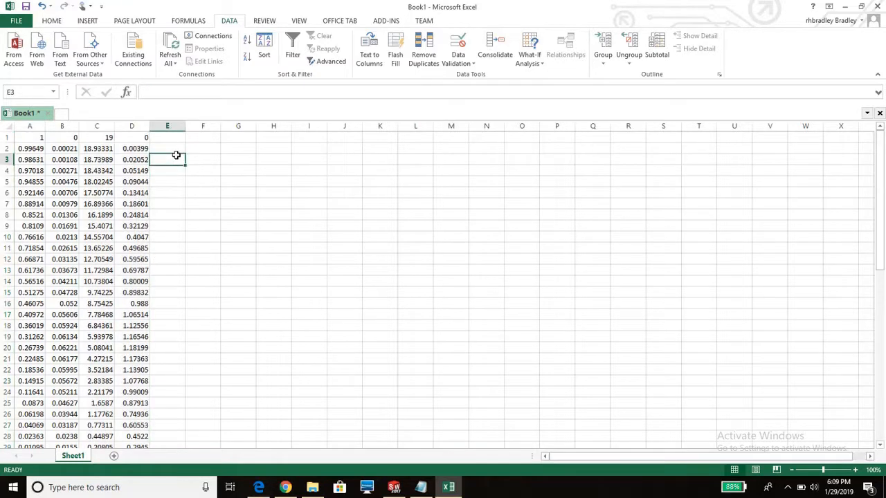
click(166, 137)
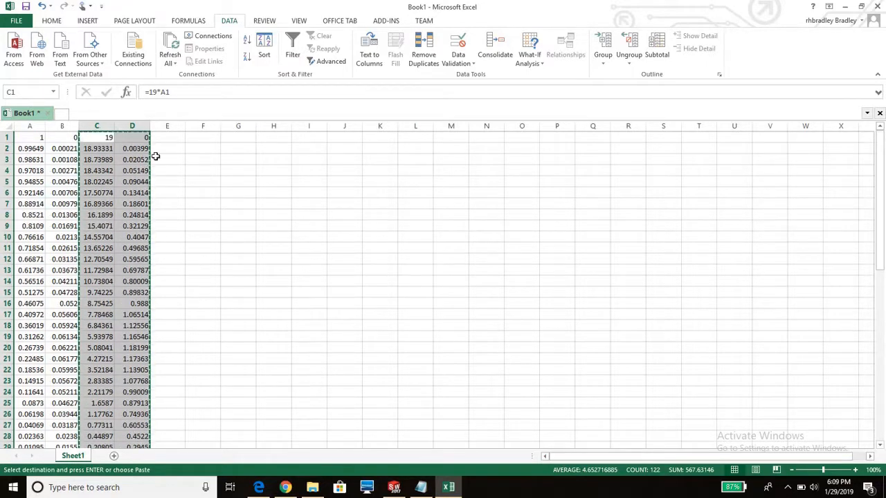
Step: Paste the scaled columns as values into E1 and delete columns A:D
click(166, 137)
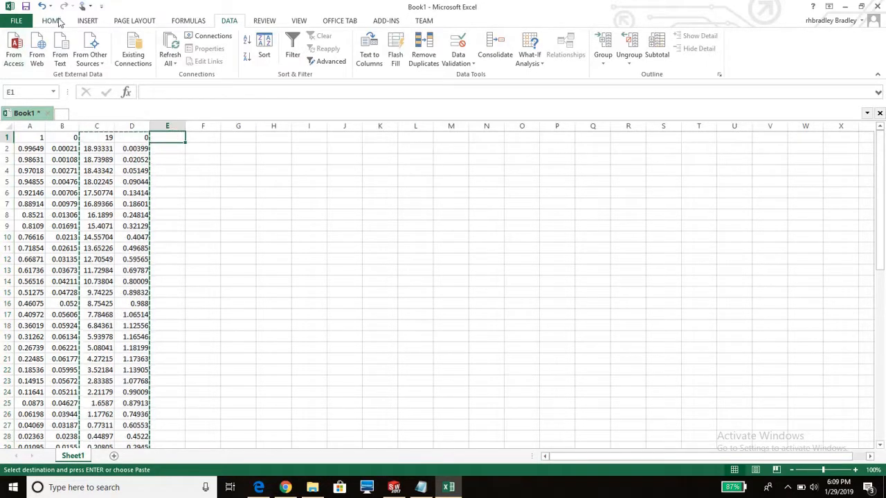
click(51, 21)
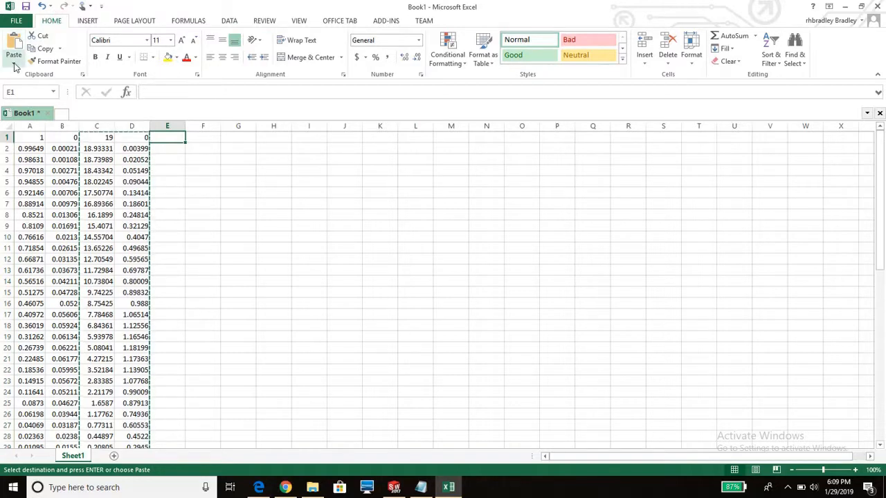
click(14, 53)
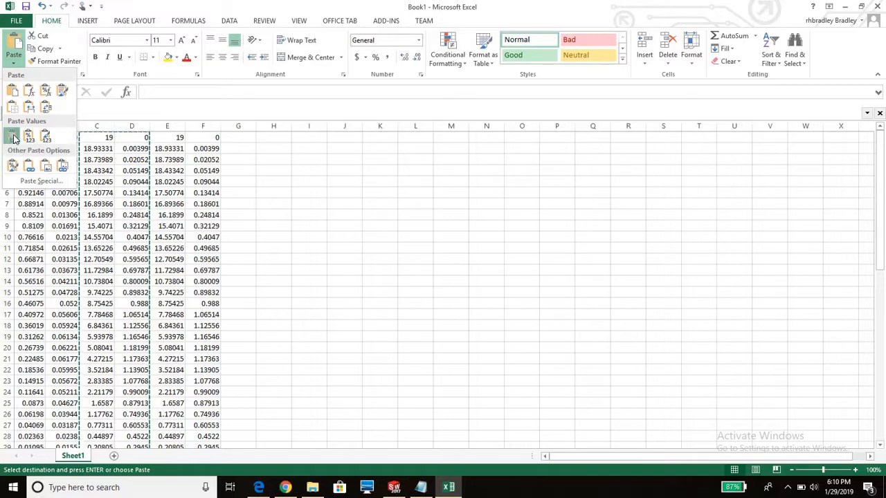
click(13, 137)
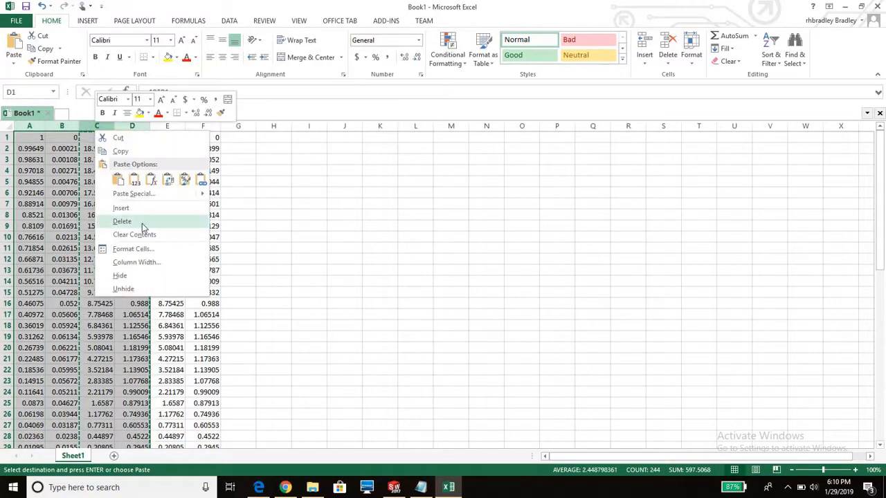
click(122, 222)
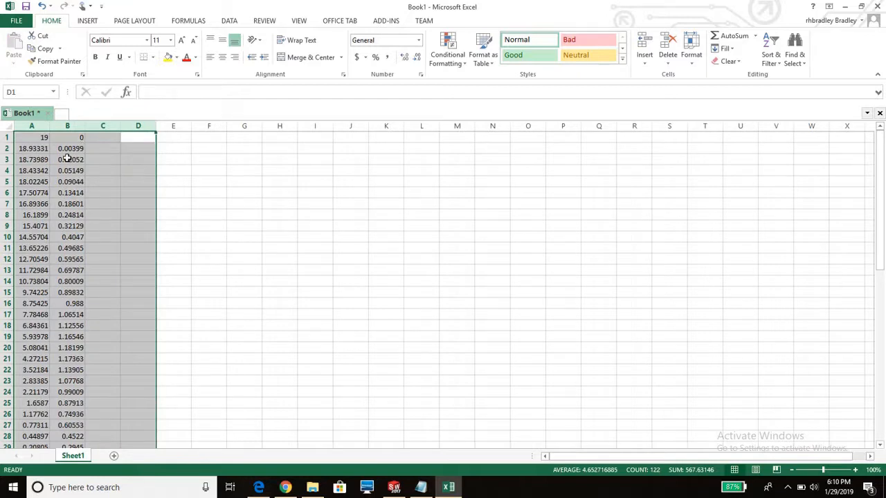
Step: Fill a zero z column down column C beside the x-y values and start saving the sheet
click(102, 137)
text(0)
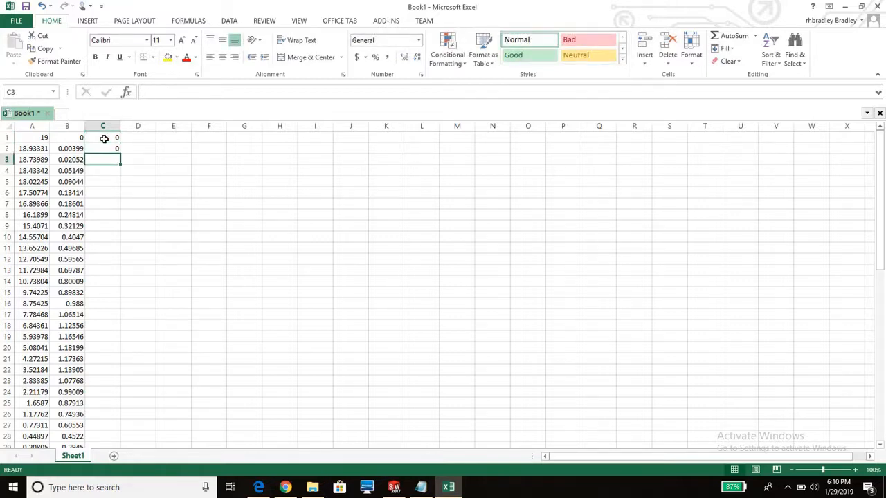
drag(102, 137, 103, 192)
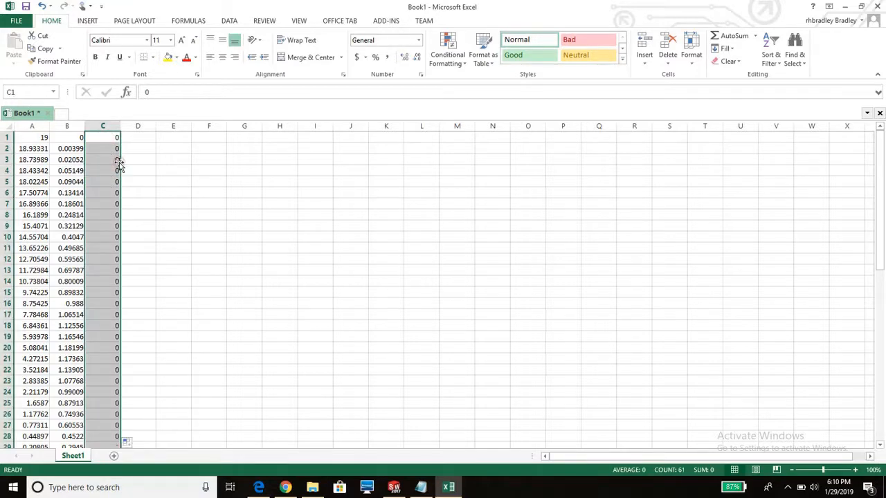
click(207, 159)
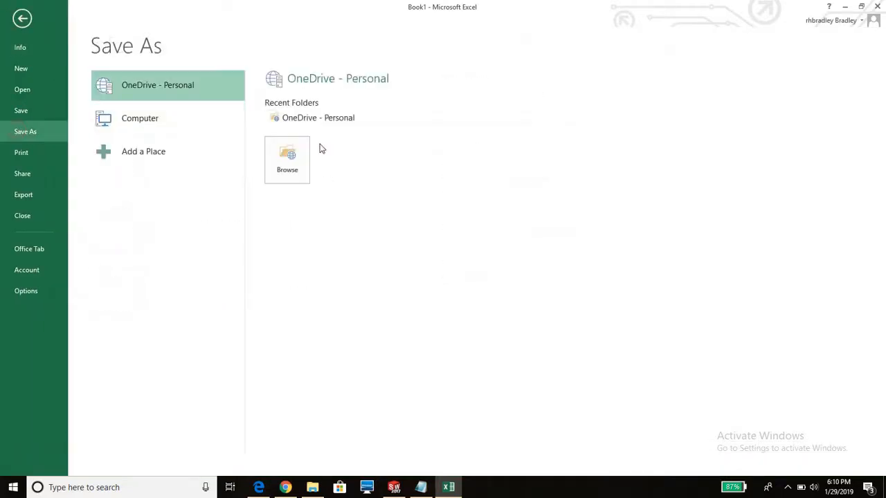
Step: Save the coordinate workbook as E168_19 in the Second Semester folder on this computer
click(138, 118)
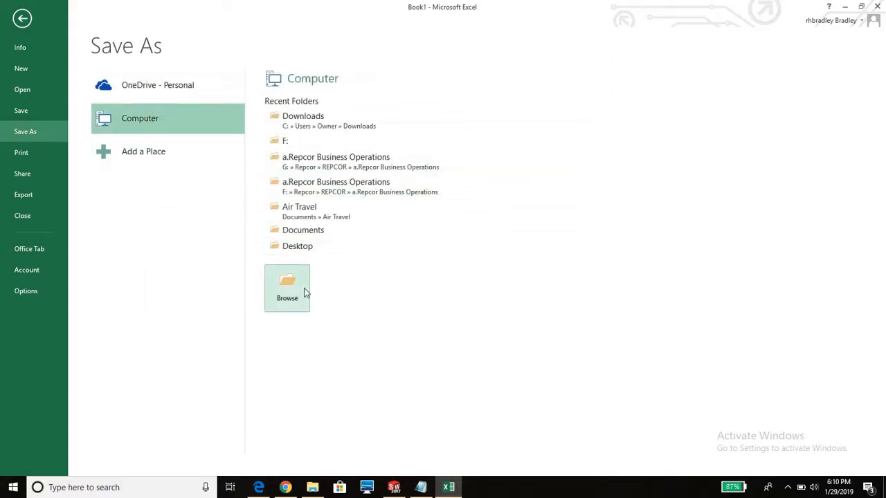
click(286, 283)
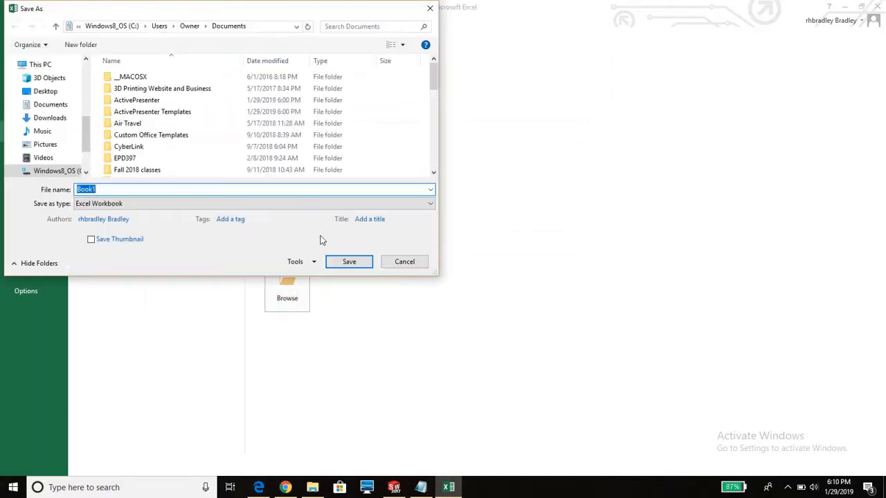
scroll(down, 3)
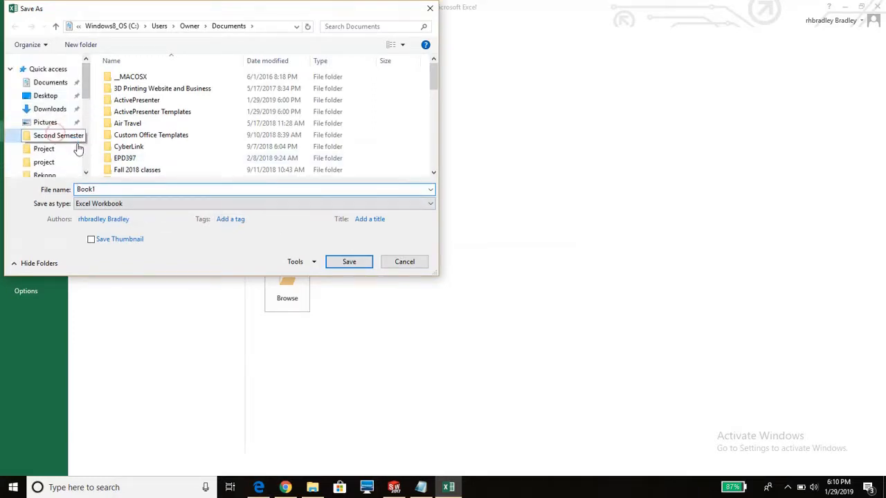
double_click(58, 136)
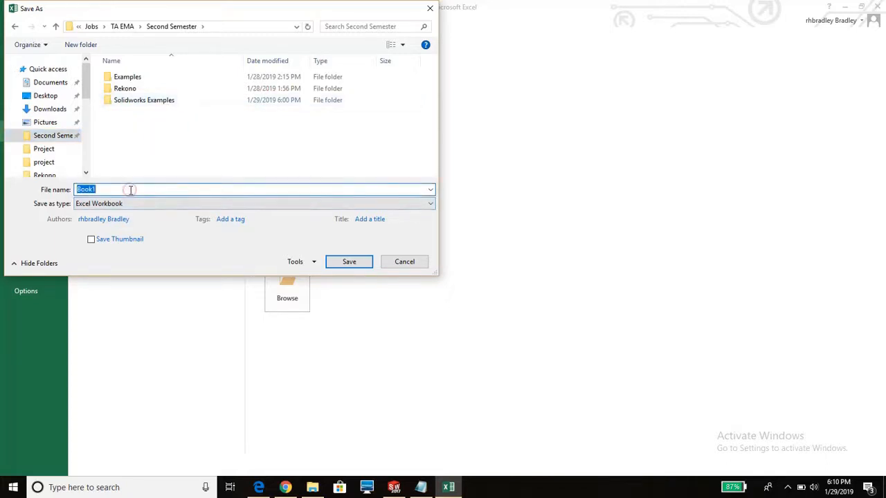
text(E)
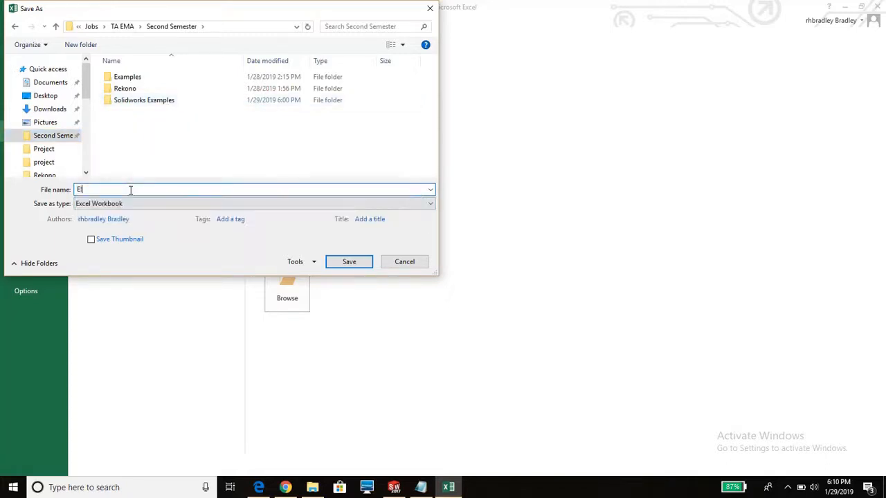
text(168_19)
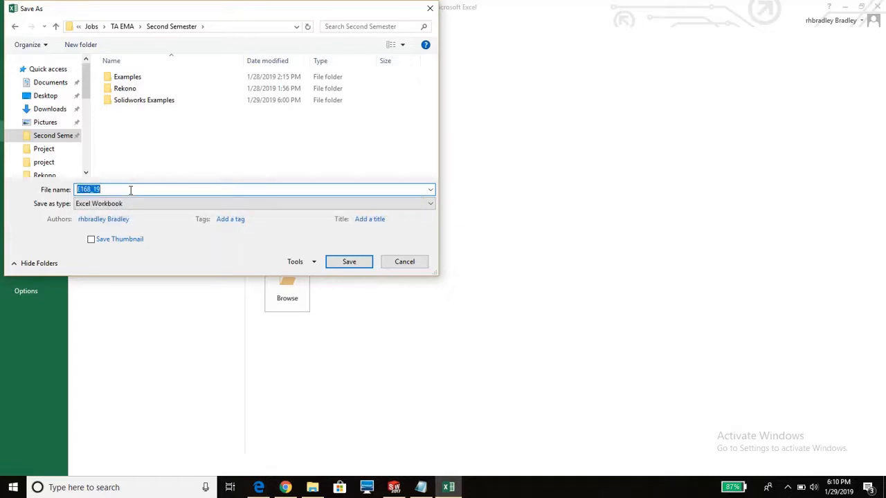
click(349, 262)
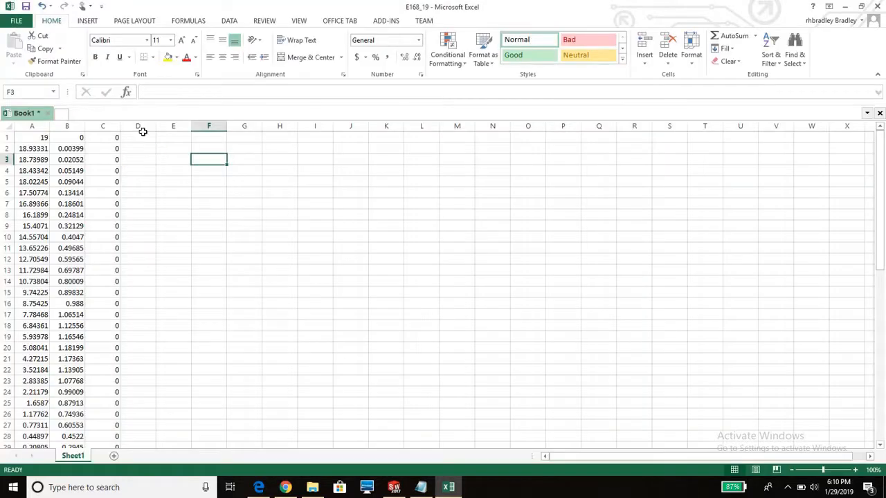
key(ctrl+s)
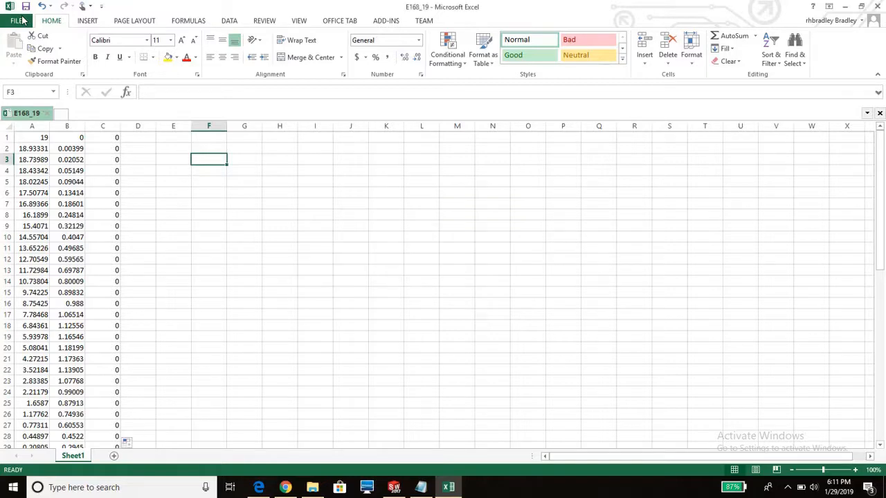
Step: Save the x, y, 0 coordinate sheet again as the tab-delimited text file E168_19, keeping the text format
click(17, 20)
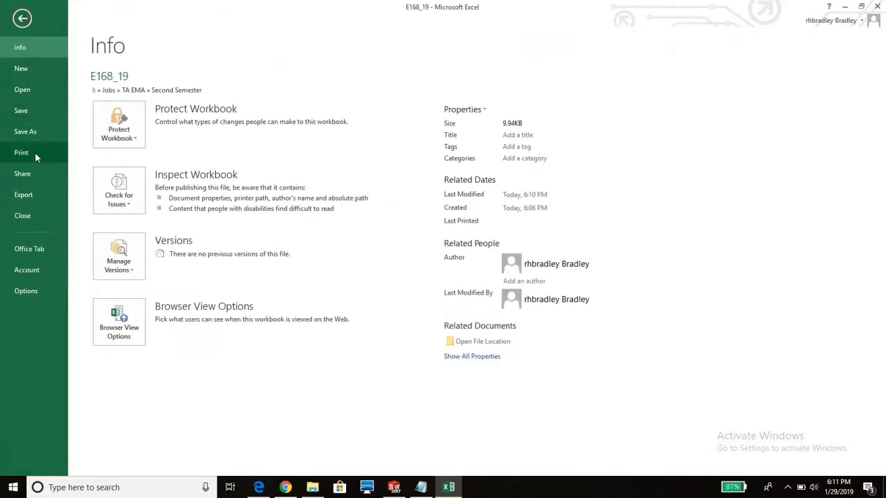
click(25, 132)
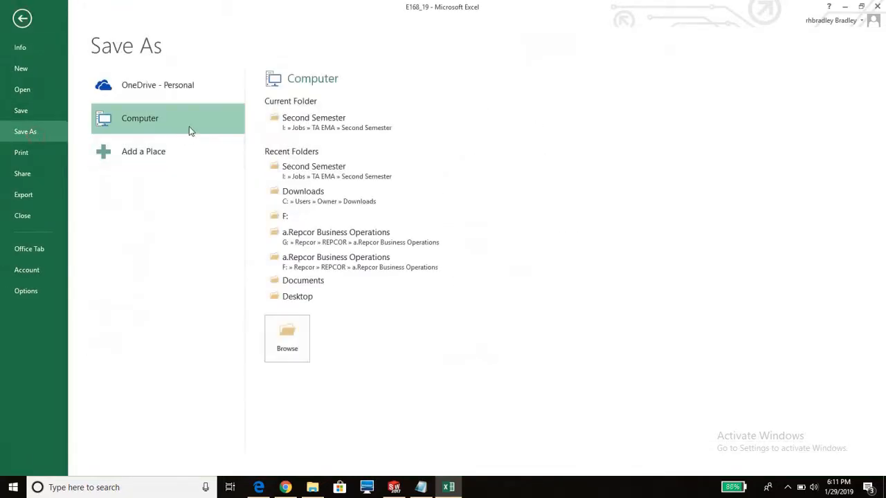
click(286, 336)
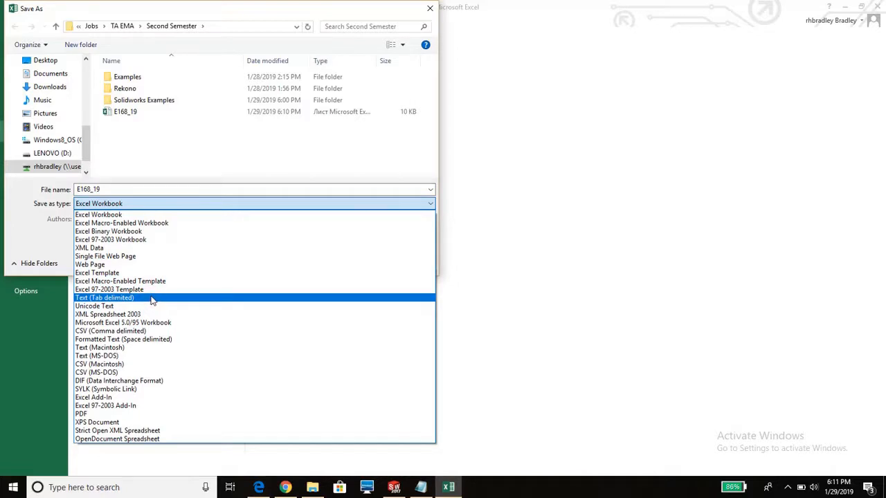
click(103, 297)
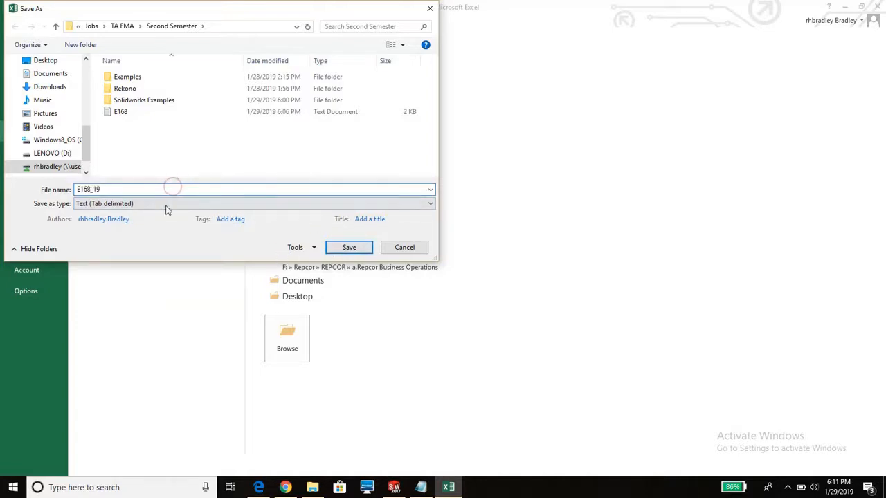
mouse_move(144, 111)
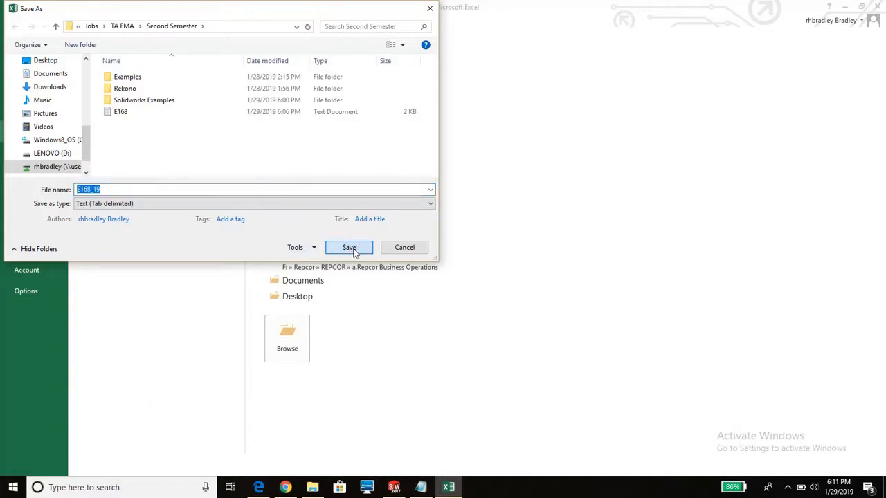
click(349, 246)
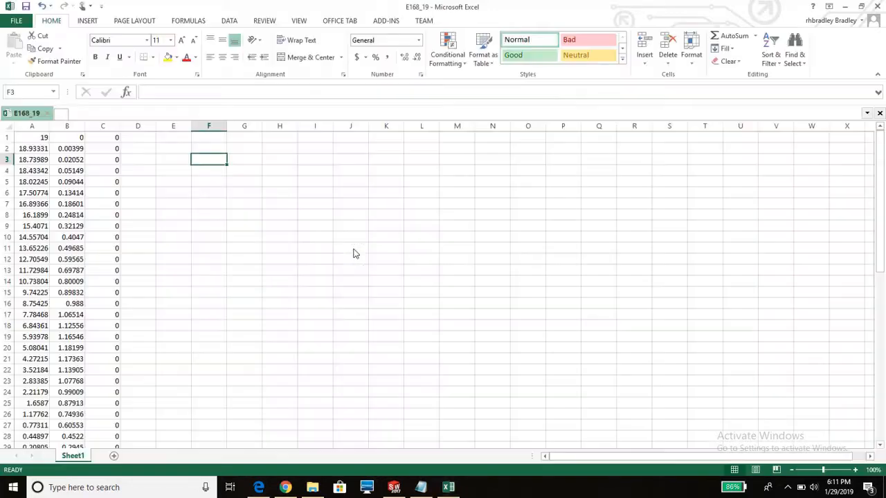
key(ctrl+s)
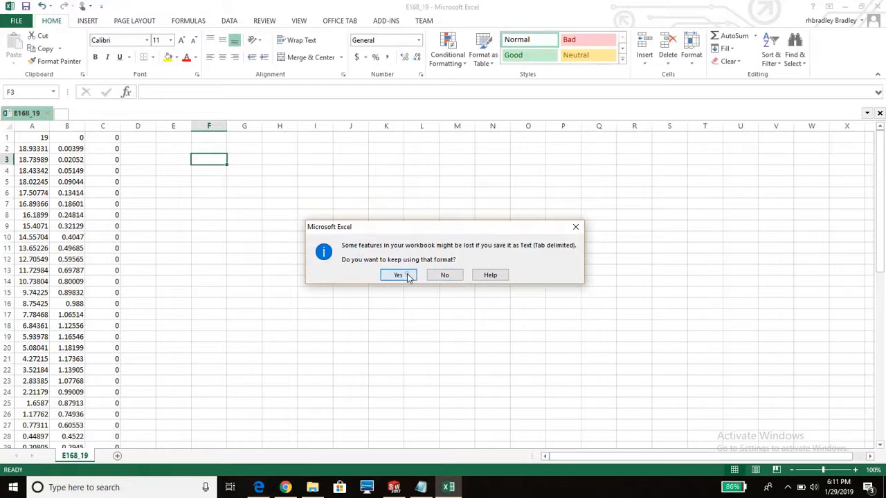
click(397, 274)
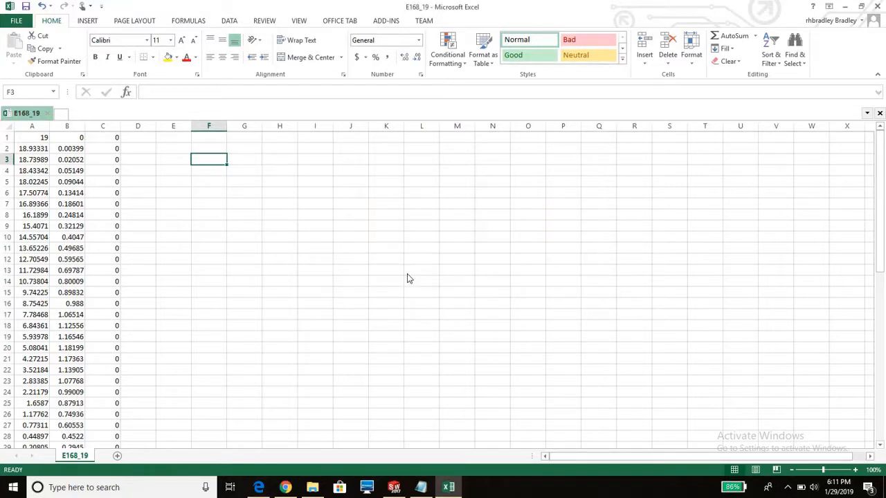
mouse_move(407, 282)
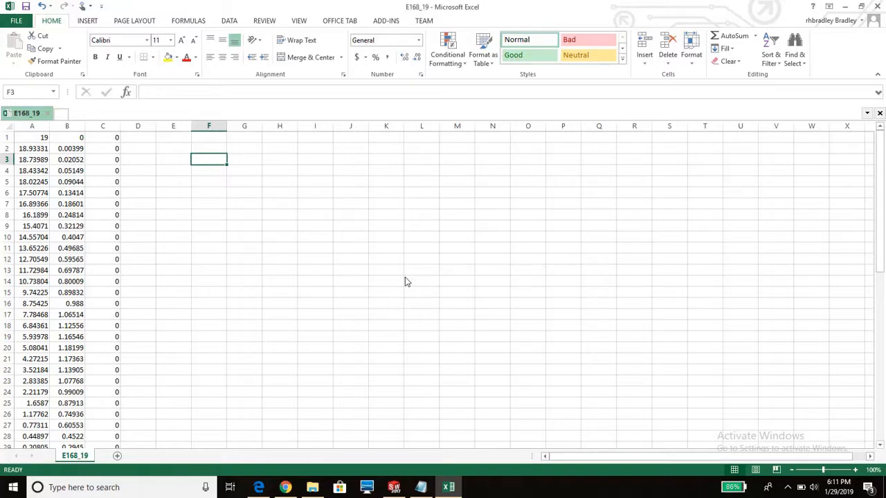
Step: Check the exported E168_19 text file in Notepad and close it
click(313, 487)
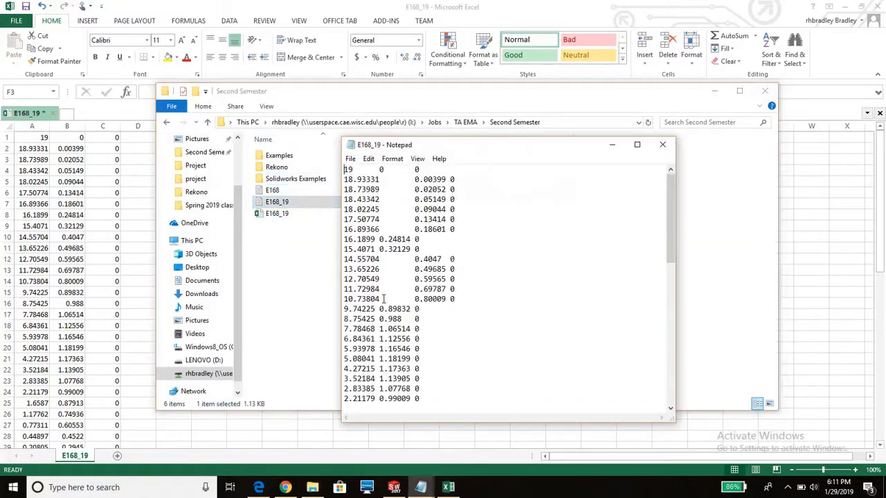
mouse_move(403, 213)
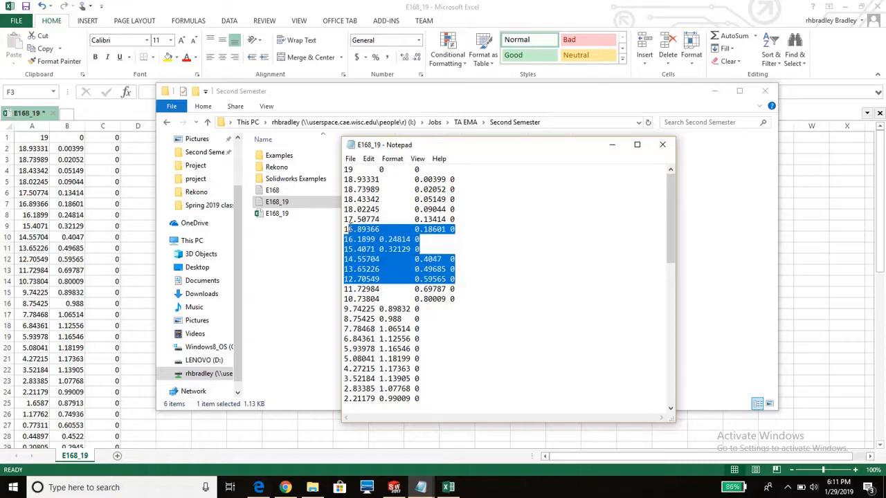
scroll(down, 3)
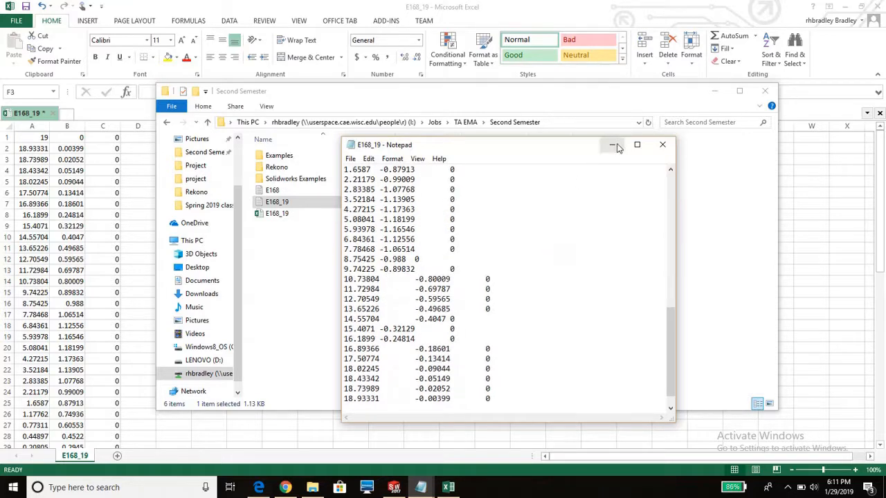
click(615, 145)
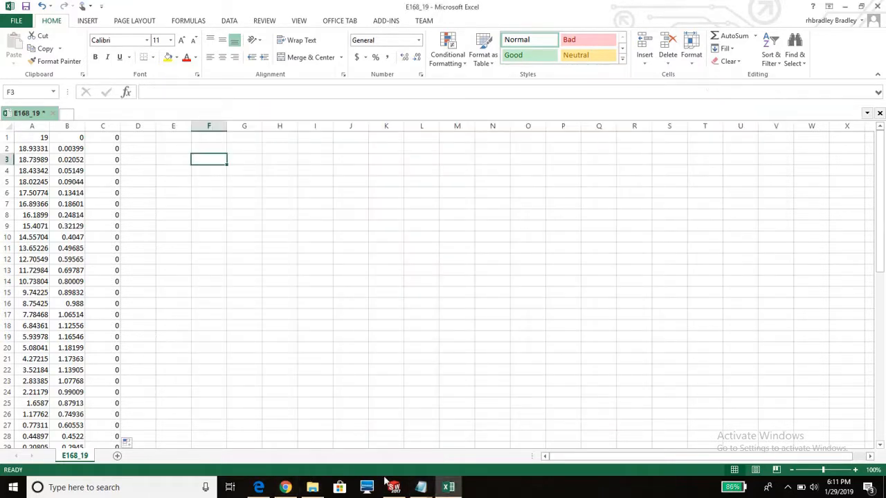
Step: Switch to SolidWorks and start a new empty part document
click(394, 487)
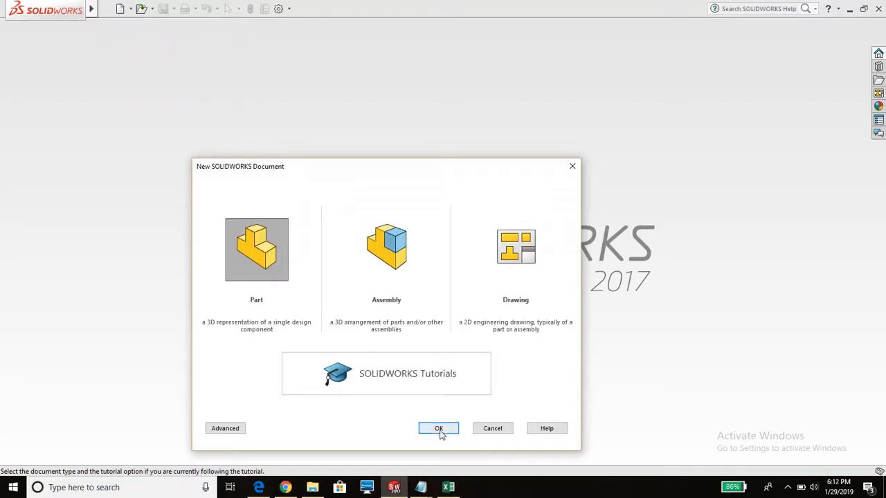
click(439, 428)
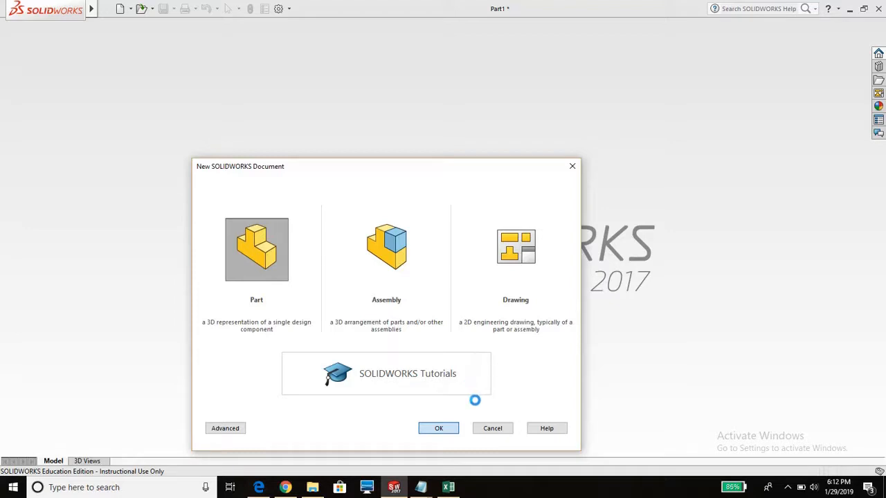
click(437, 428)
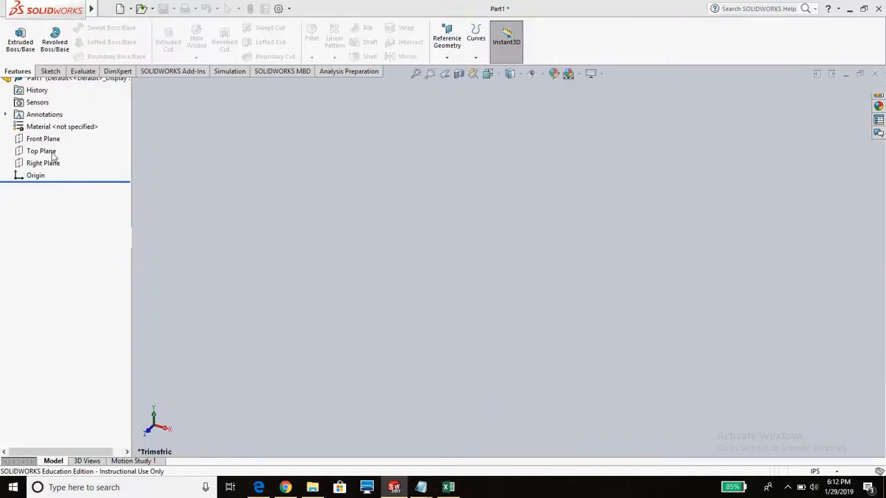
mouse_move(229, 179)
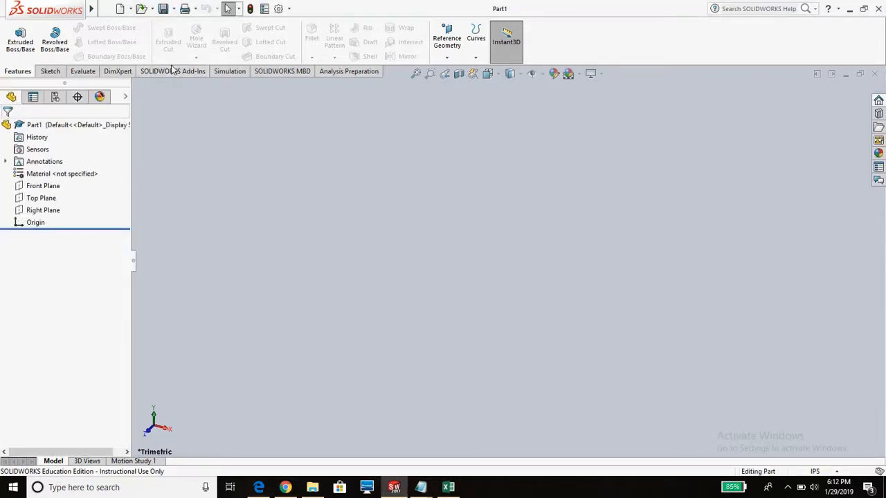
Step: Start Insert > Curve > Curve Through XYZ Points and browse for the coordinate file
click(105, 8)
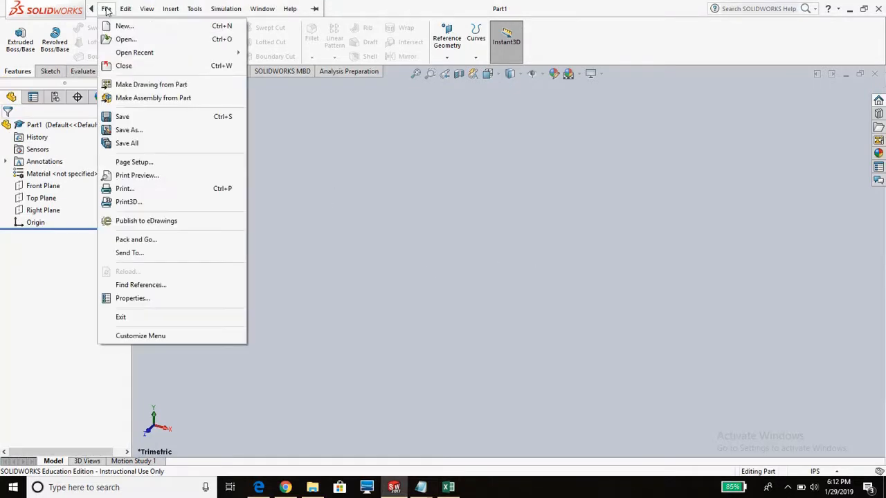
click(170, 9)
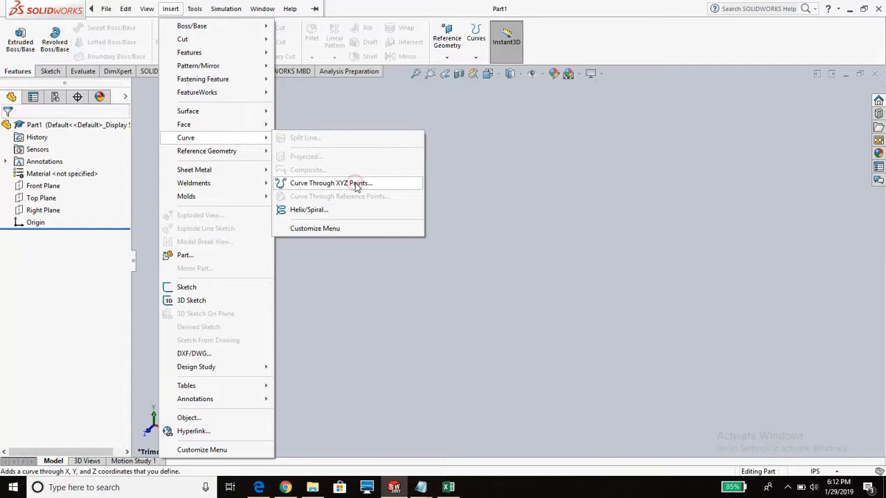
click(329, 183)
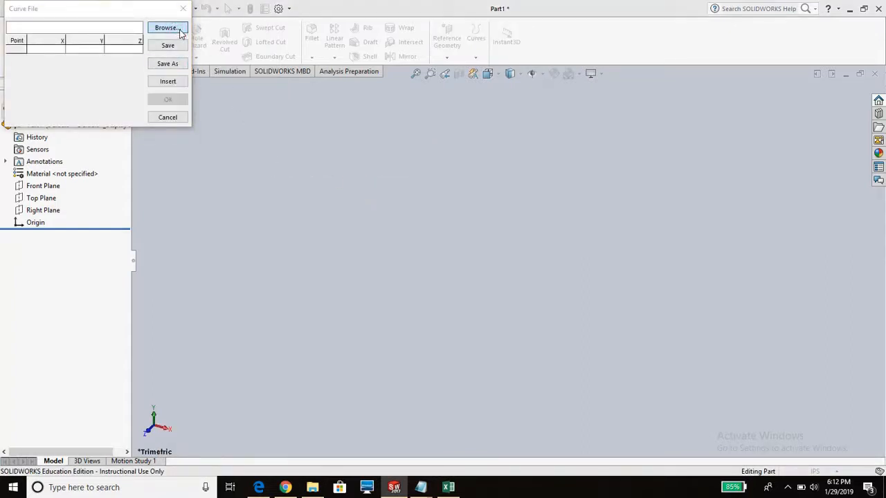
click(166, 28)
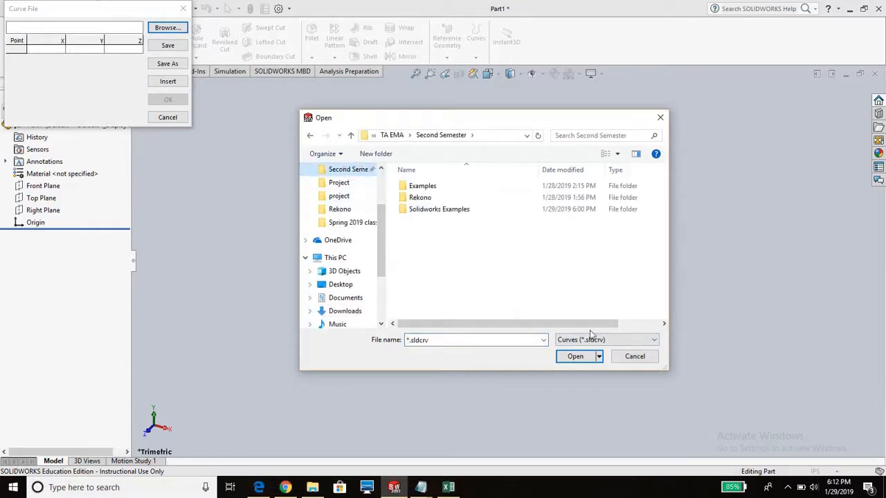
Step: Filter for text files, try E168_19.txt and dismiss the file-not-readable warning
click(606, 341)
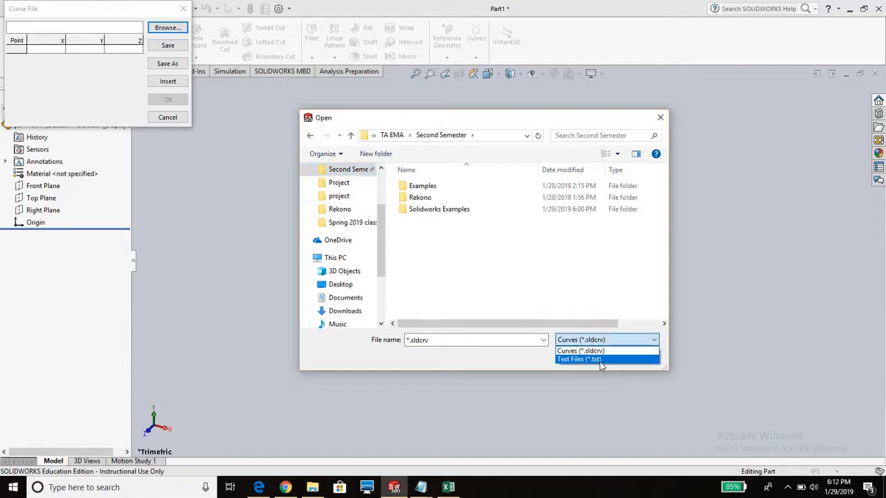
click(579, 360)
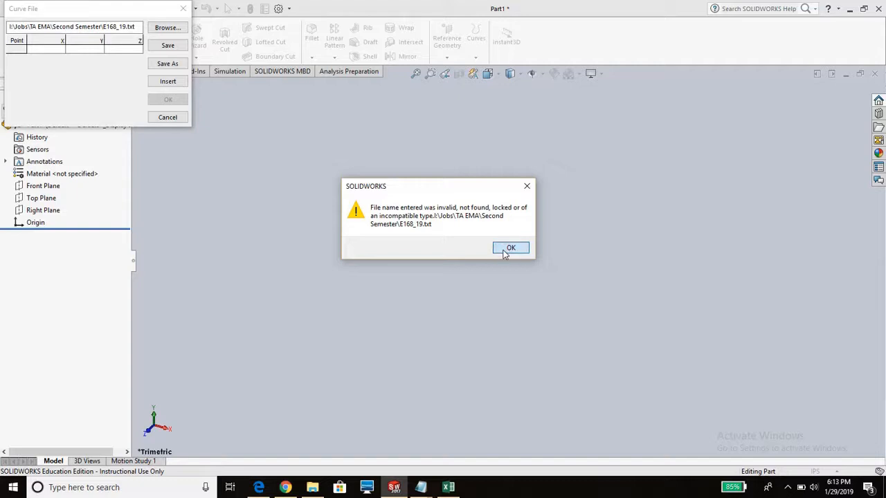
click(510, 247)
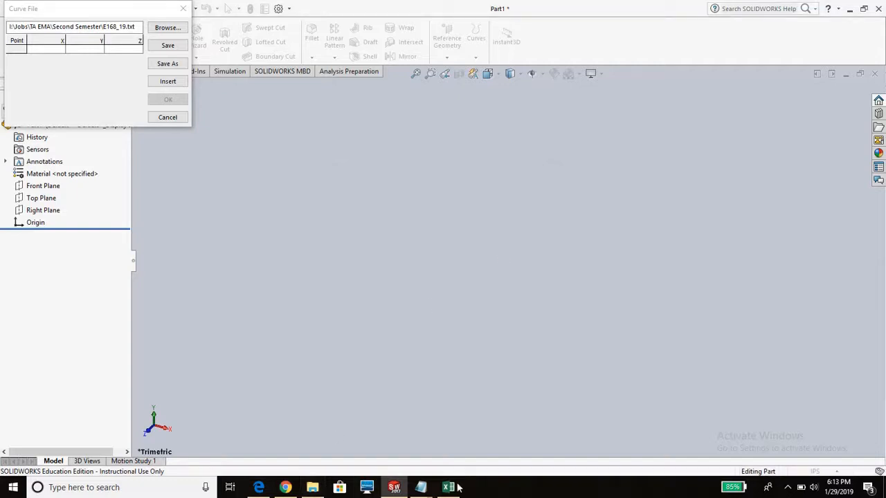
Step: Close the E168_19 workbook in Excel without saving to release the locked text file
click(448, 488)
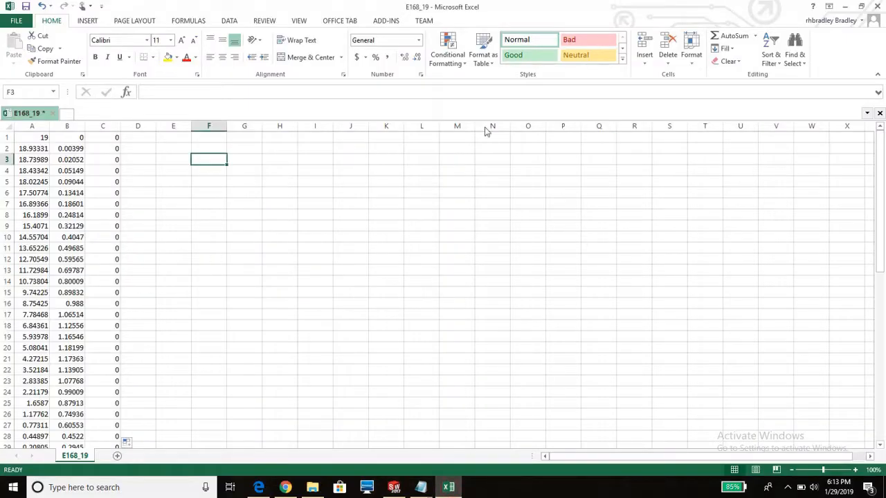
scroll(down, 3)
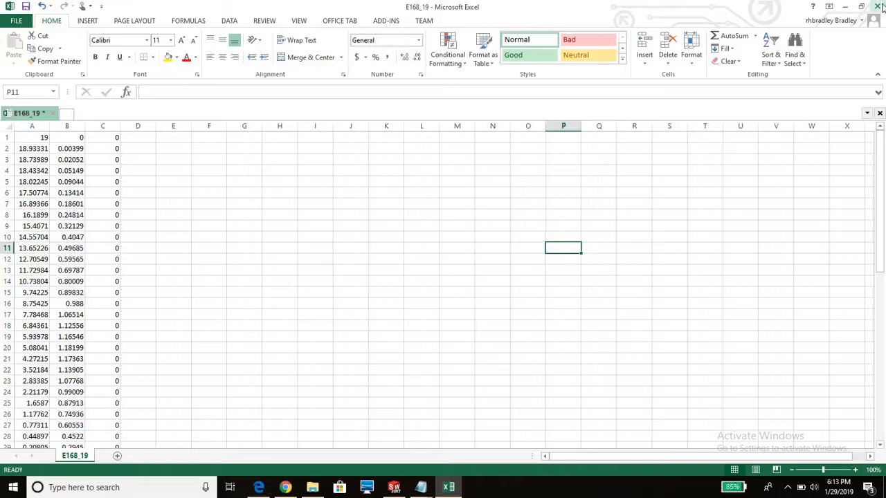
mouse_move(877, 6)
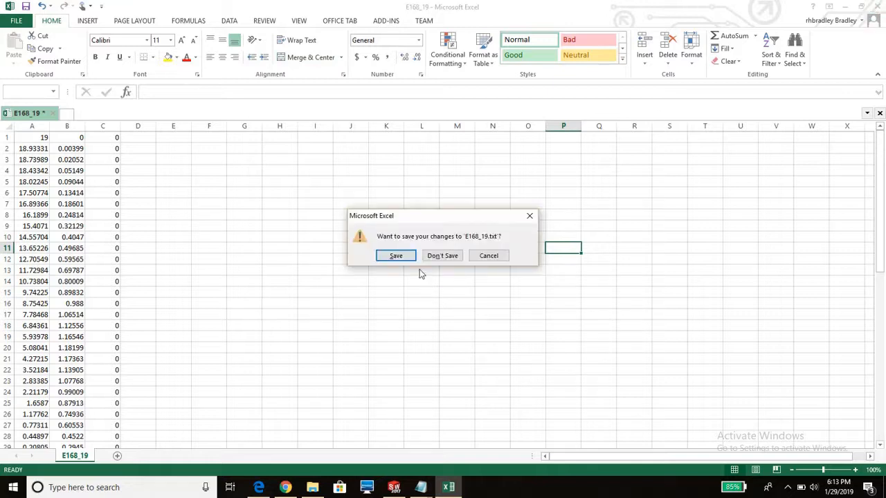
mouse_move(443, 255)
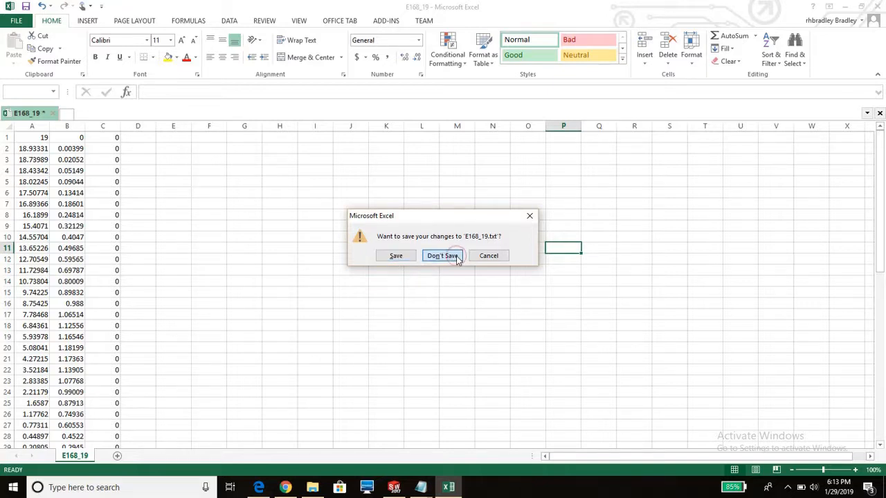
click(441, 255)
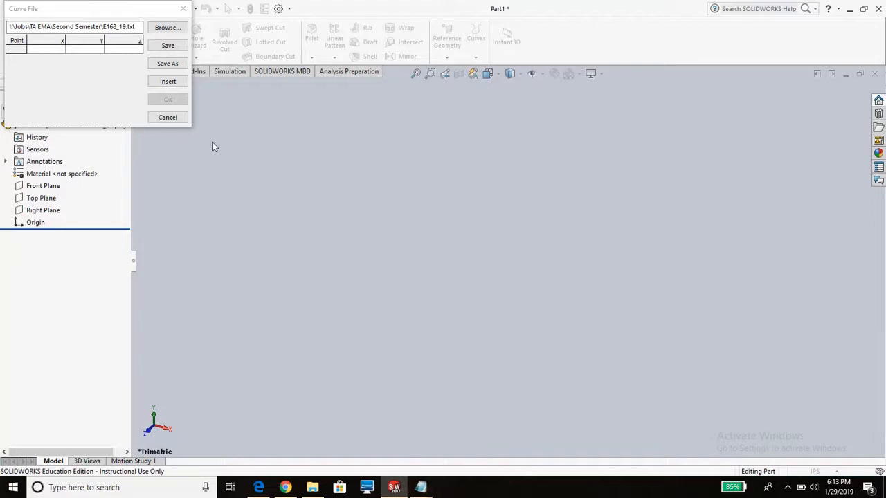
Step: Load the E168_19 text file of points and accept it as Curve1, the airfoil outline
click(168, 28)
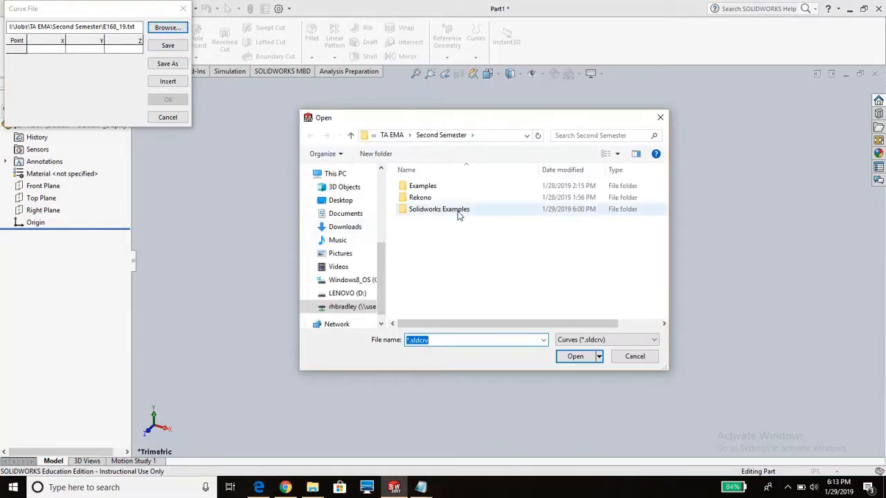
double_click(439, 209)
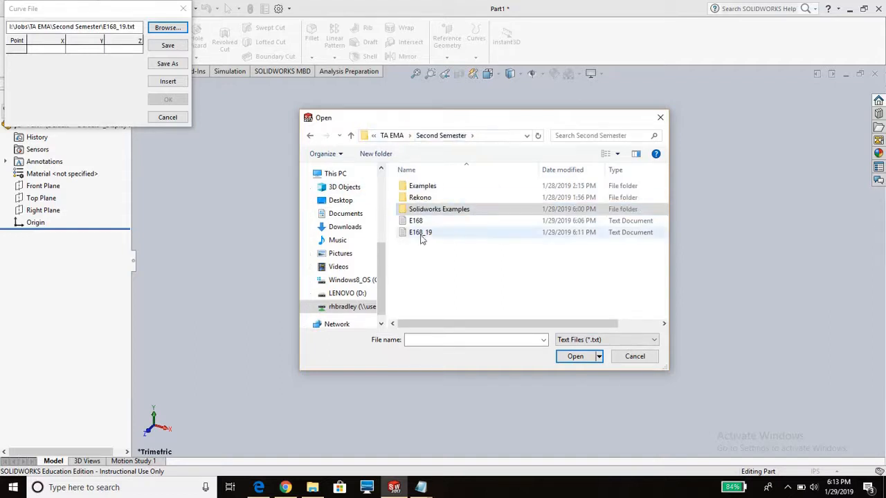
double_click(421, 232)
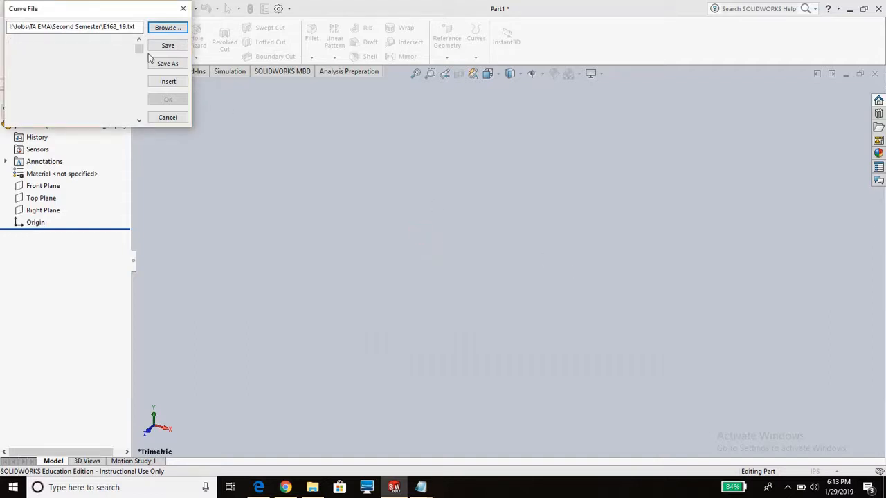
click(166, 28)
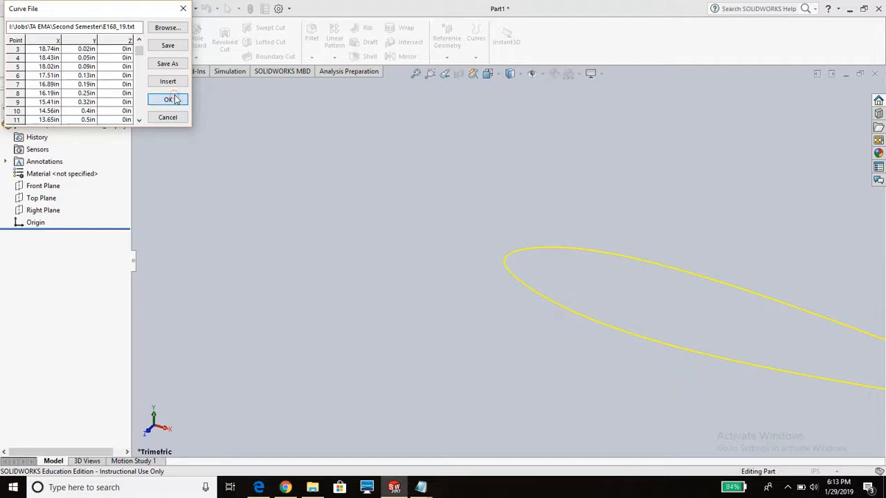
click(167, 99)
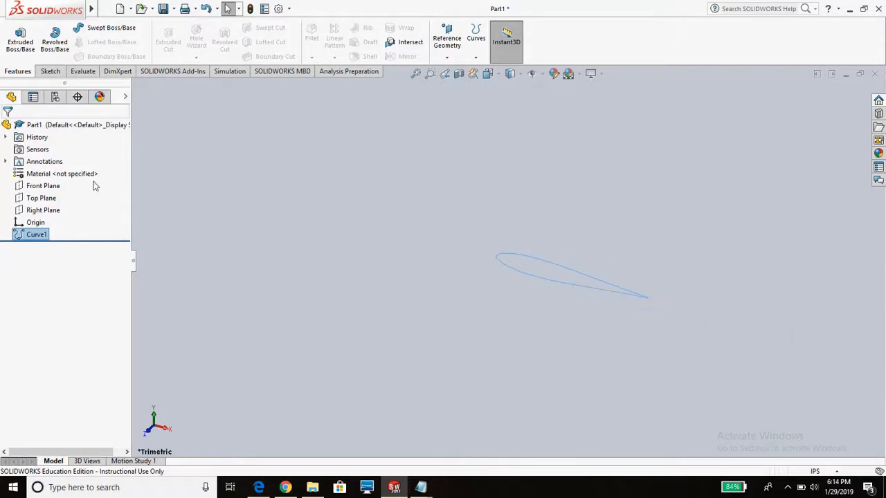
click(41, 198)
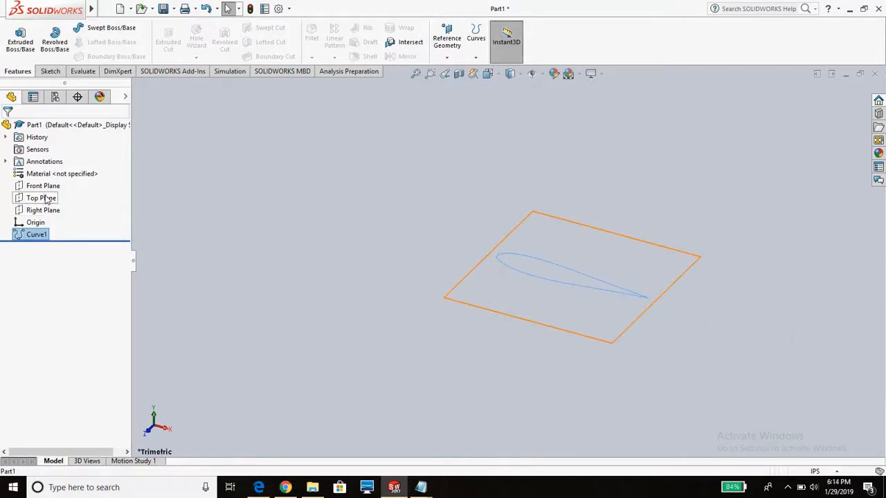
click(41, 198)
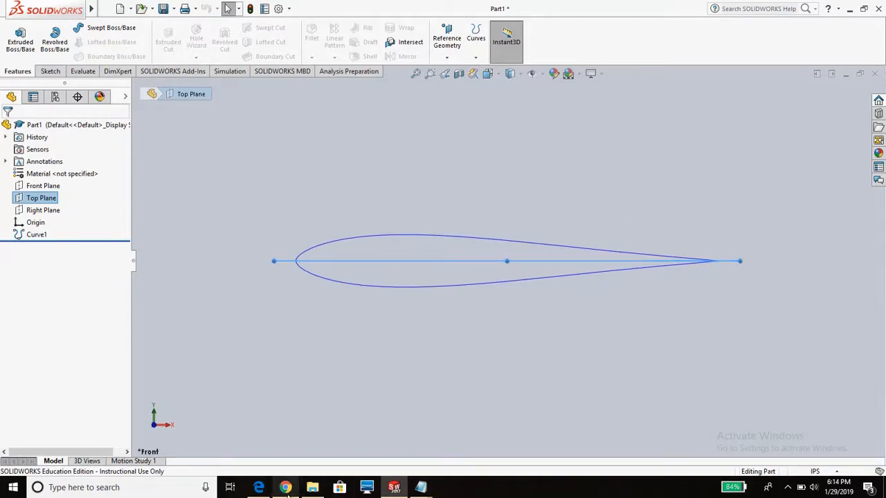
click(285, 487)
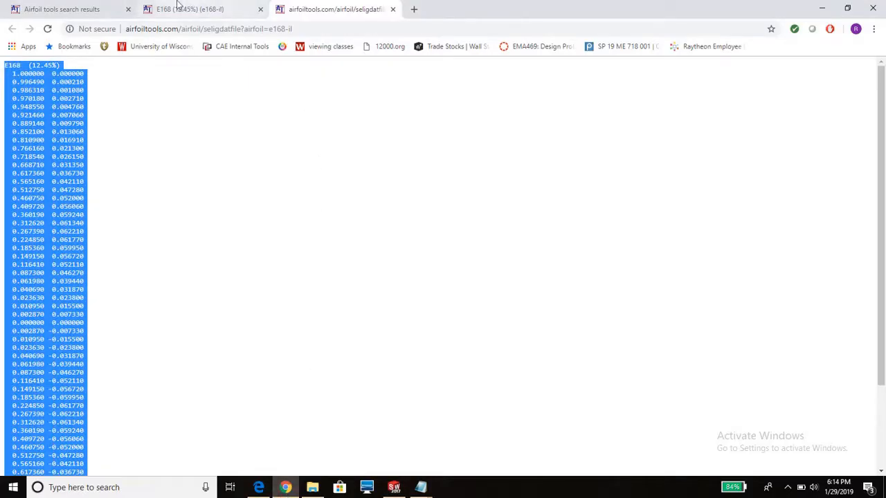
click(200, 8)
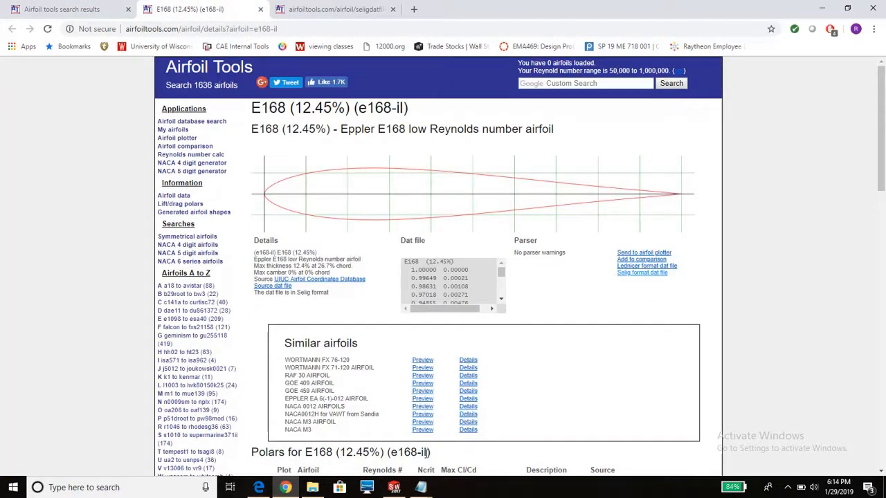
click(393, 488)
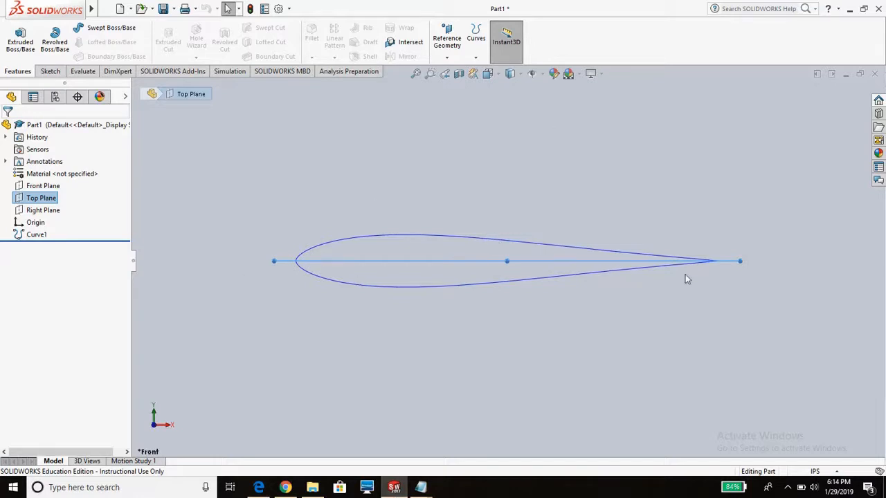
mouse_move(664, 289)
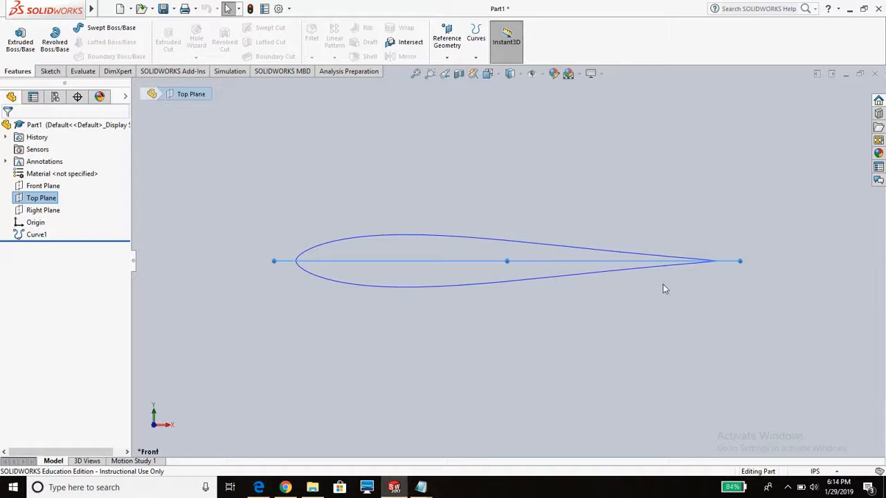
mouse_move(360, 395)
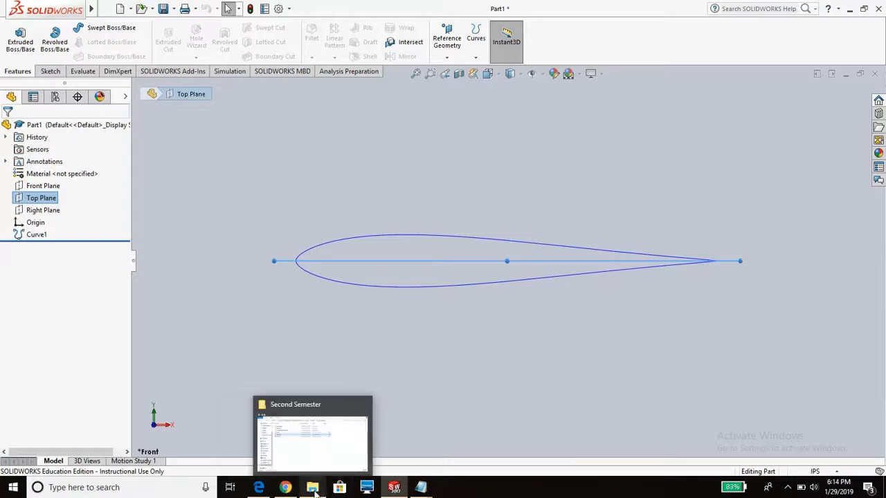
Step: Launch Excel and start a new blank workbook
click(11, 487)
text(exce)
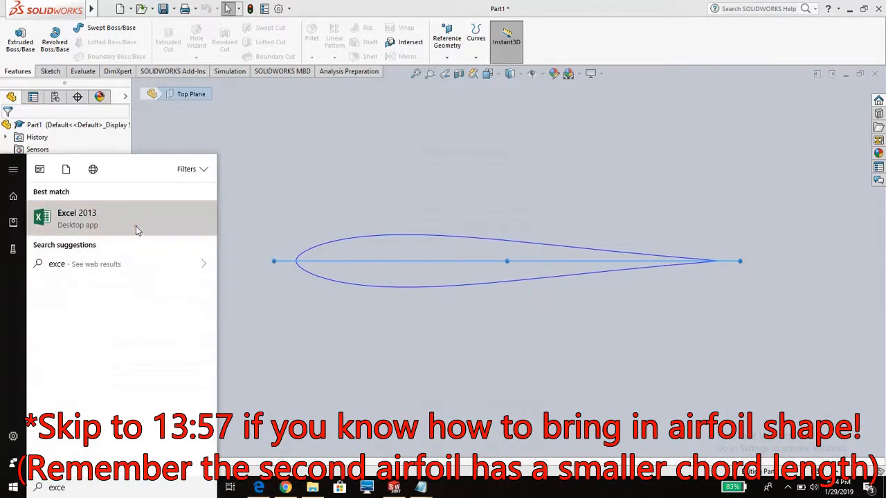
click(78, 218)
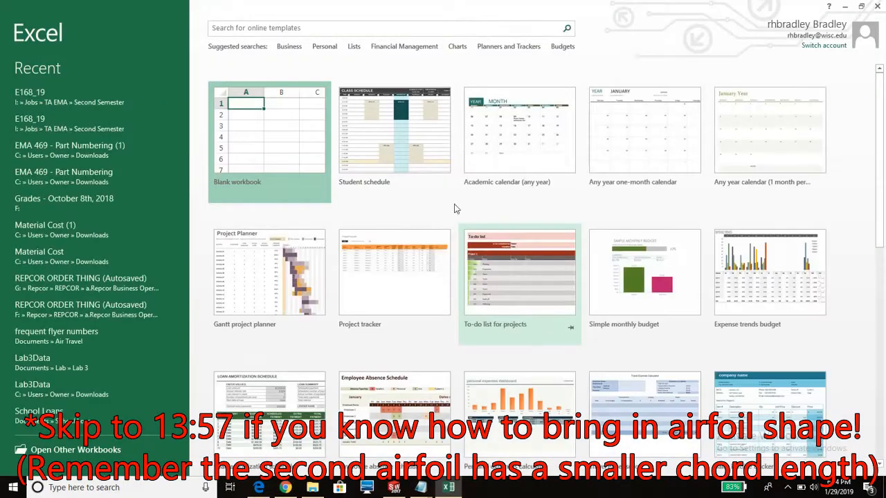
click(268, 129)
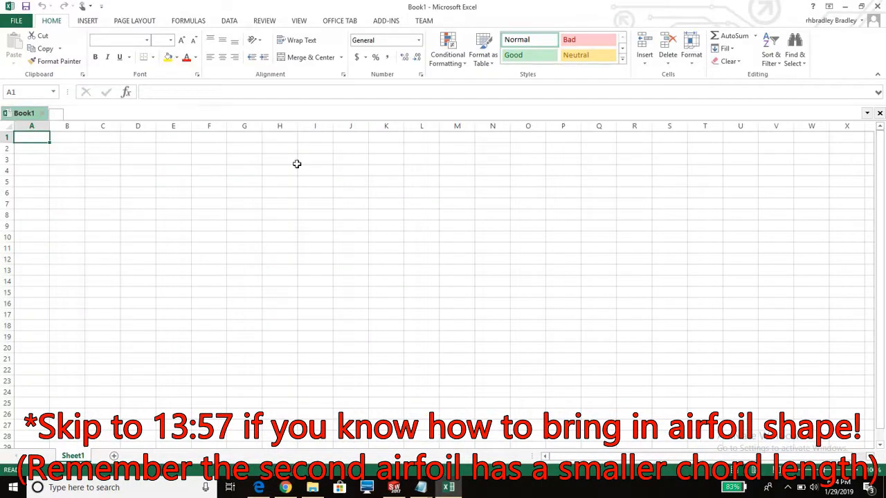
Step: Import the airfoil coordinate text file via Data > From Text as space-delimited columns
click(228, 21)
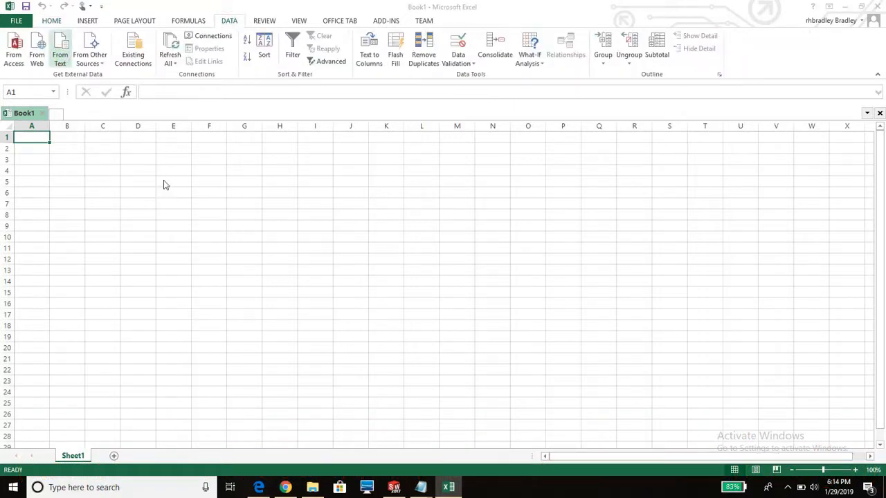
click(61, 49)
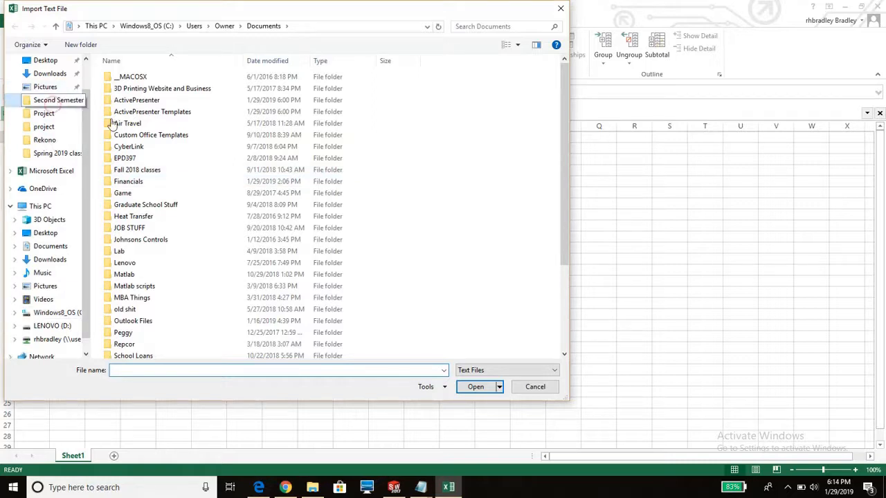
click(534, 386)
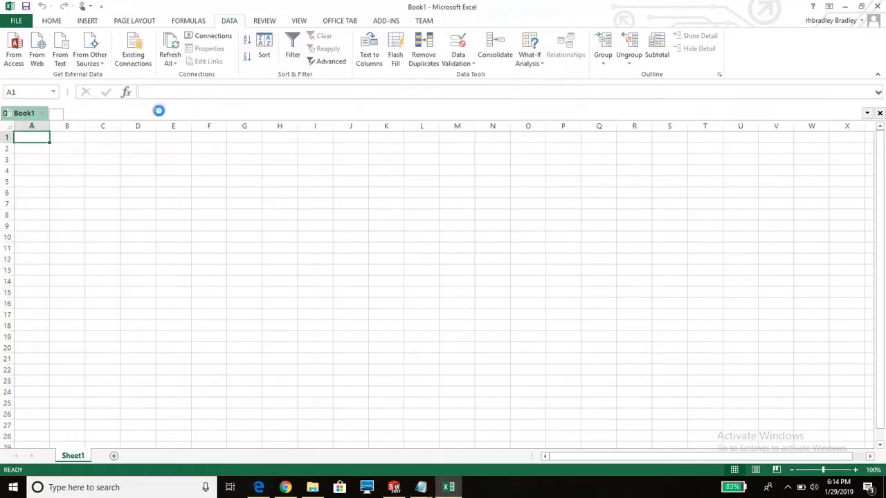
click(61, 50)
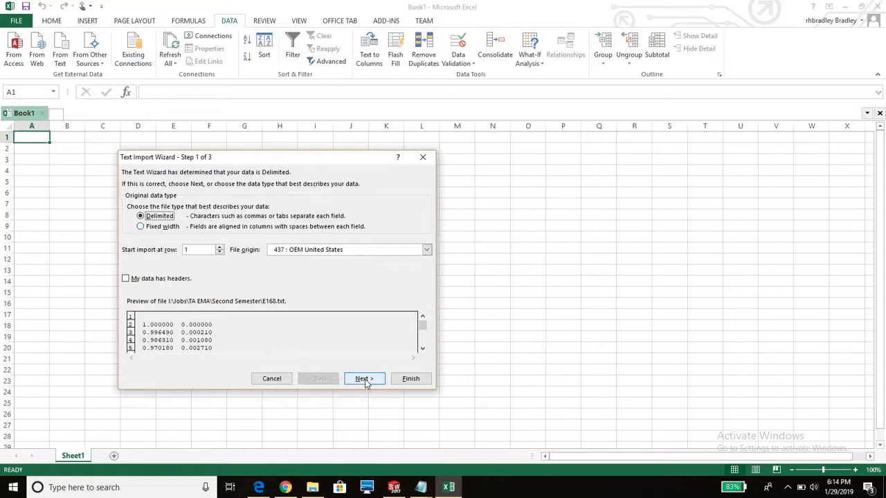
click(363, 379)
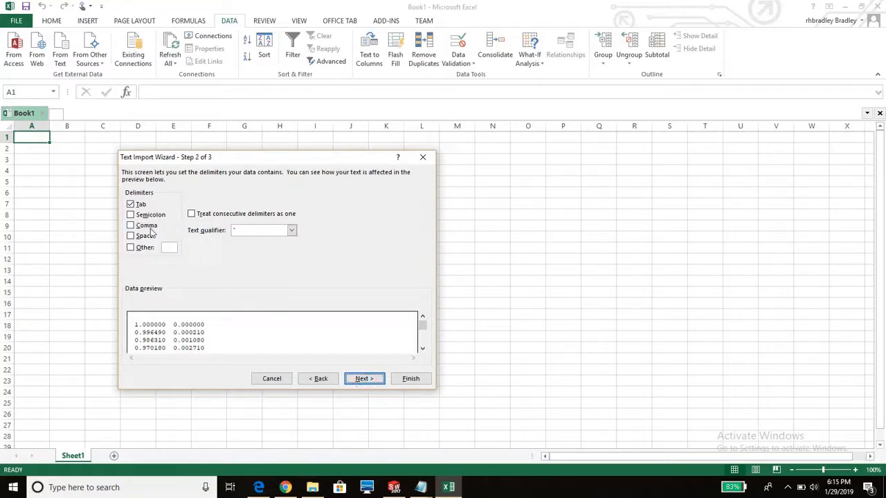
click(130, 235)
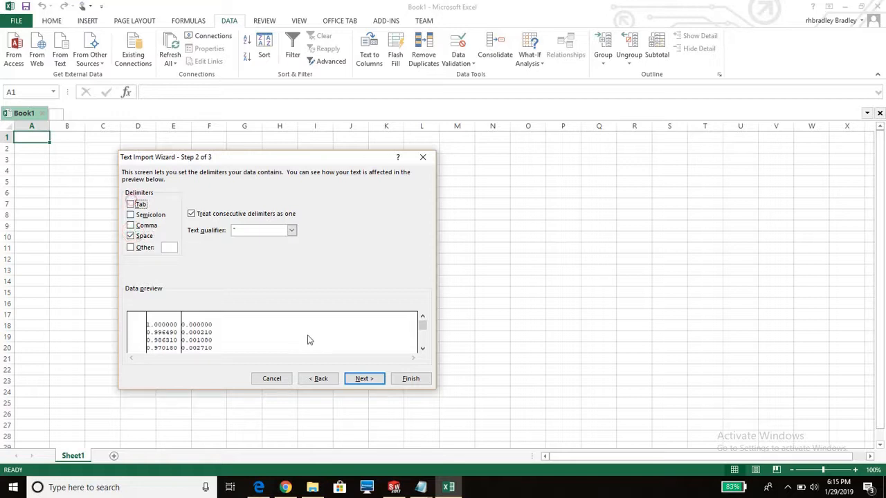
click(409, 380)
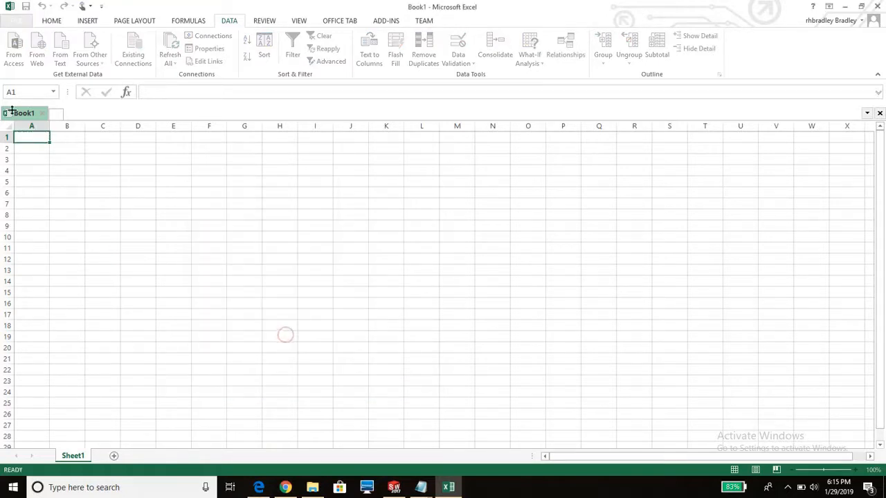
Step: Scale the x and y coordinates to an 11 chord with =11*A1 and =11*B1 filled down
right_click(7, 137)
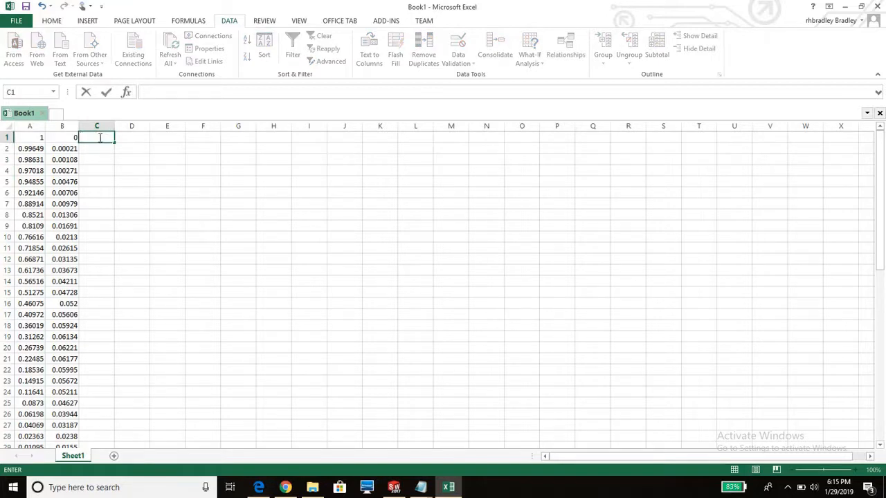
text(=11)
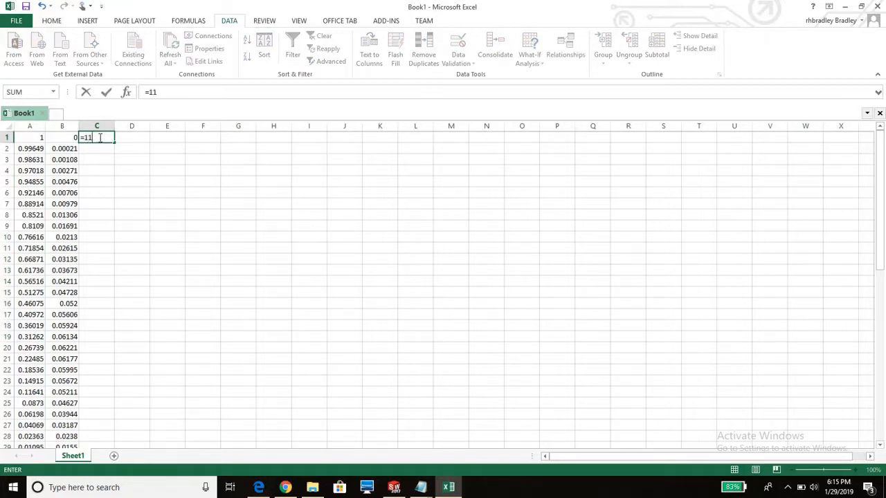
text(*)
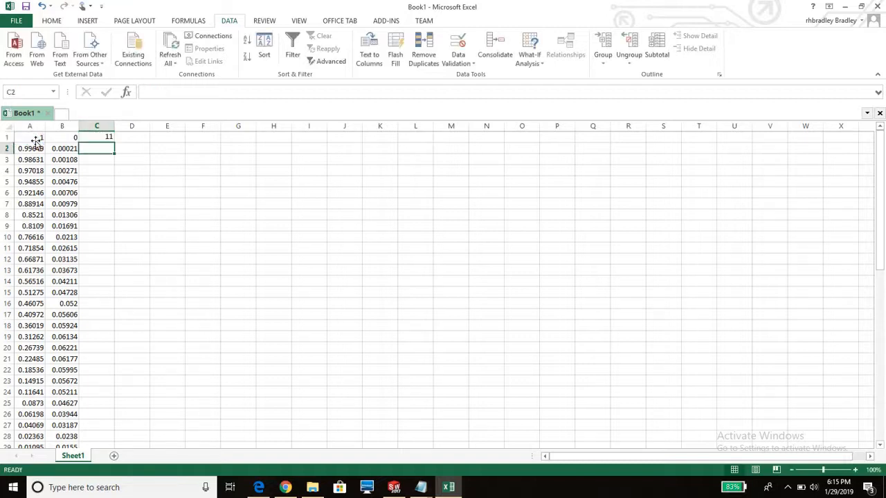
text(=11)
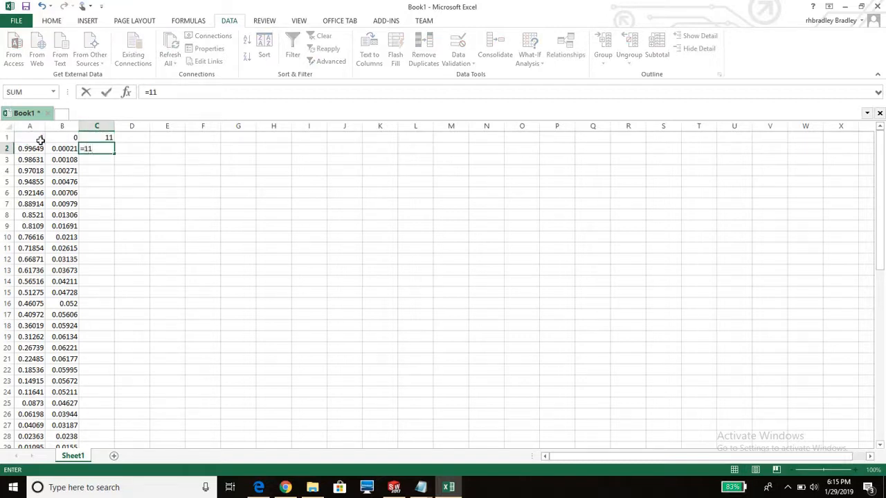
text(*)
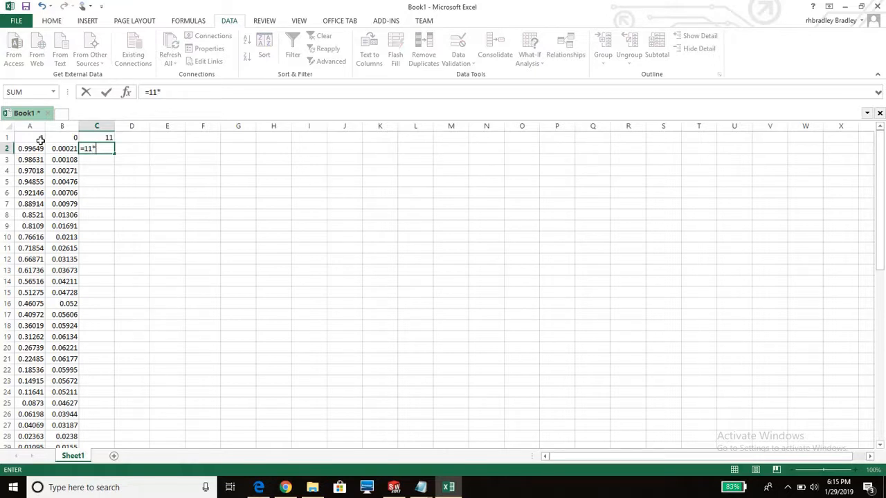
click(31, 159)
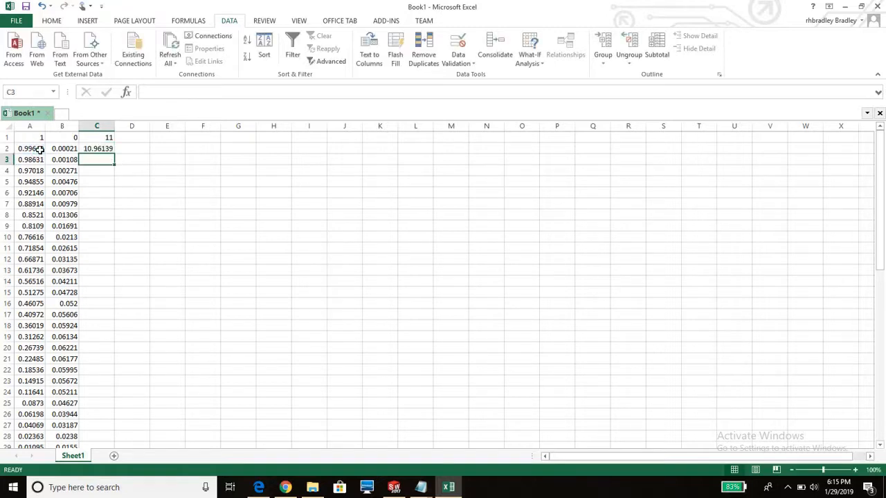
click(132, 138)
text(0)
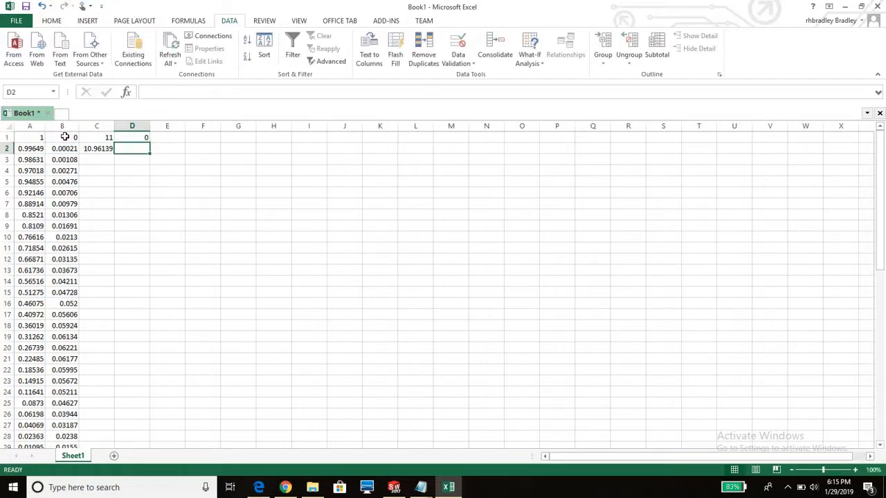
text(=11*A1)
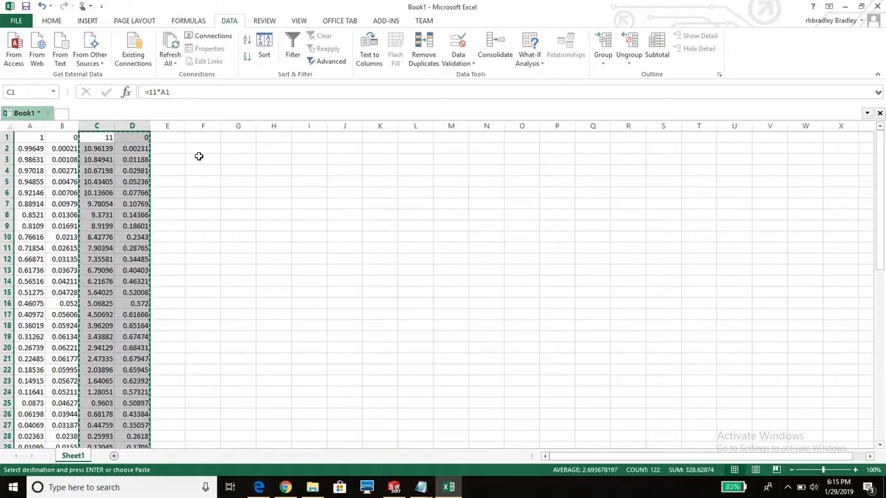
Step: Paste the scaled coordinates as values, delete the original and formula columns, and fill column C with zeros
click(51, 20)
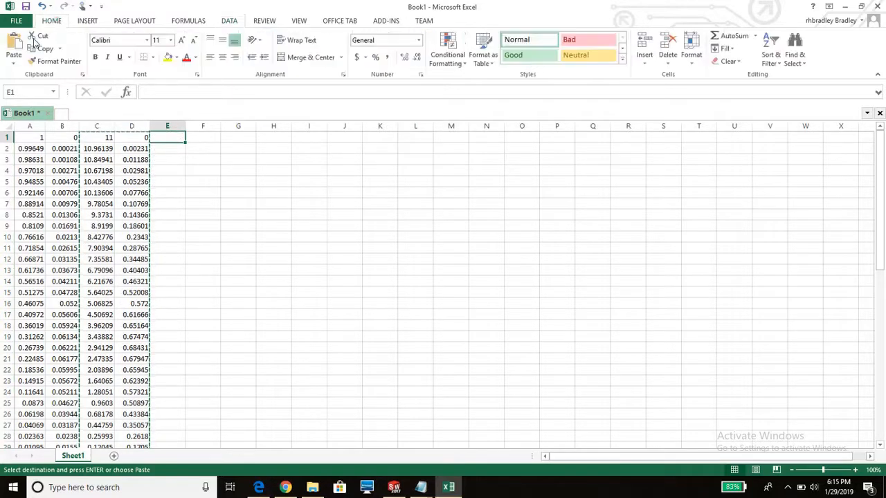
click(14, 53)
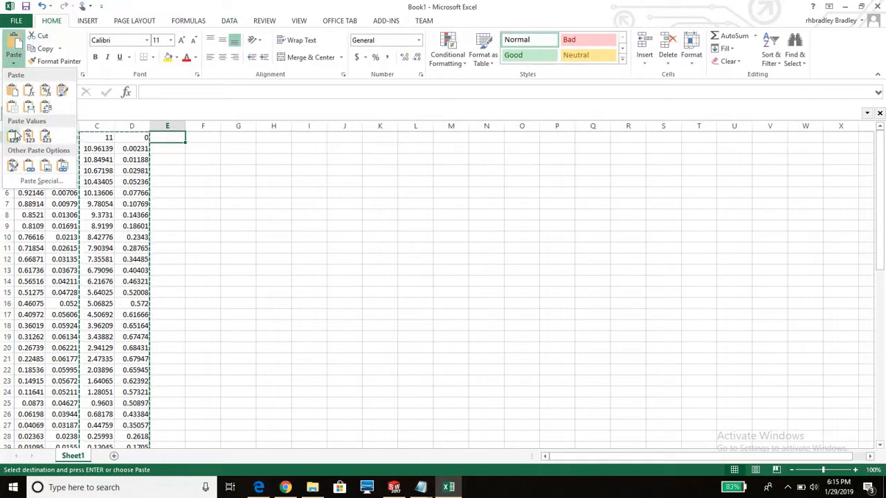
click(13, 133)
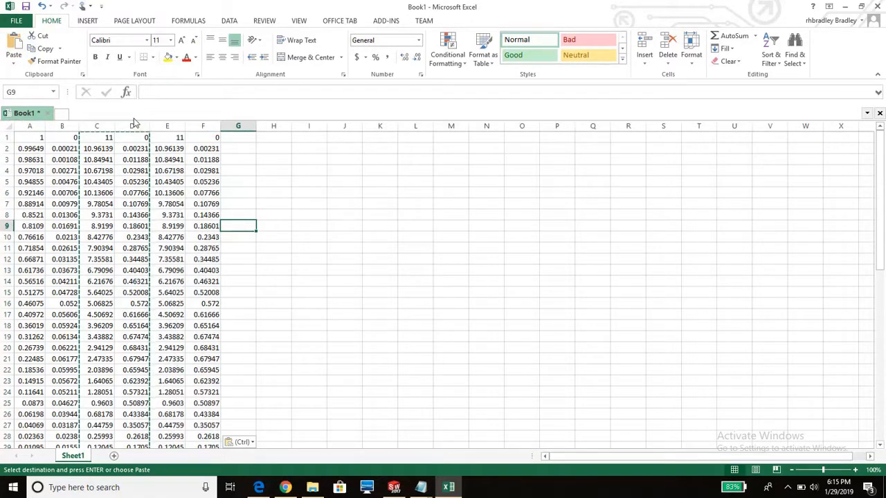
right_click(132, 126)
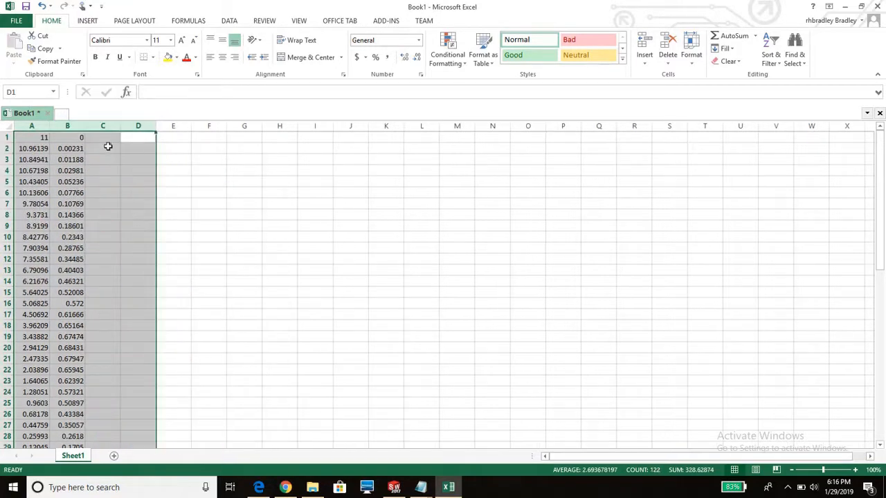
click(103, 170)
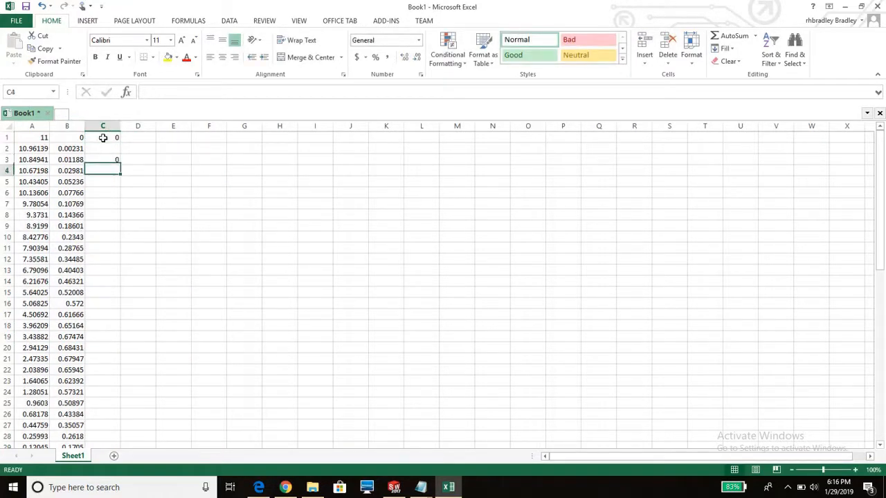
click(103, 148)
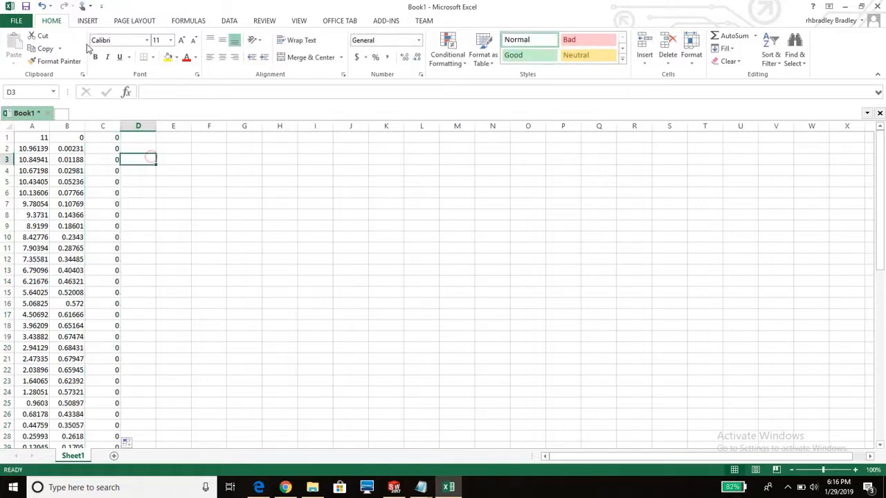
Step: Save the sheet as the tab-delimited text file E168_11, keeping the format despite the warning
click(15, 21)
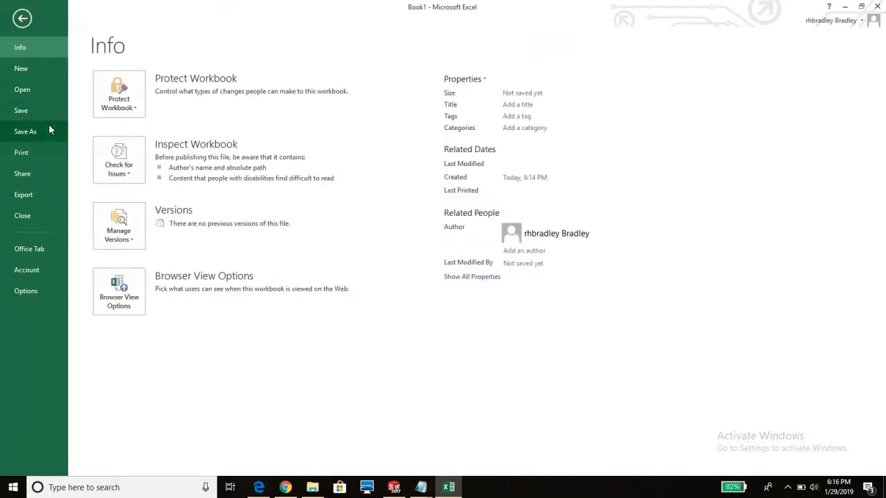
click(25, 130)
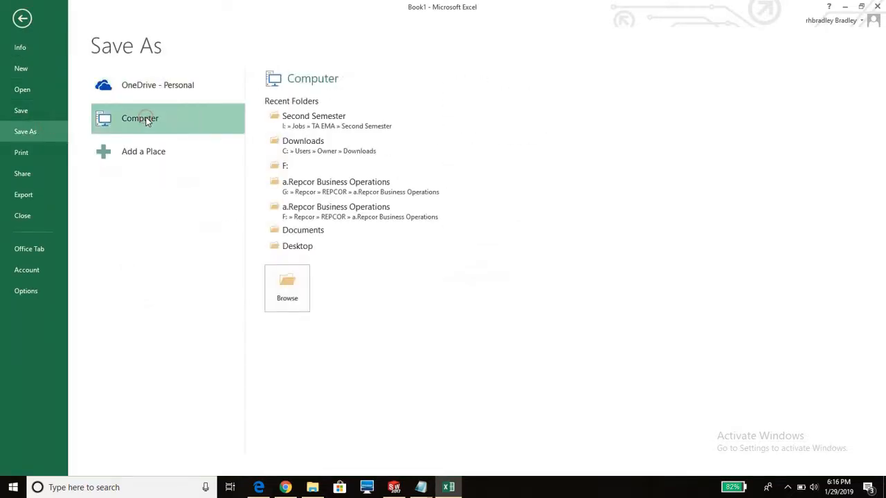
click(286, 289)
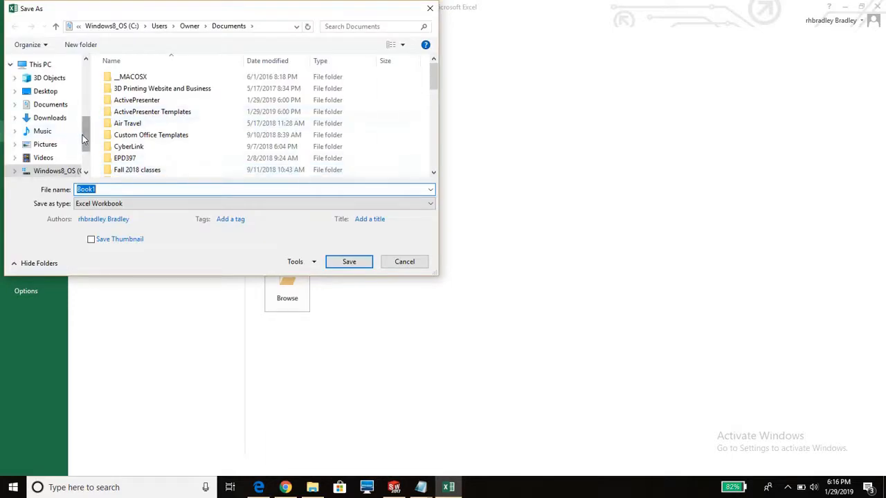
scroll(down, 3)
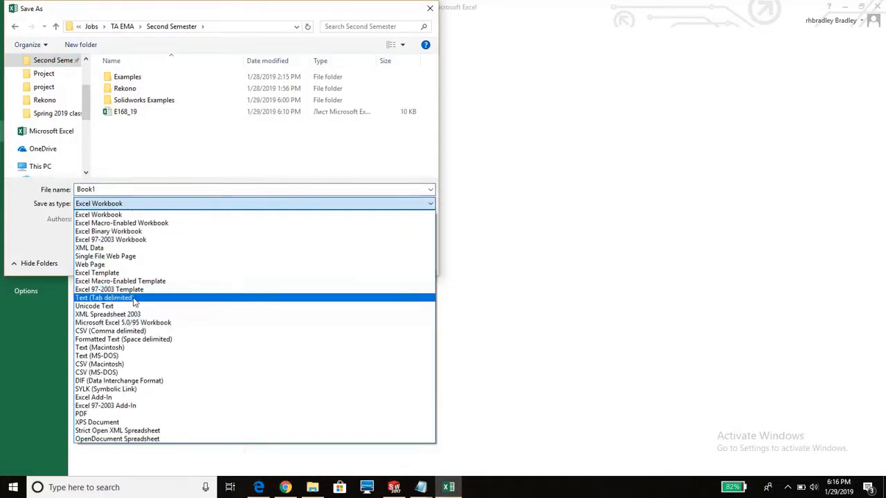
click(102, 298)
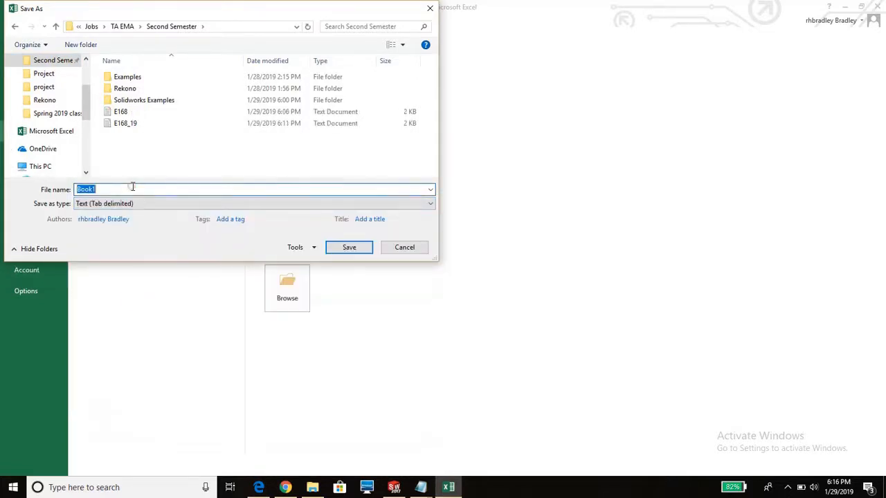
text(E168_11)
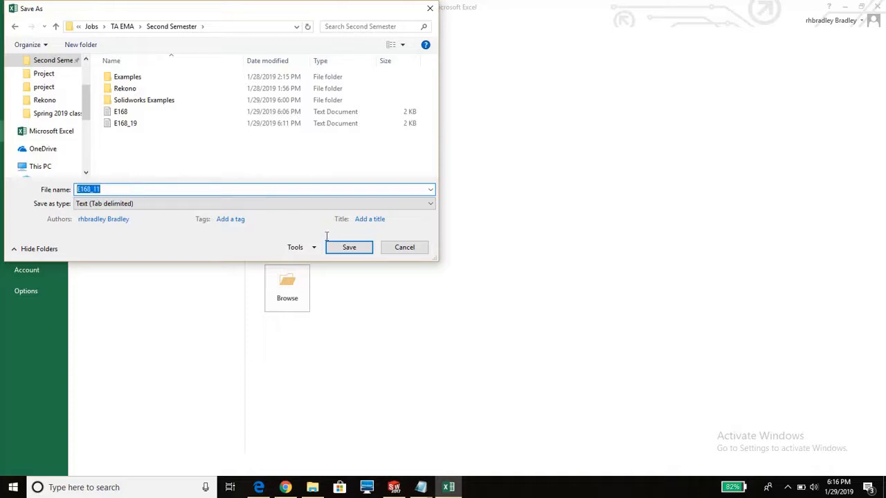
click(349, 246)
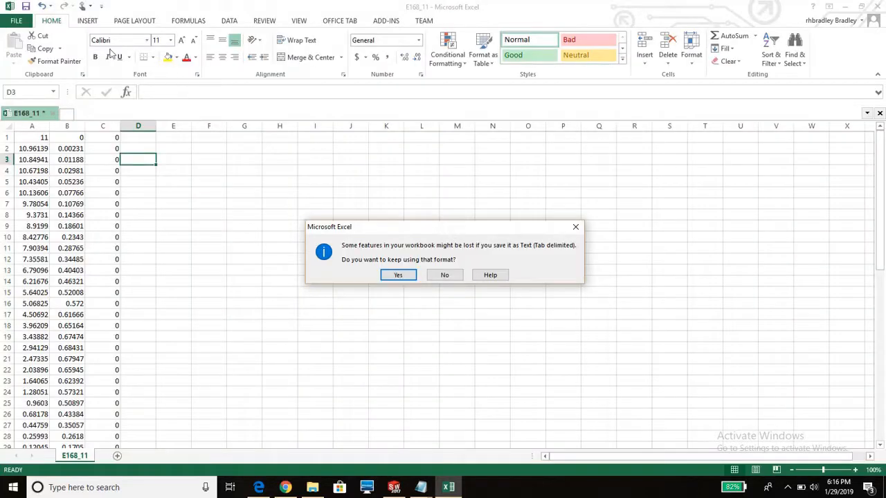
click(398, 274)
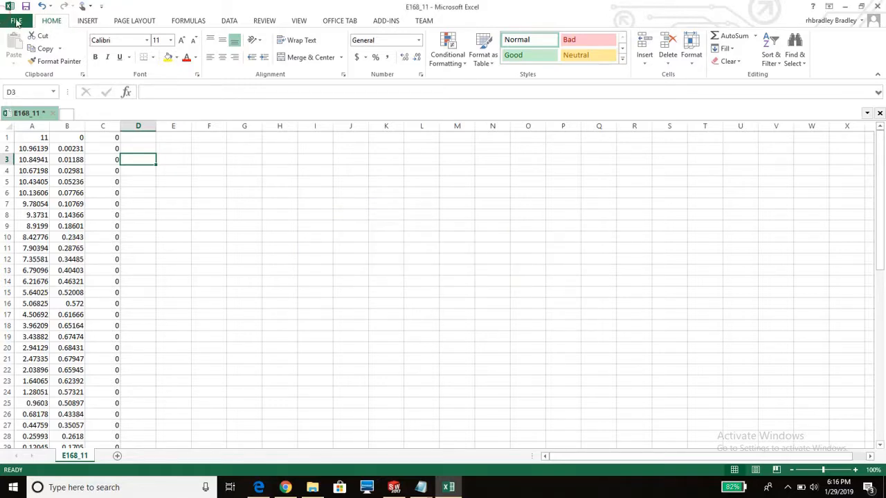
Step: Save the sheet again as the Excel workbook E168_11
click(17, 21)
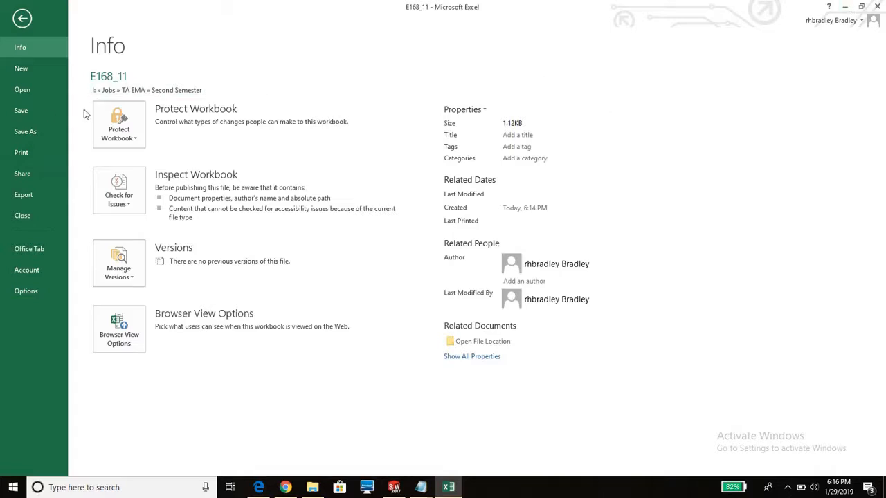
click(25, 132)
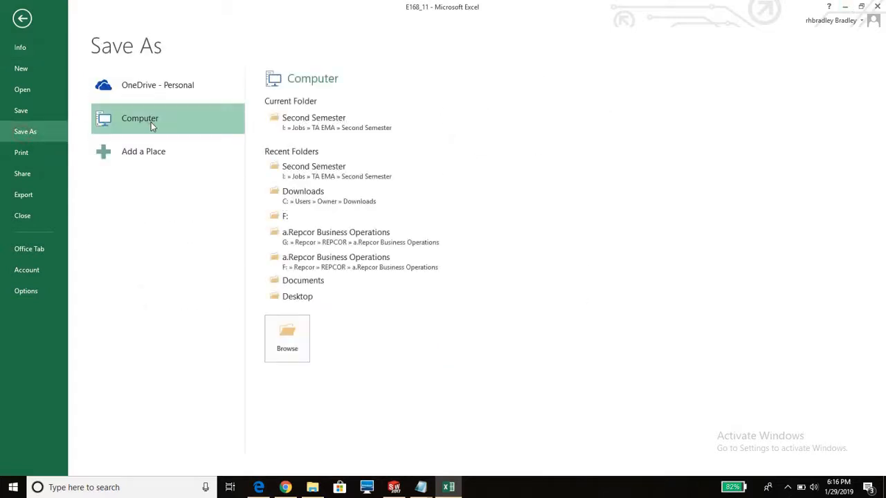
click(286, 338)
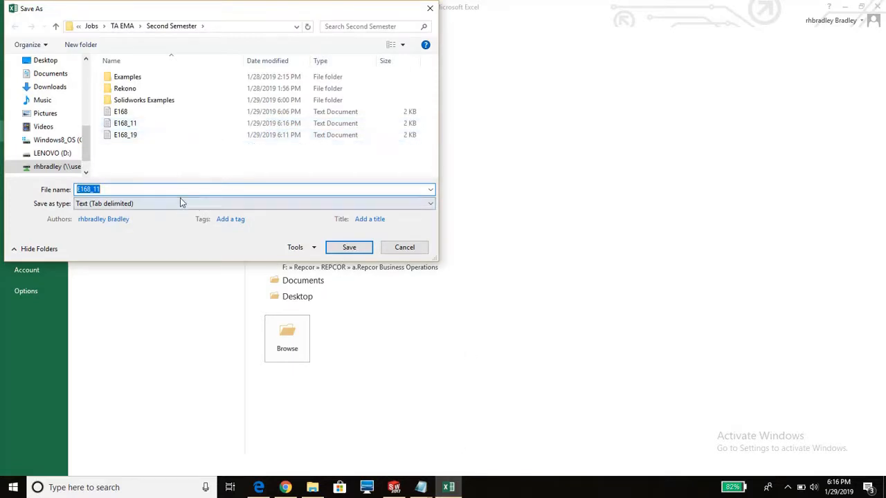
click(147, 188)
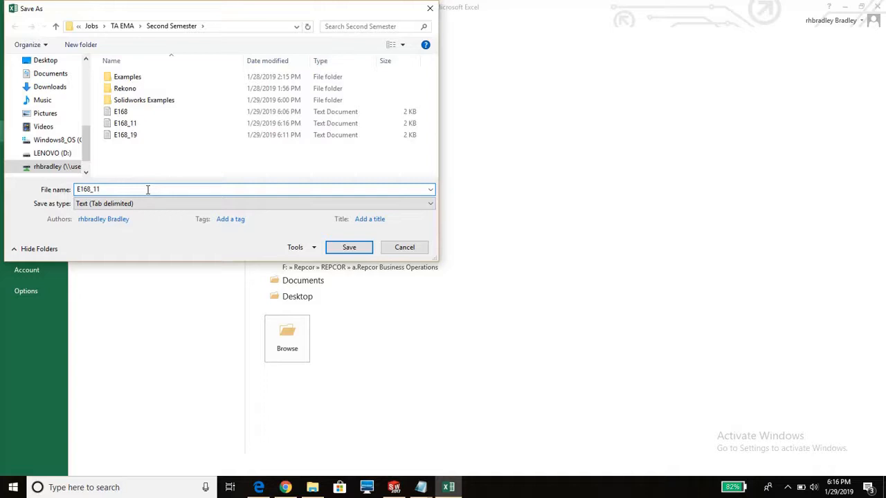
click(429, 203)
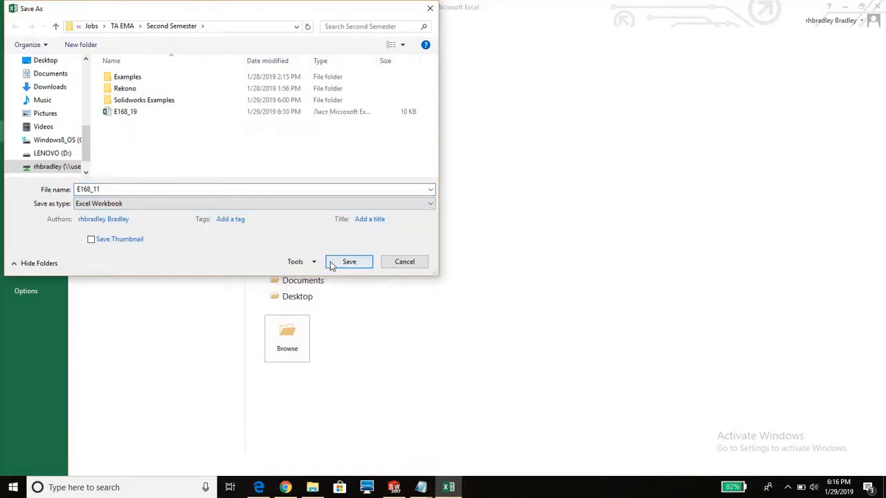
click(404, 261)
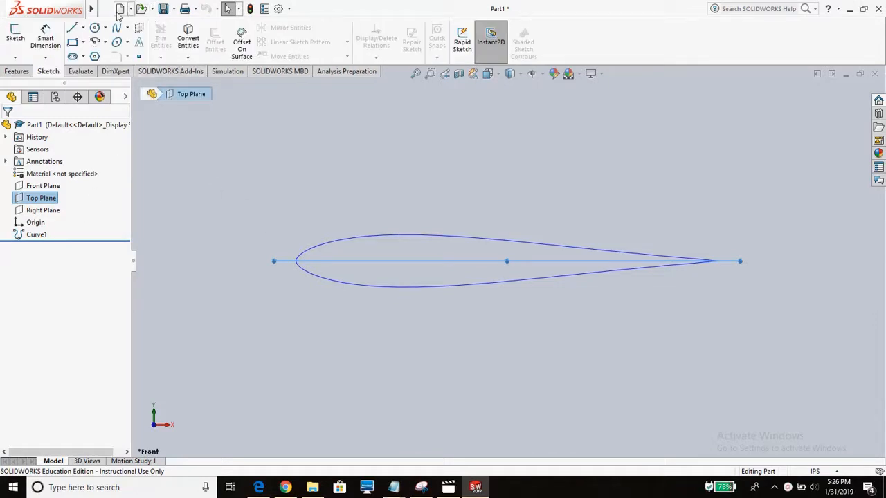
Step: Import the E168_11 point file as a second, smaller airfoil curve through XYZ points
click(169, 9)
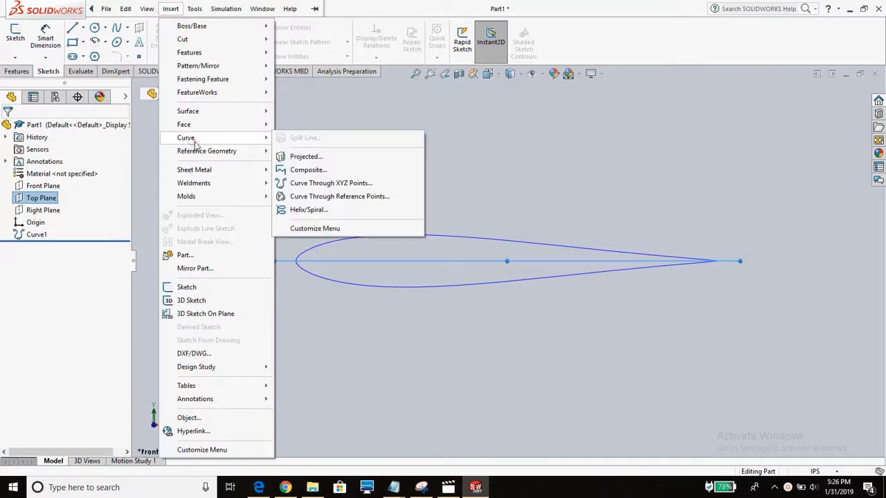
click(331, 182)
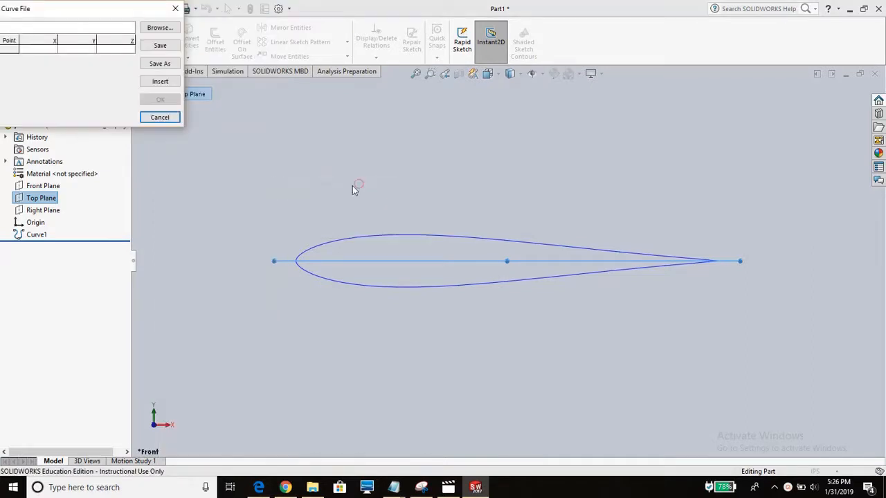
click(160, 28)
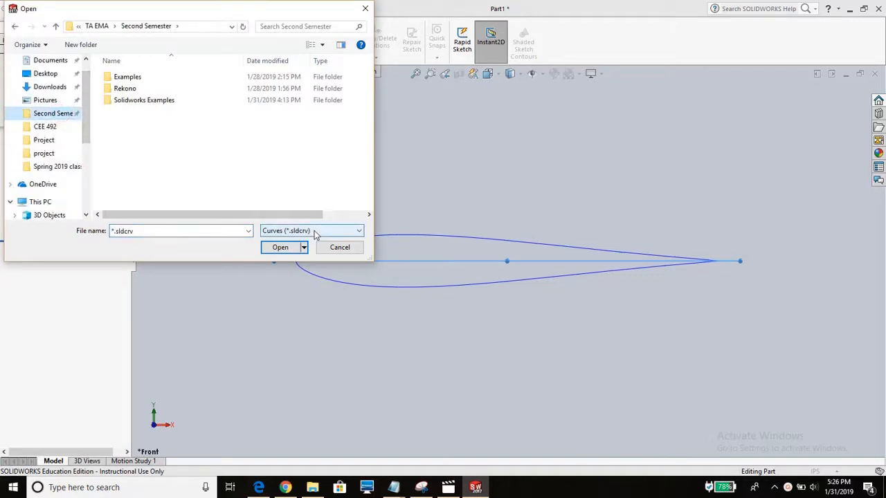
click(311, 230)
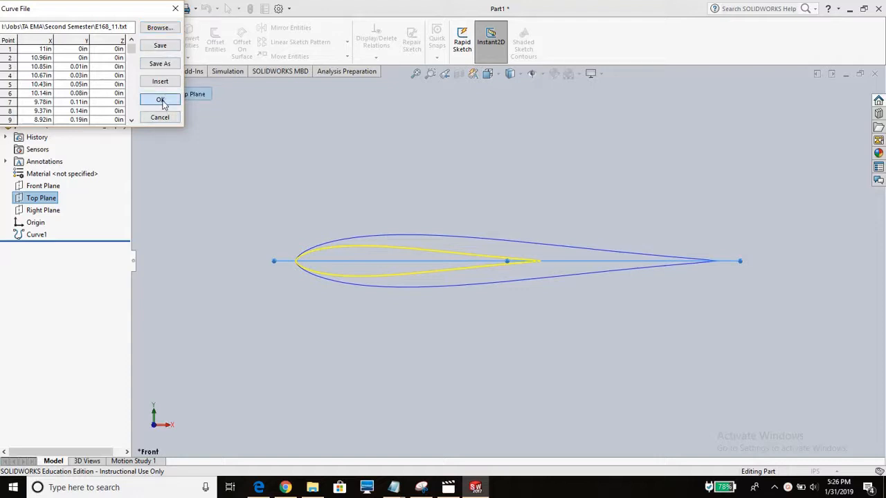
click(160, 100)
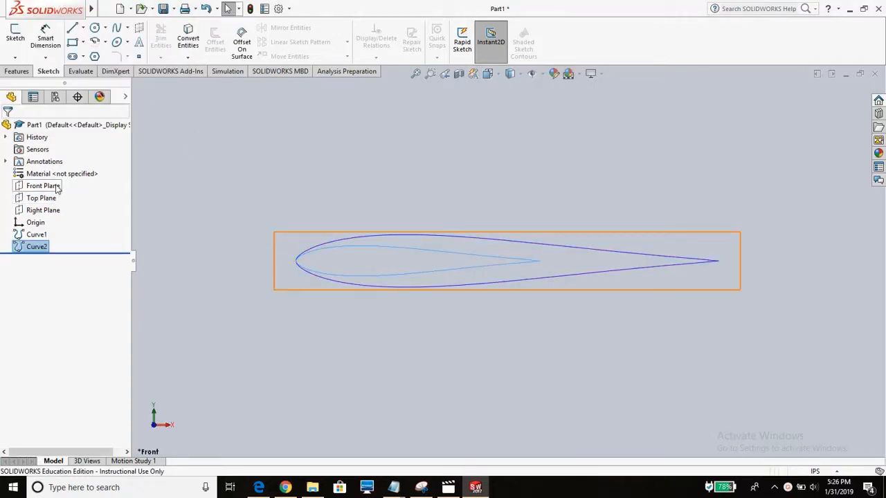
Step: Sketch on the Front Plane, convert the airfoil curve into Sketch1 and exit the sketch
click(43, 185)
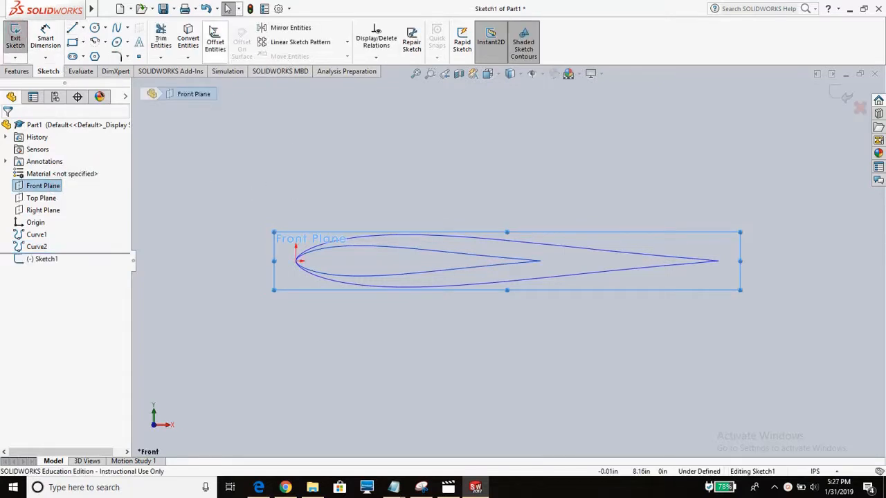
click(188, 40)
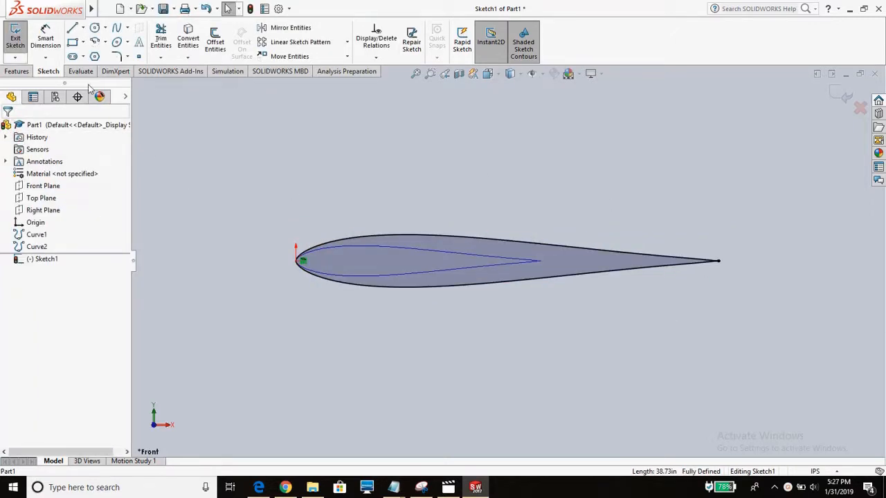
click(15, 35)
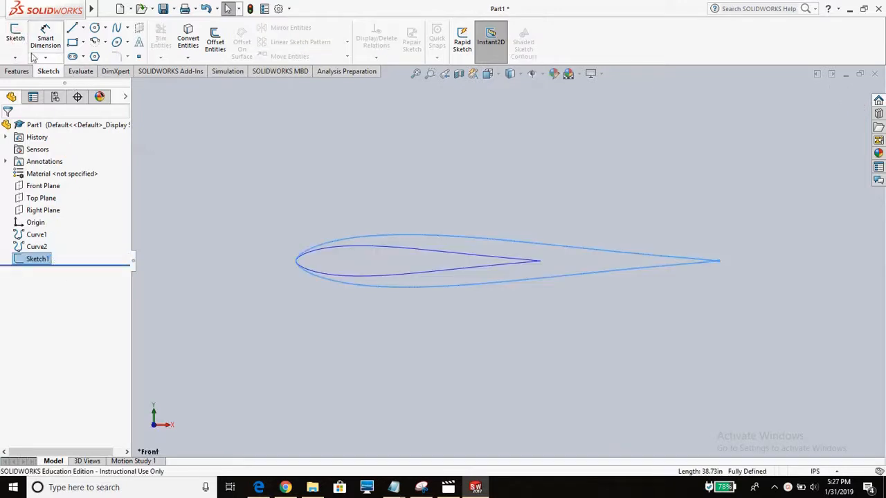
Step: Create a reference plane offset 56.00 in from the Front Plane for the tip airfoil
click(147, 9)
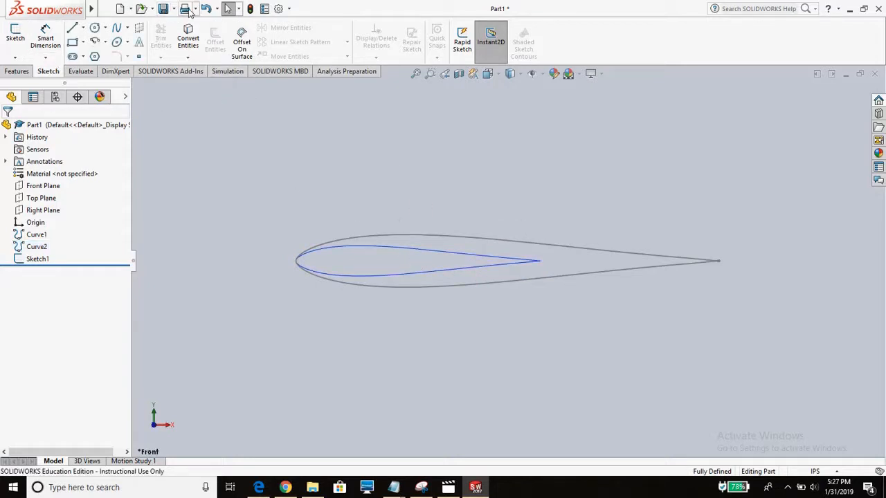
mouse_move(185, 8)
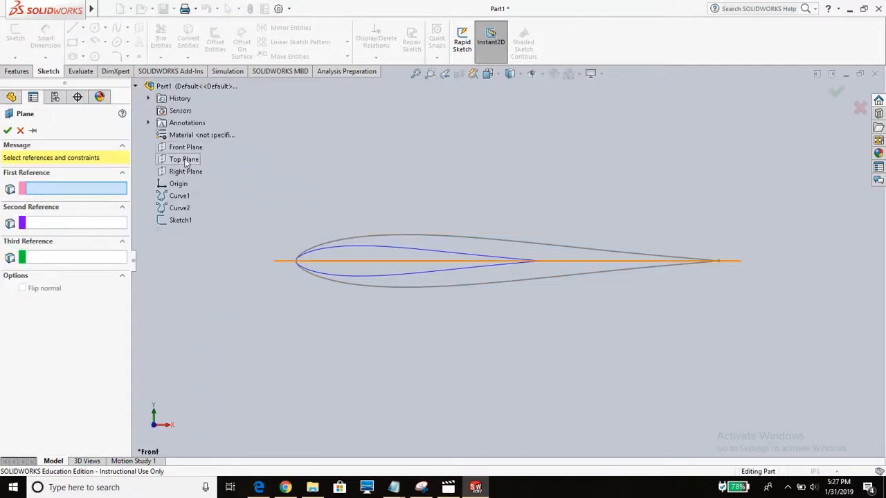
click(185, 146)
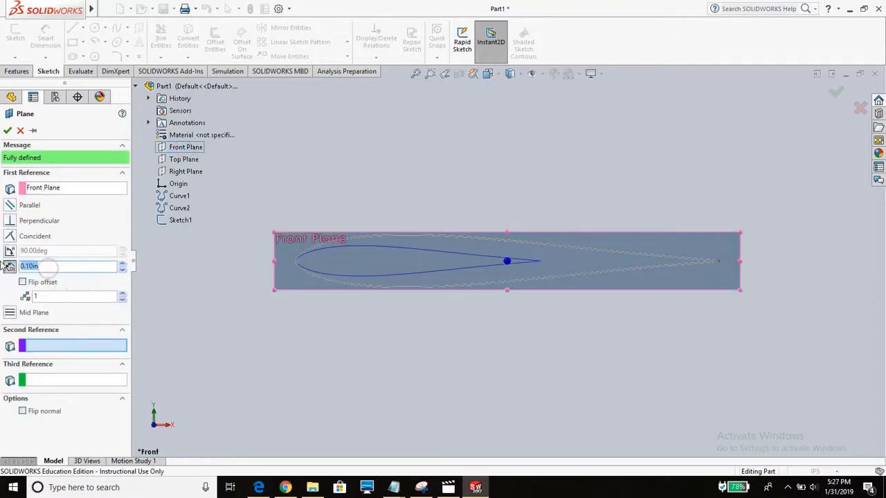
text(5)
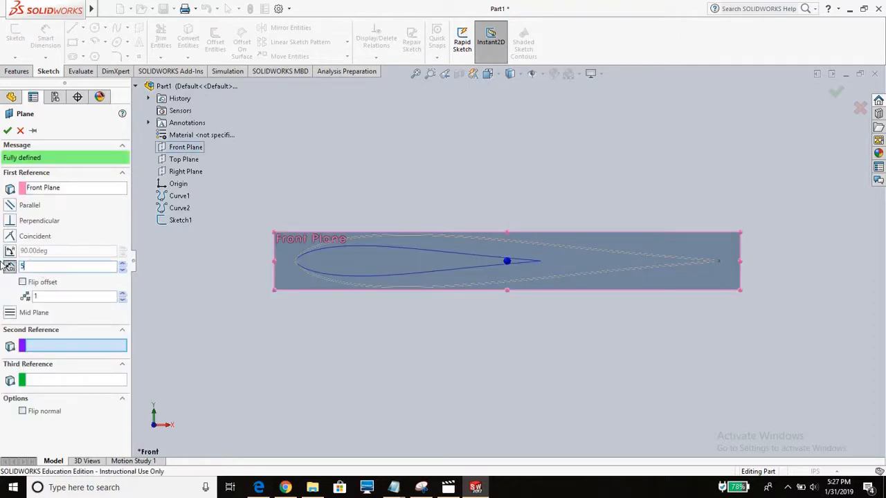
text(56.00in)
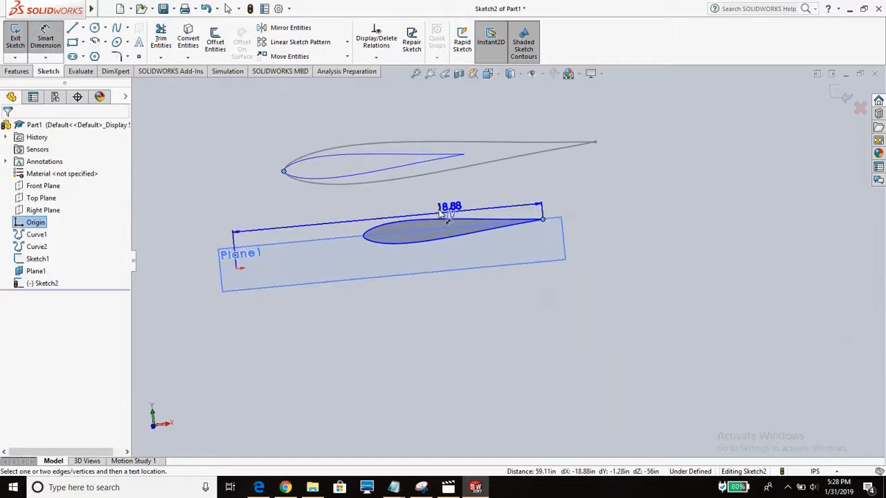
Step: Dimension the tip airfoil chord length in Sketch2 and set it to 19.7 in
click(448, 208)
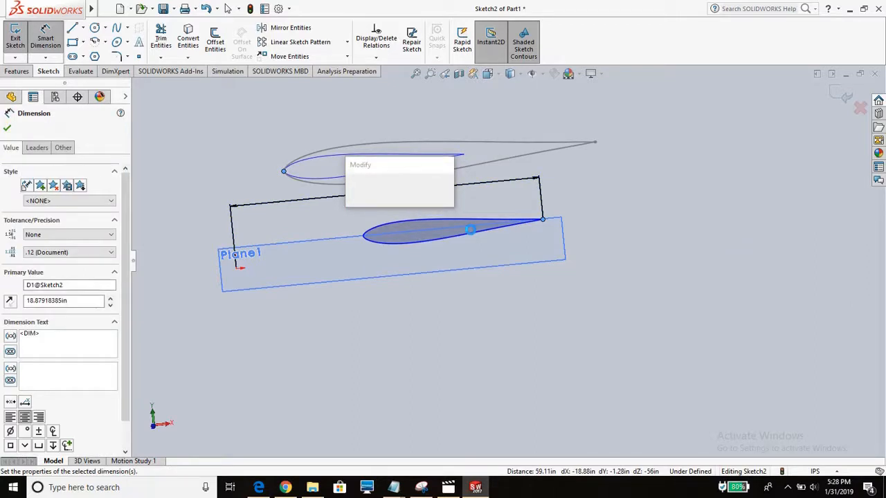
text(17)
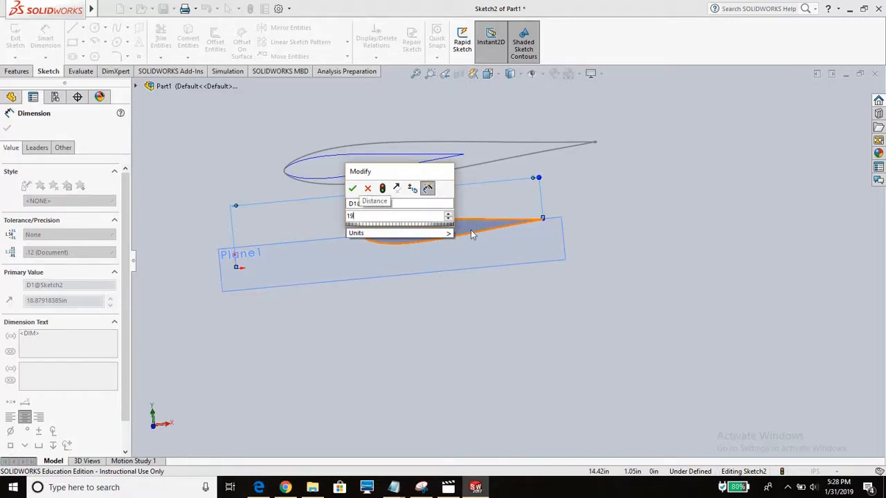
text(19.7)
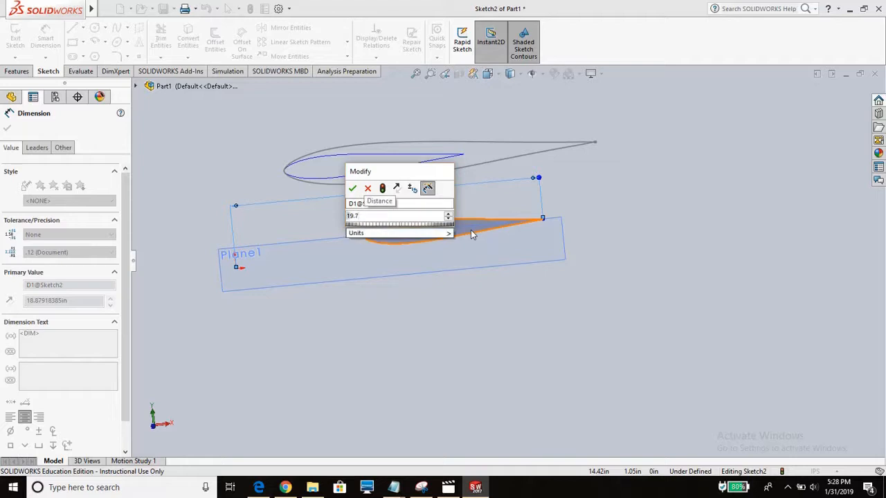
click(353, 188)
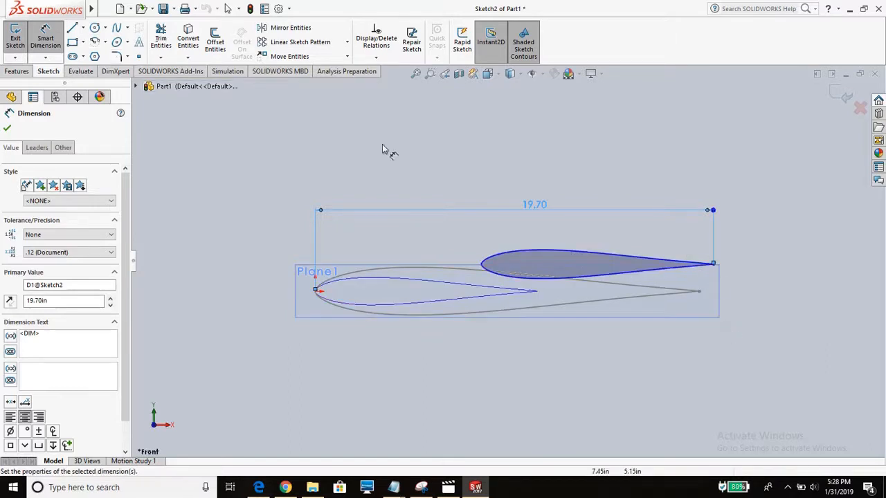
mouse_move(671, 252)
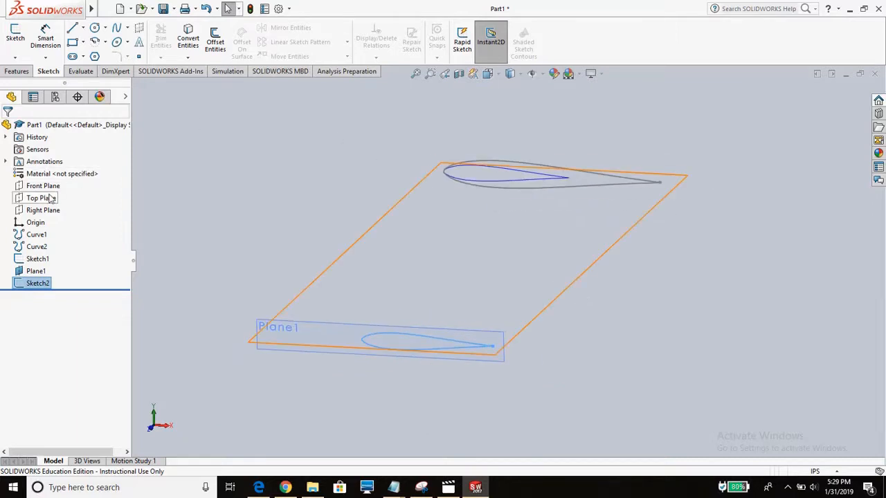
Step: Sketch a straight guide line joining the root and tip airfoil trailing-edge points
click(42, 198)
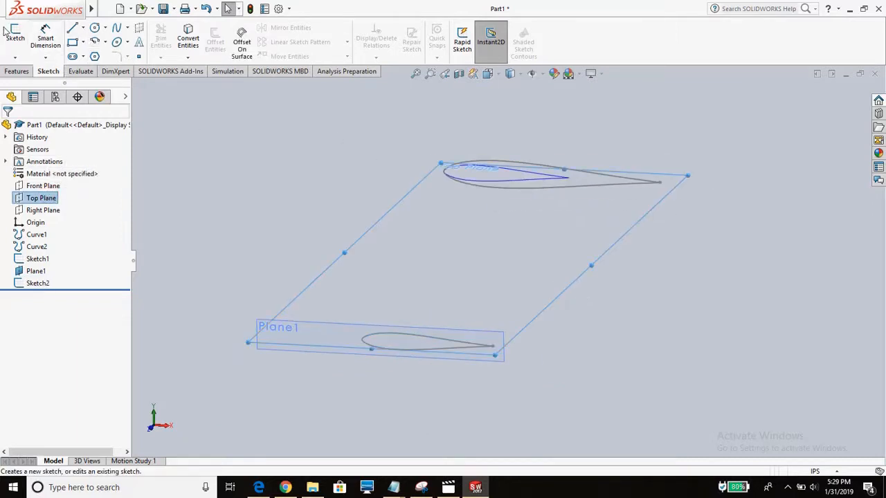
click(75, 28)
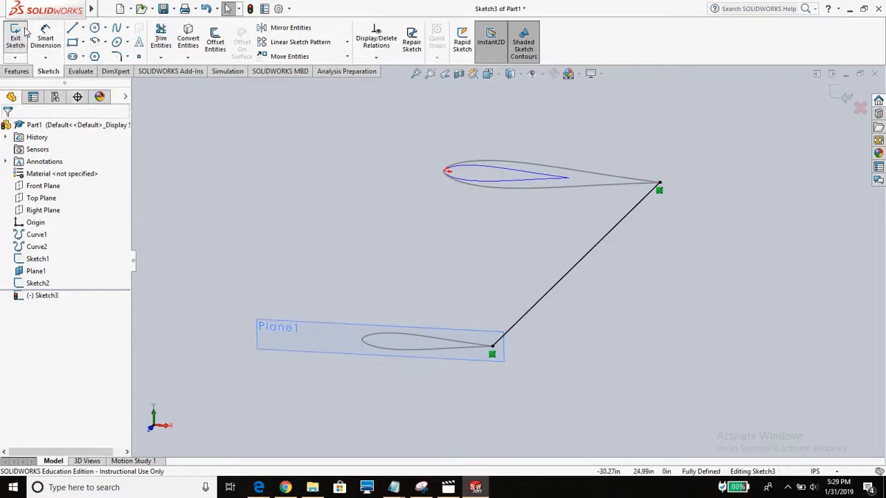
click(15, 39)
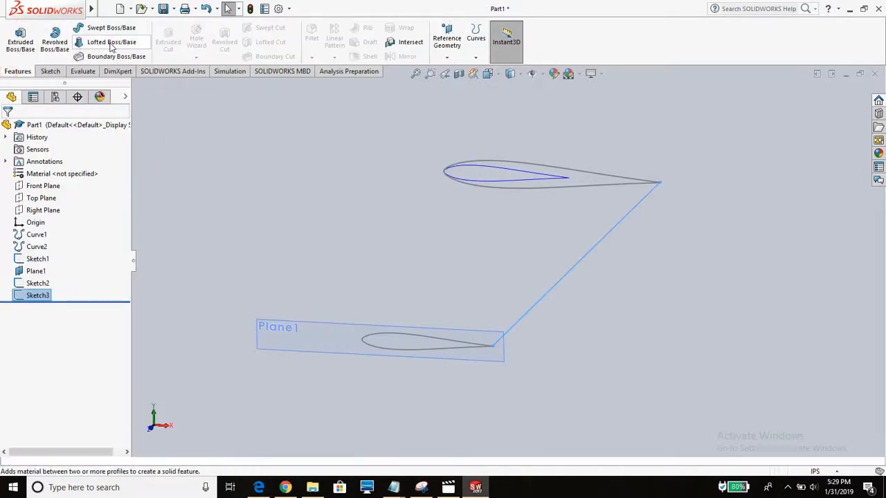
Step: Loft Sketch1 and Sketch2 into the half-stabilizer body with Sketch3 as guide curve
click(110, 42)
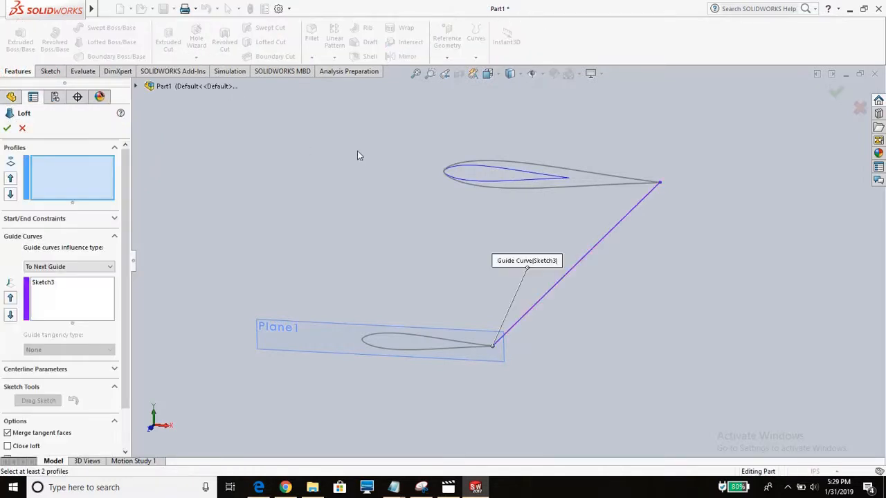
click(136, 86)
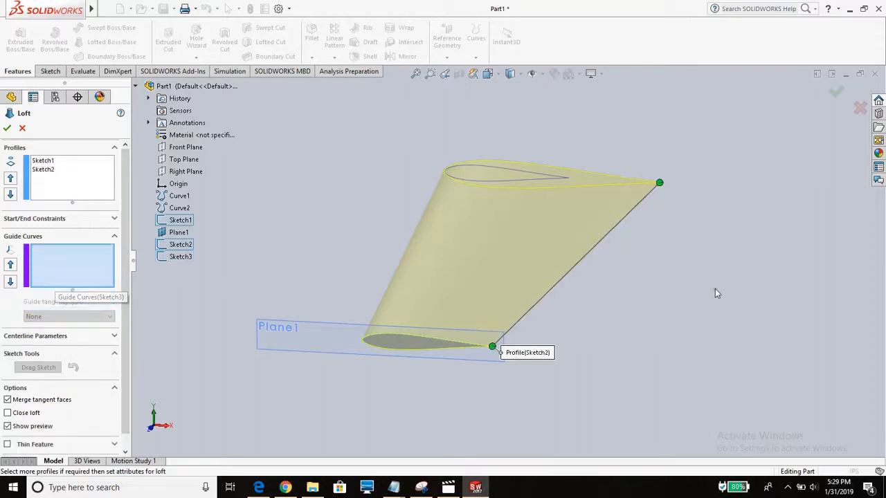
mouse_move(570, 274)
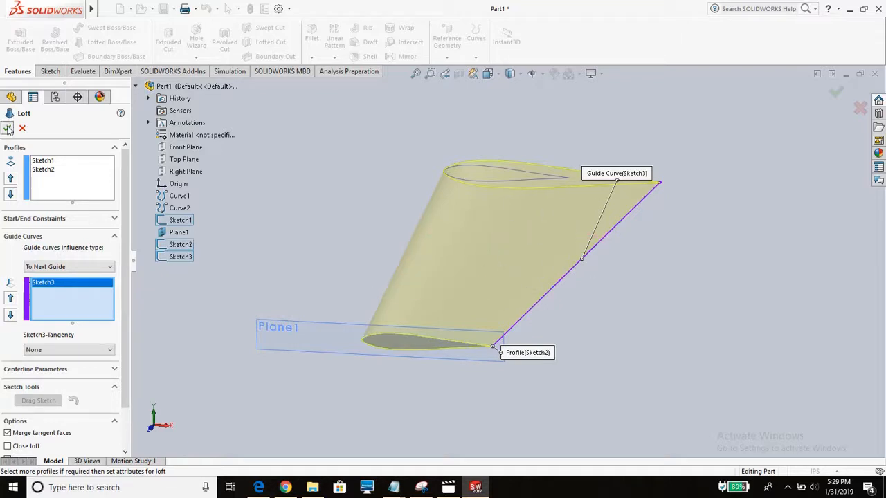
click(8, 129)
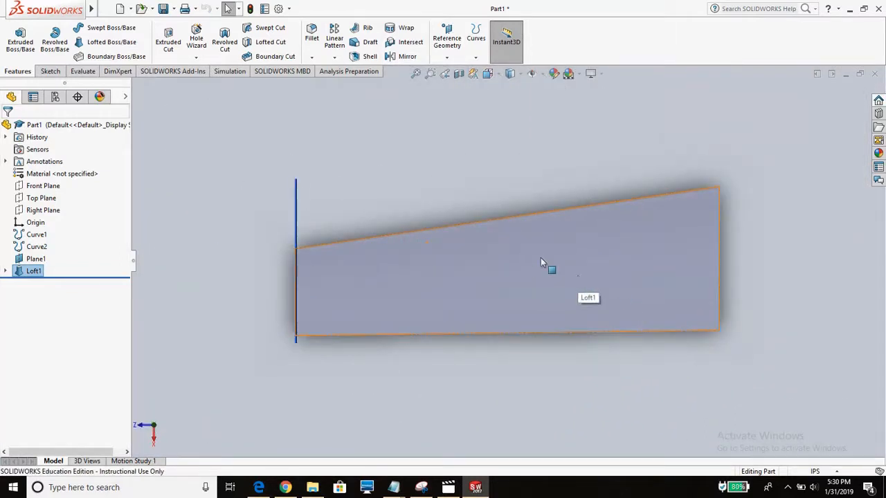
Step: Orbit the lofted wing to inspect its planform, edge-on profile and root
drag(542, 262, 509, 248)
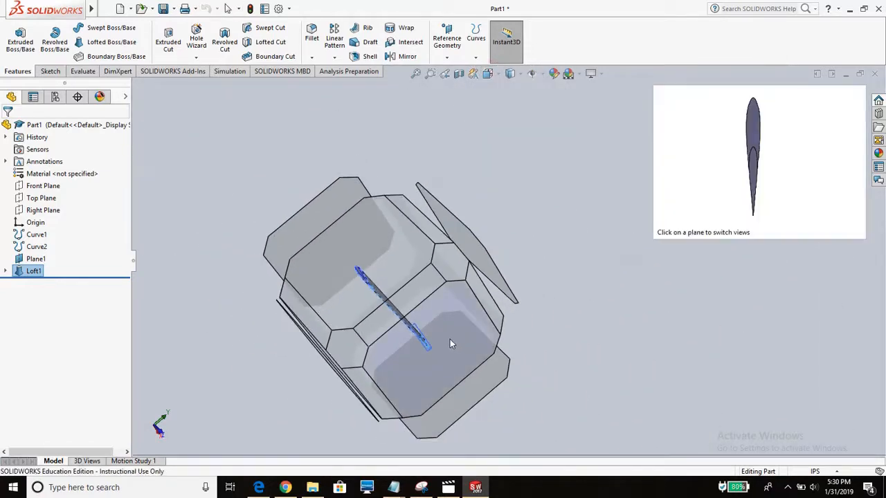
click(753, 155)
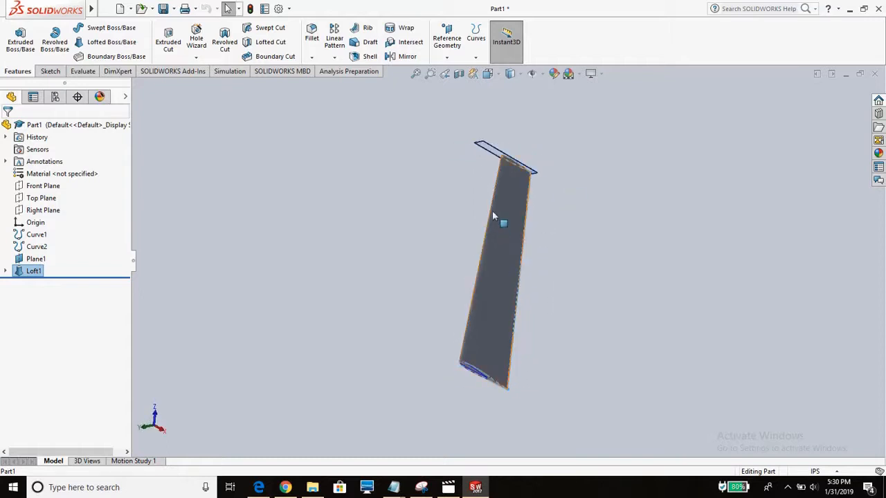
drag(495, 219, 540, 326)
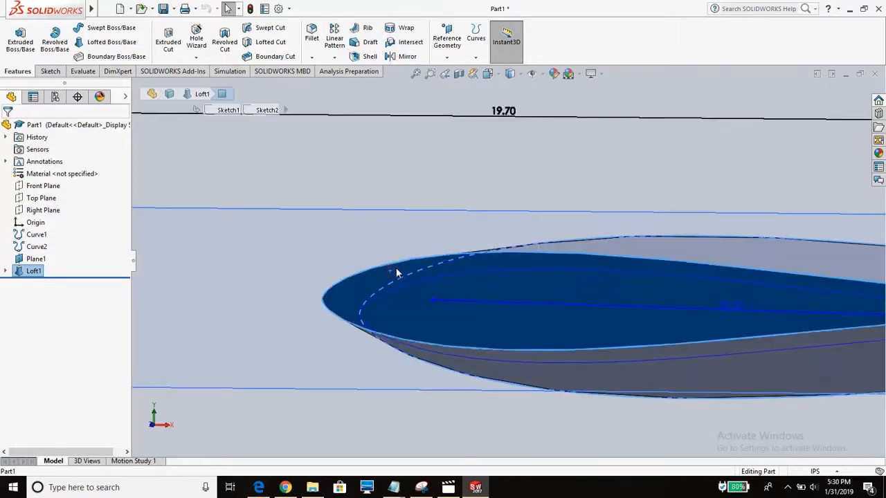
click(36, 258)
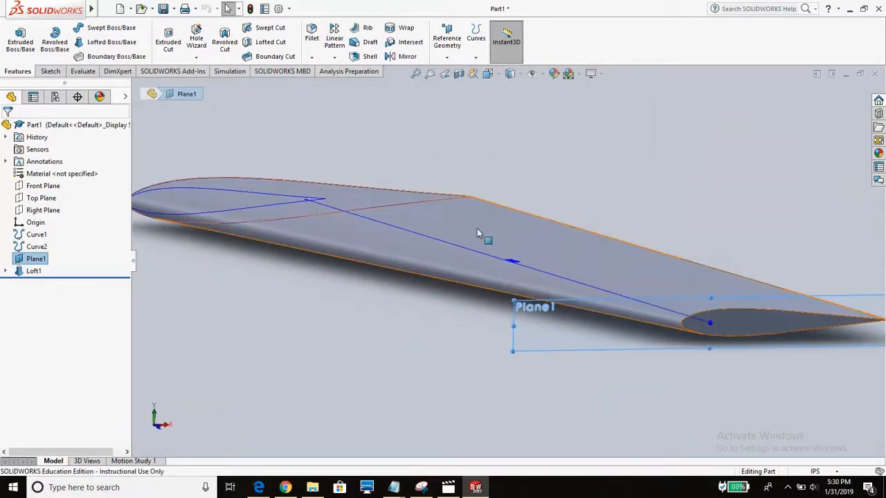
drag(477, 232, 507, 270)
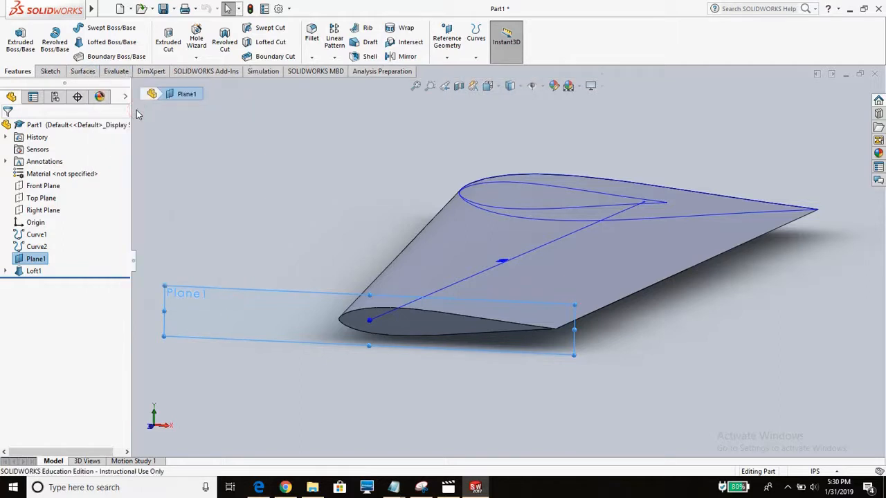
Step: Make a zero-distance Offset Surface copy of the wing skin
click(82, 71)
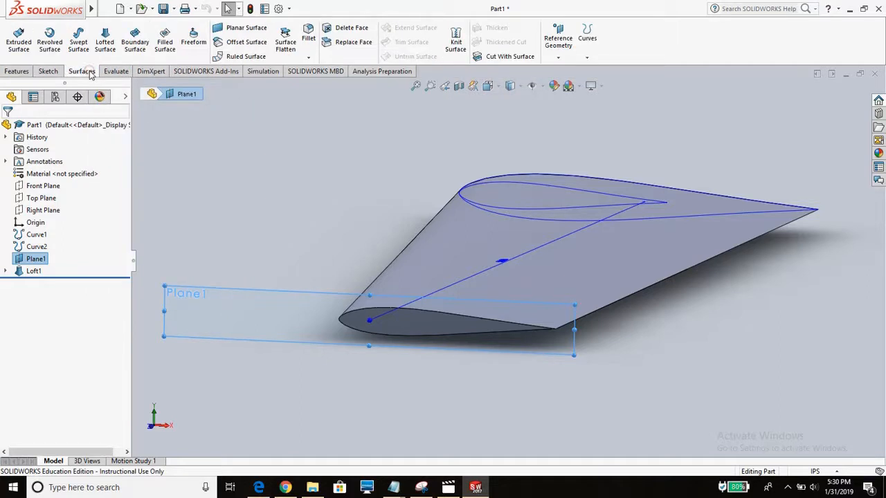
mouse_move(246, 42)
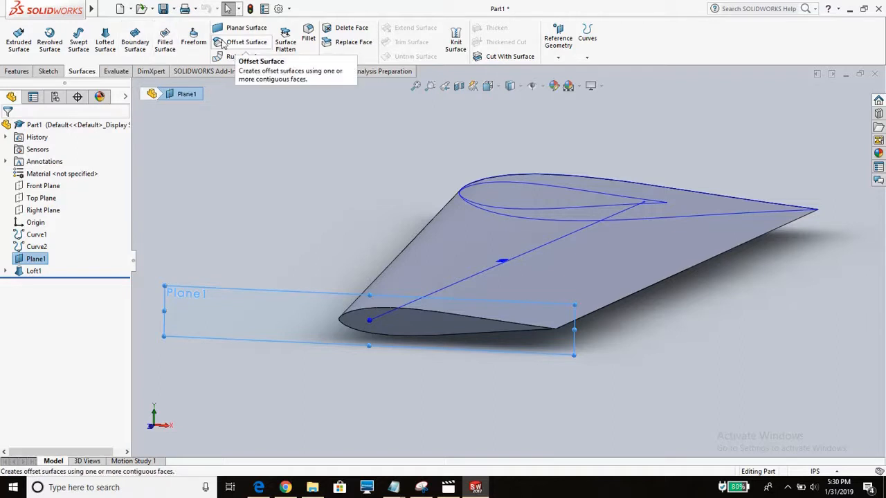
mouse_move(244, 46)
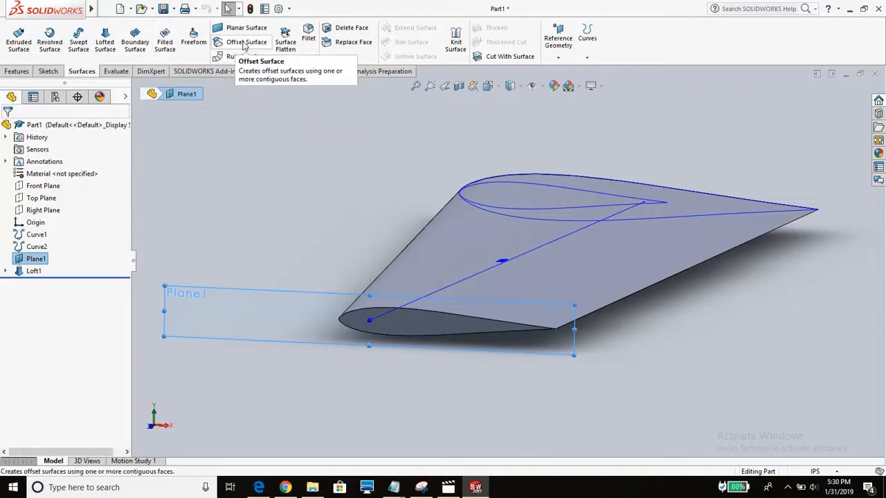
click(246, 42)
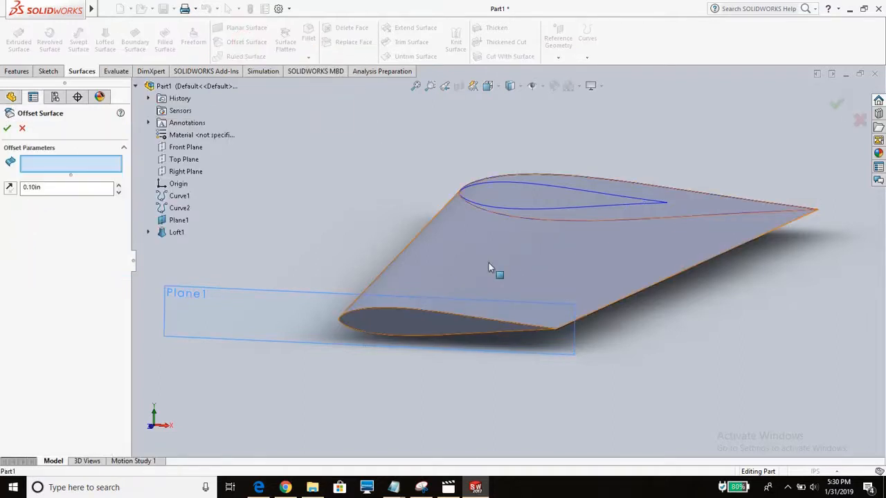
click(499, 270)
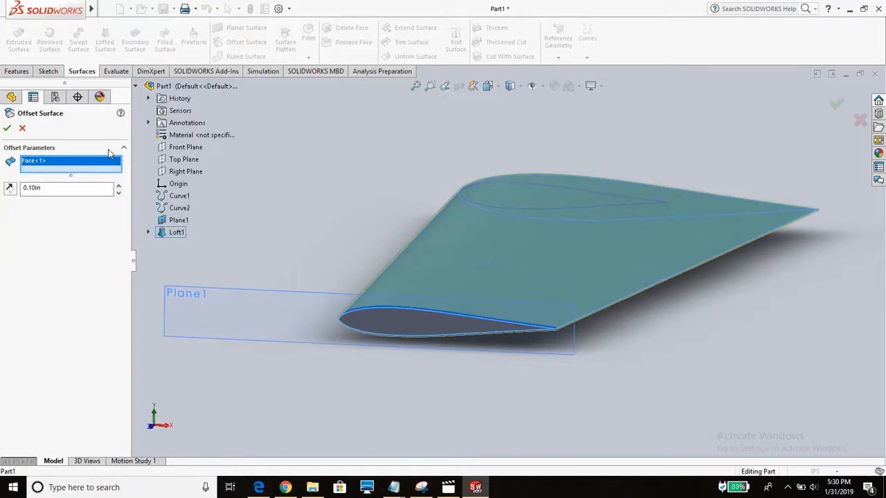
click(66, 188)
text(0)
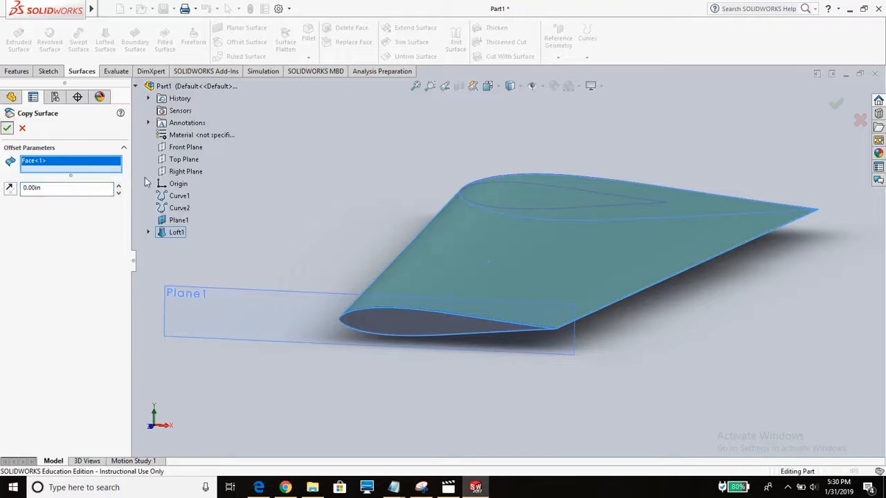
click(7, 127)
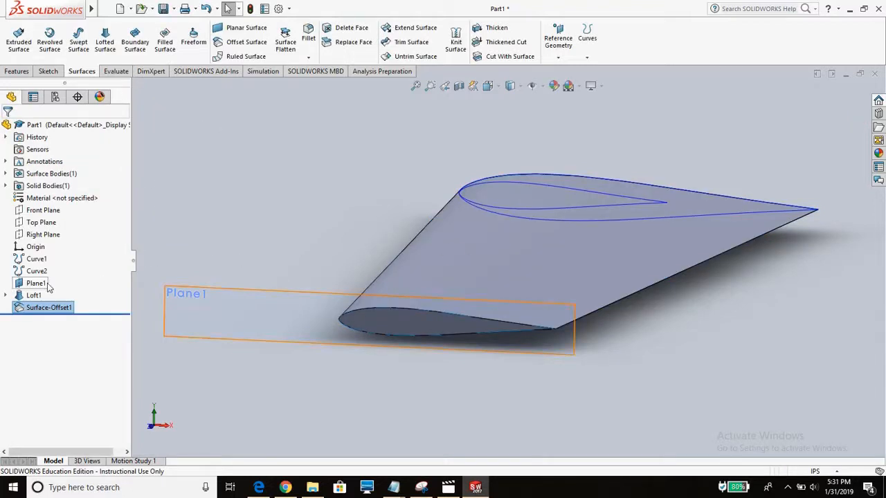
Step: Hide the solid Loft1 body so only the surface copy shows
right_click(33, 296)
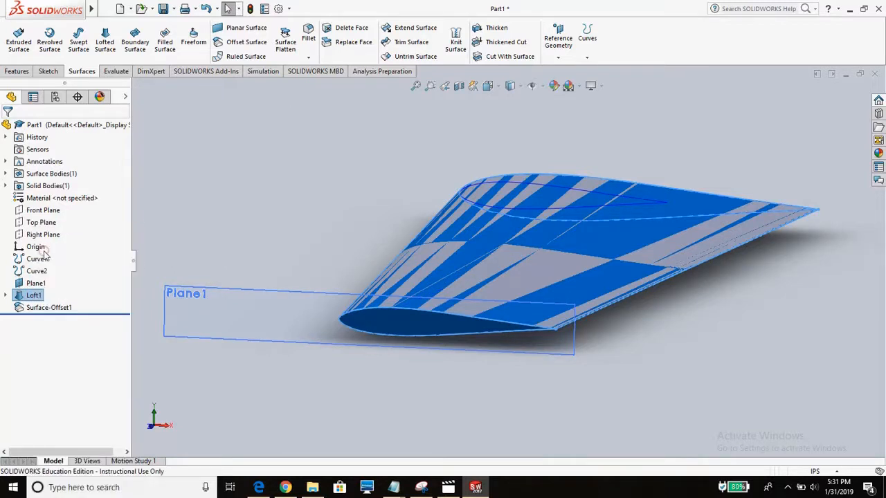
click(50, 307)
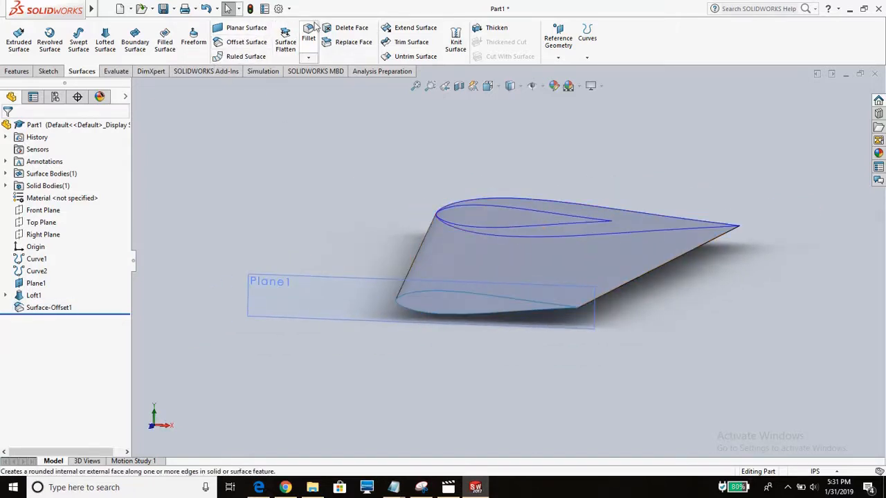
click(496, 28)
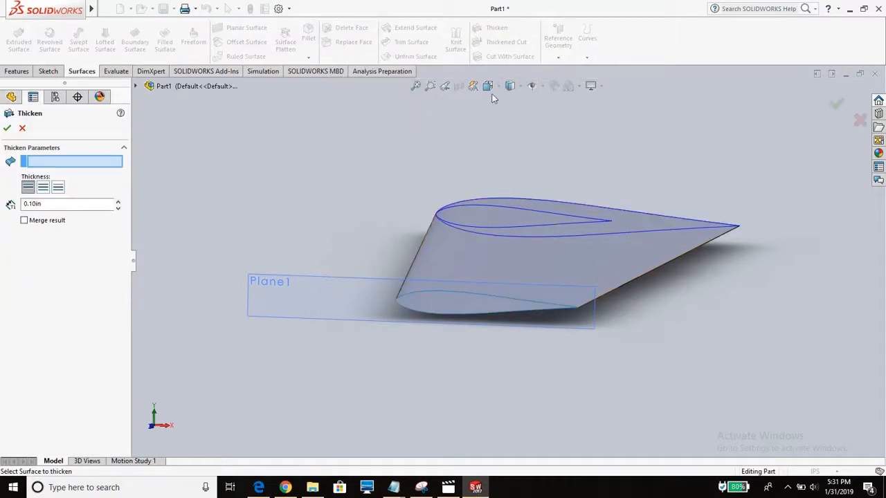
mouse_move(95, 162)
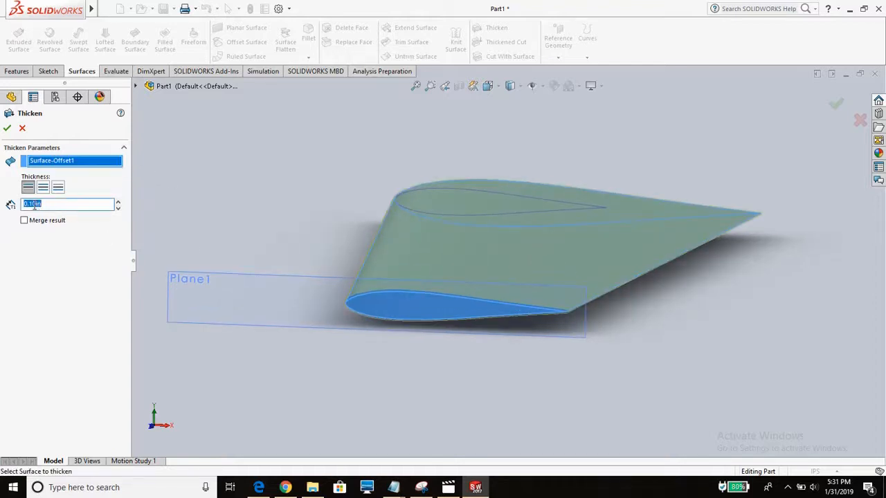
text(0.20in)
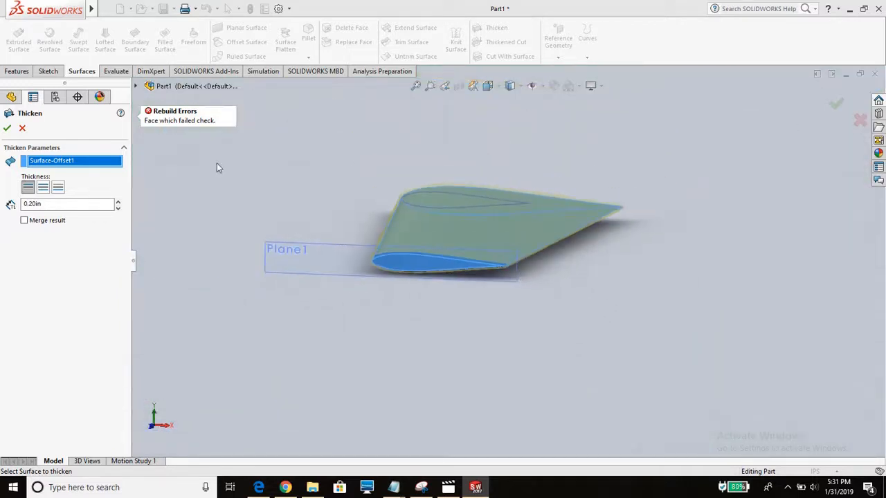
click(8, 127)
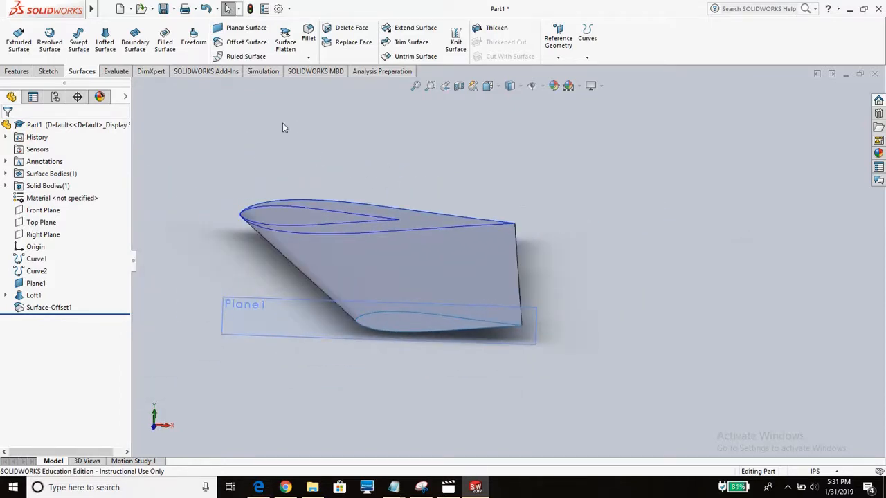
Step: Create a reference plane offset 19.50 in from the Right Plane near the stabilizer tip
click(43, 210)
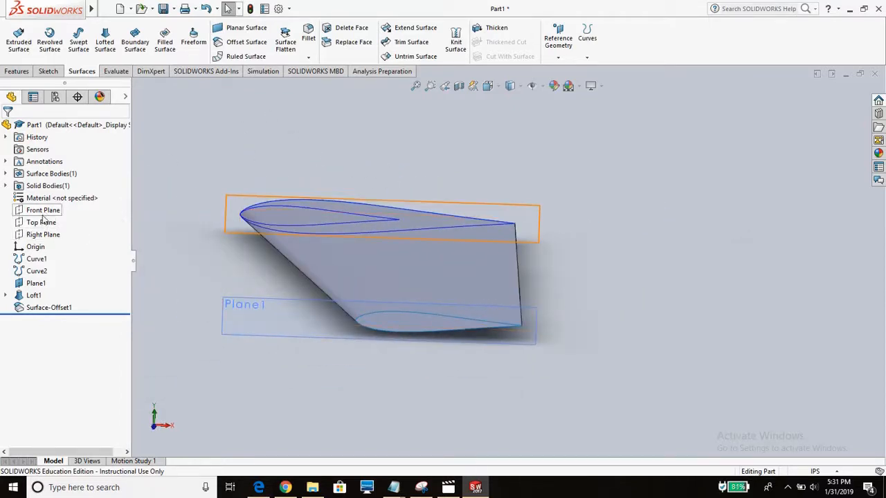
click(42, 234)
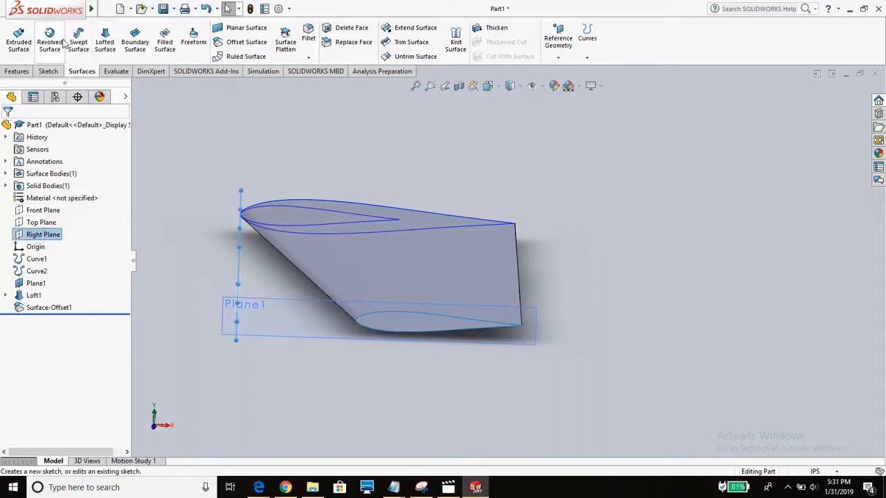
click(169, 8)
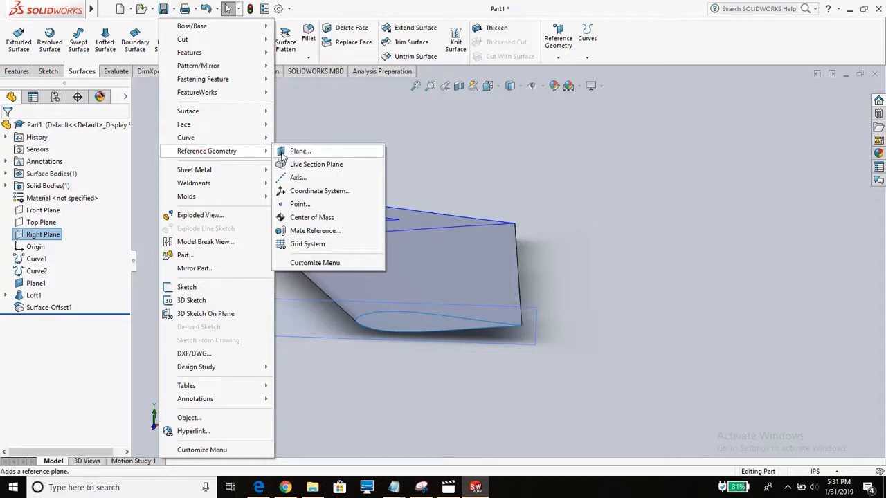
click(299, 151)
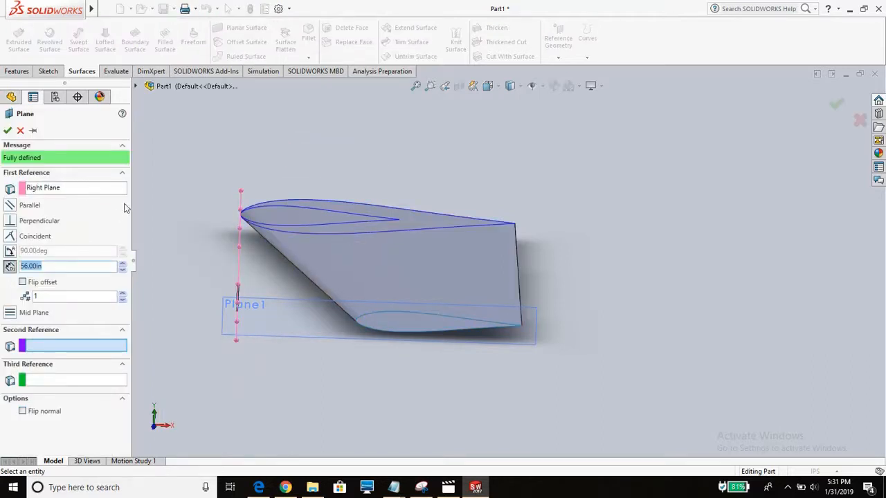
mouse_move(58, 266)
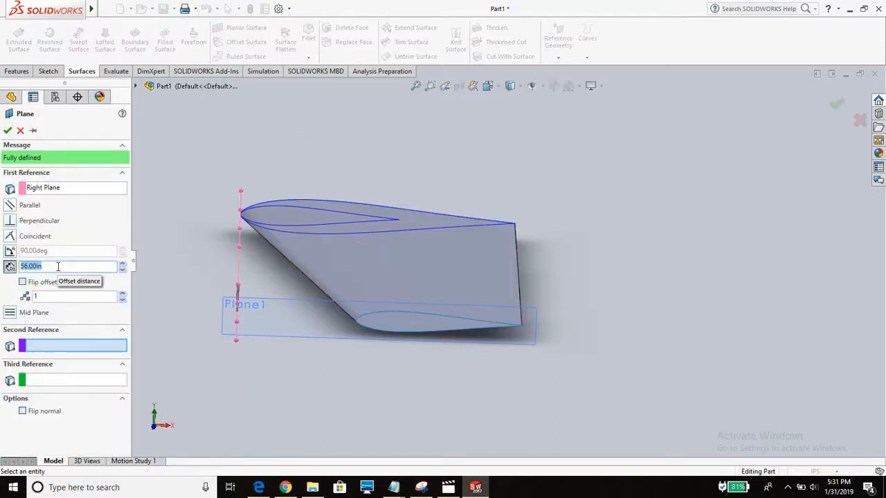
text(19)
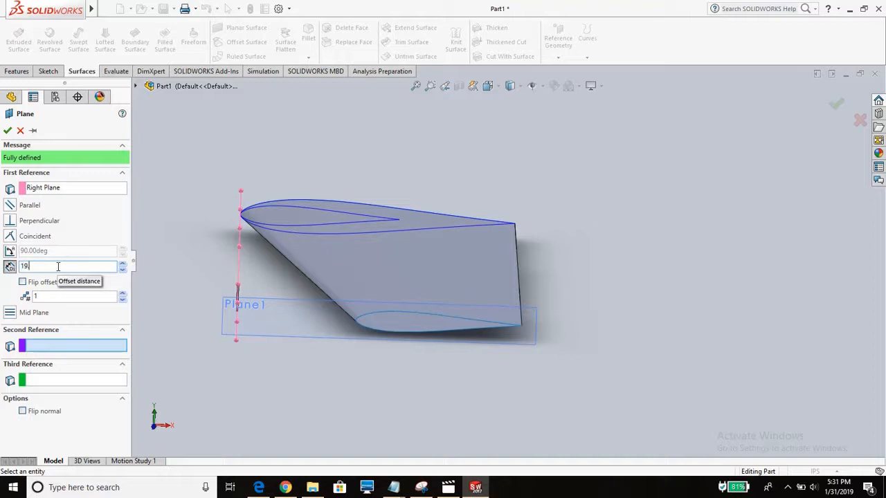
text(19.50in)
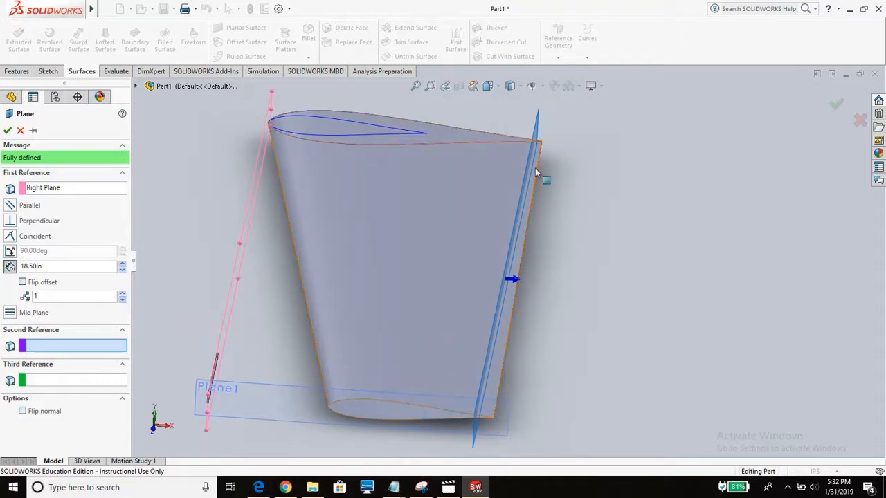
drag(537, 172, 551, 192)
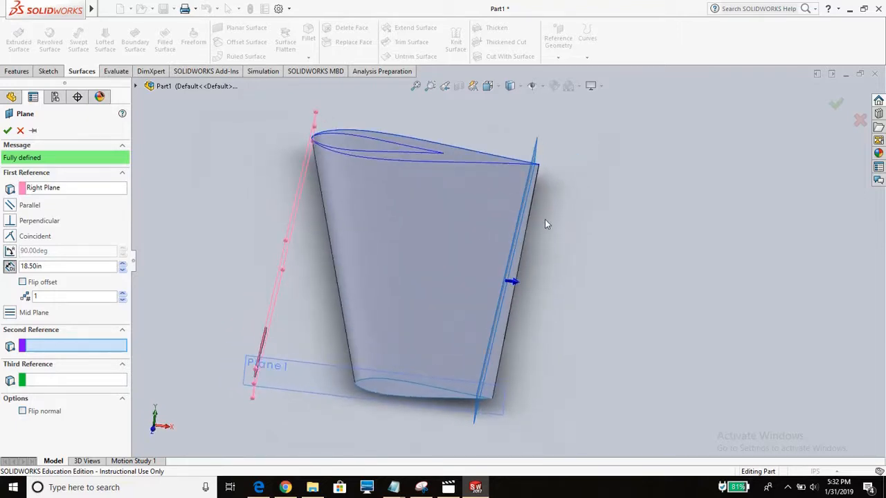
mouse_move(546, 236)
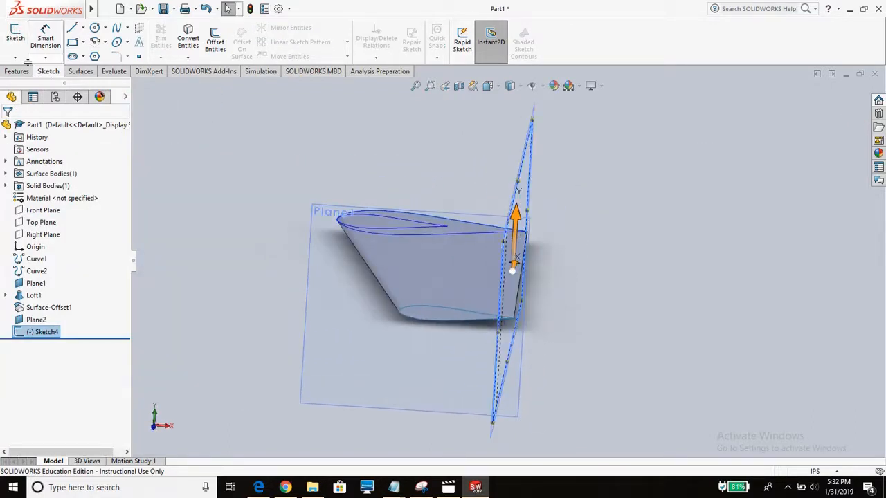
Step: Build a Planar Surface from the tip sketch Sketch4 slicing across the stabilizer
click(81, 70)
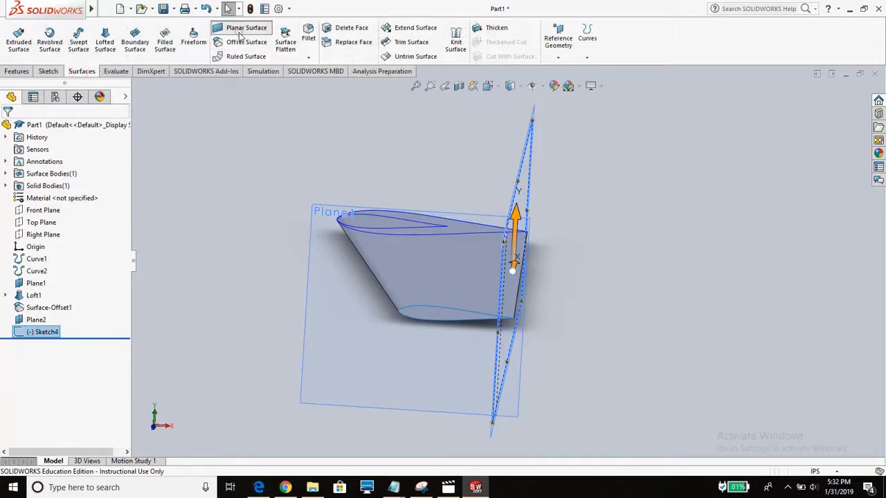
click(246, 28)
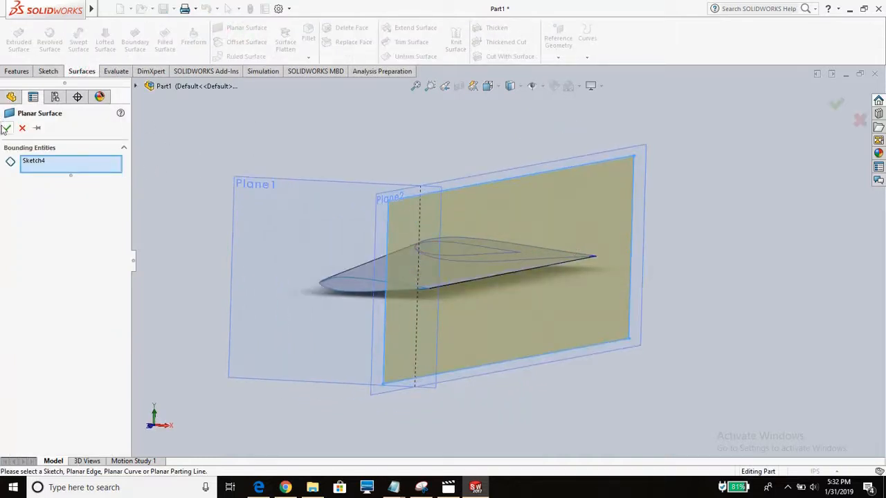
click(6, 128)
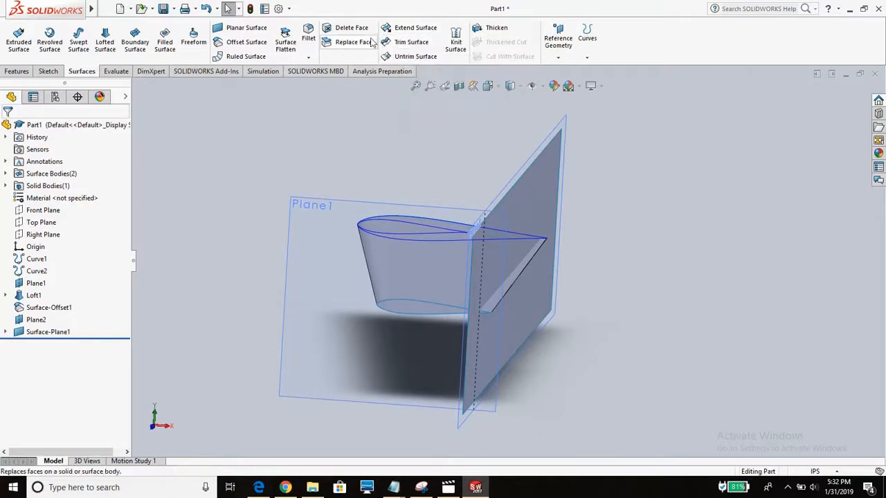
mouse_move(352, 28)
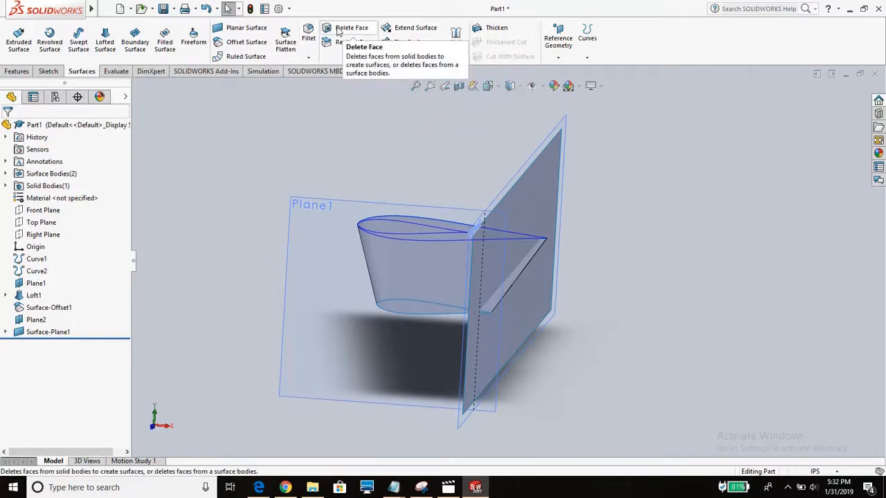
click(351, 28)
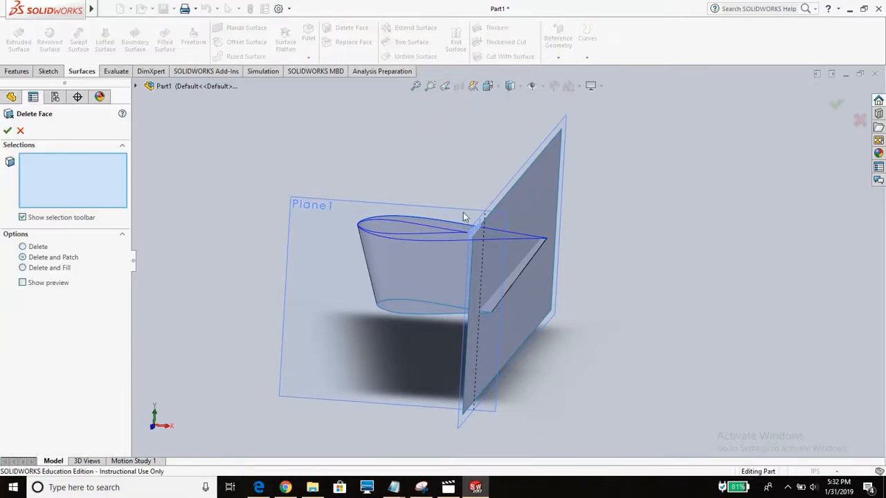
mouse_move(470, 293)
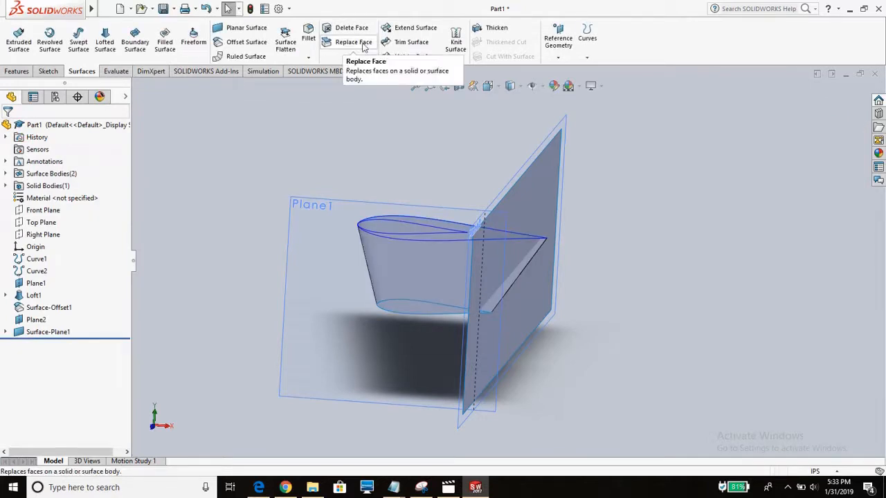
Step: Attempt a first surface trim with the wrong tool and delete it
click(411, 38)
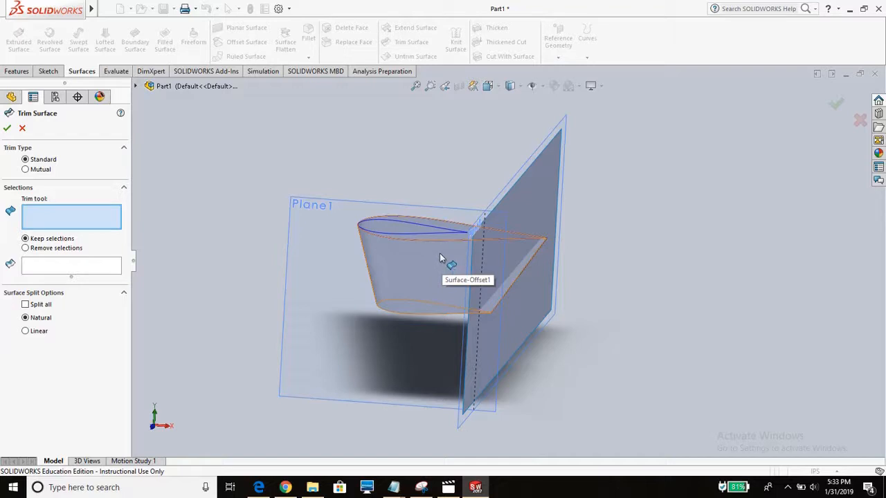
click(440, 261)
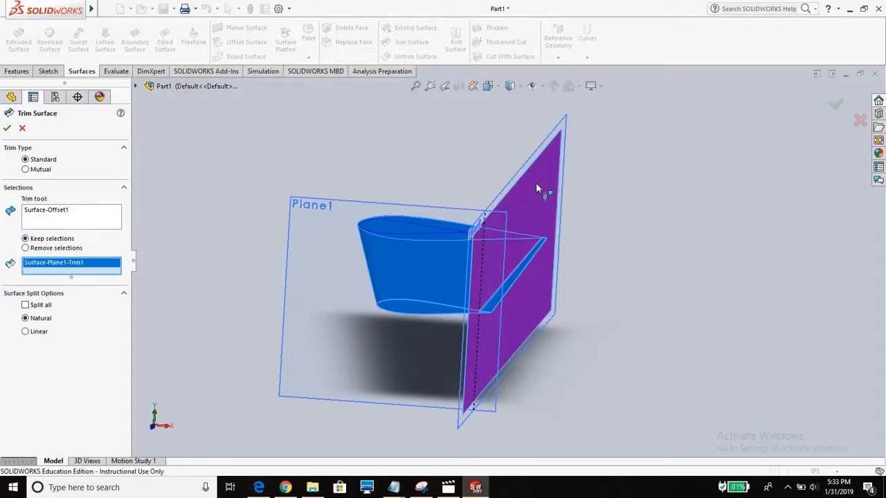
mouse_move(100, 202)
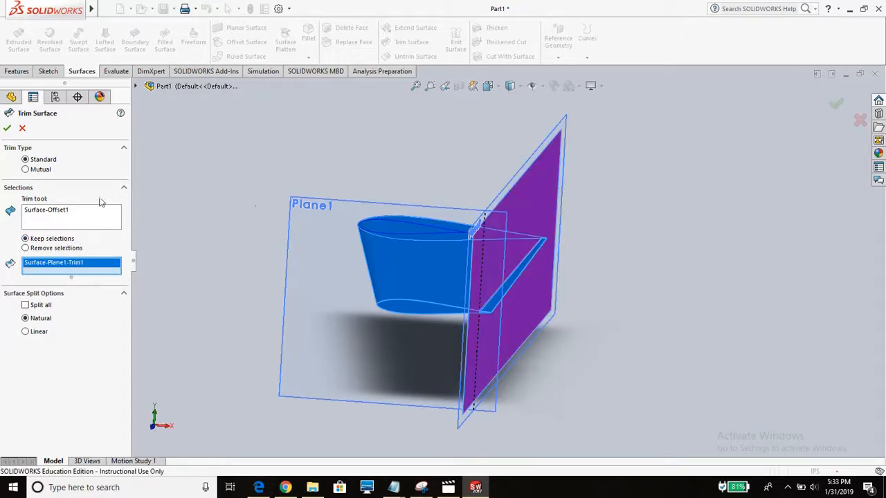
click(7, 127)
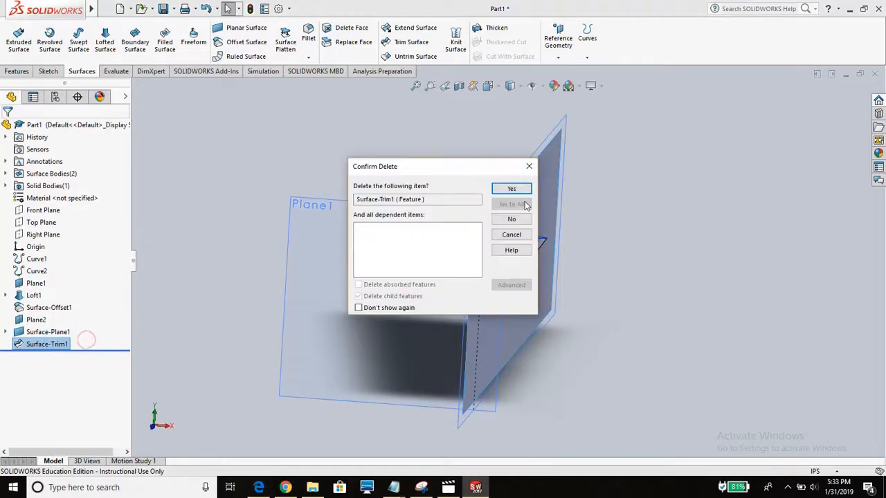
click(512, 188)
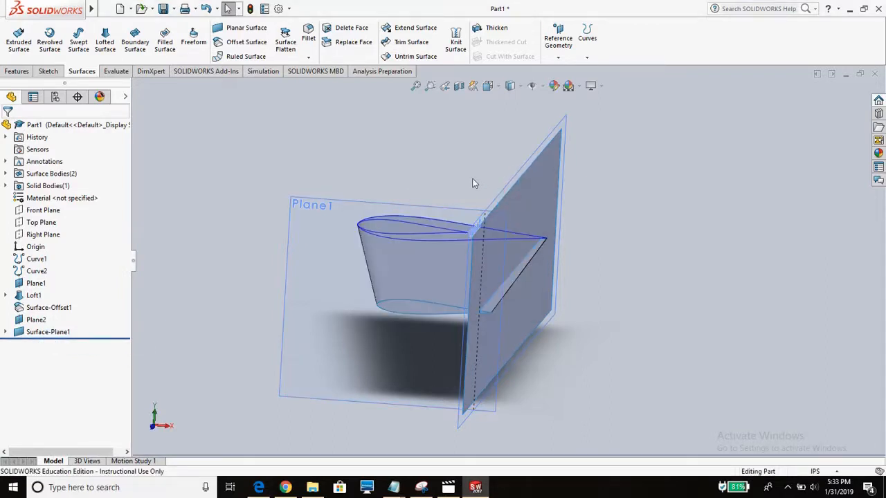
mouse_move(411, 42)
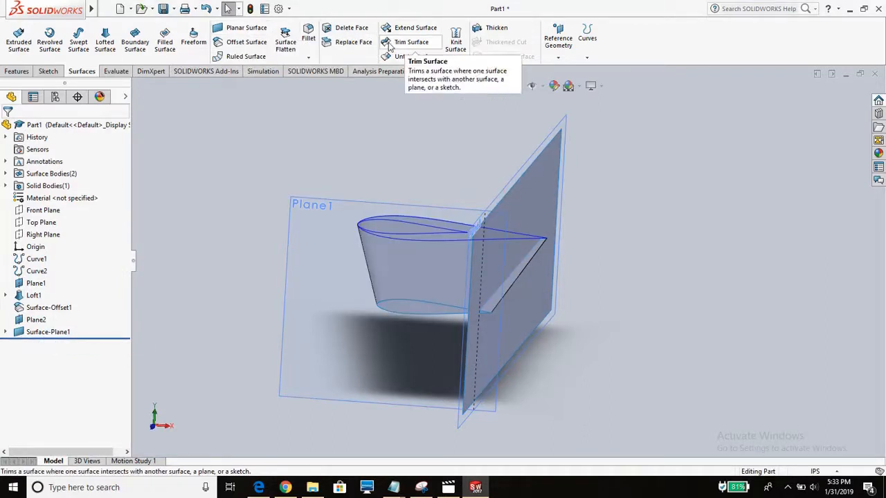
Step: Trim the stabilizer surface at Surface-Plane1, keeping the root-side portion, and hide the cutting surface
click(413, 41)
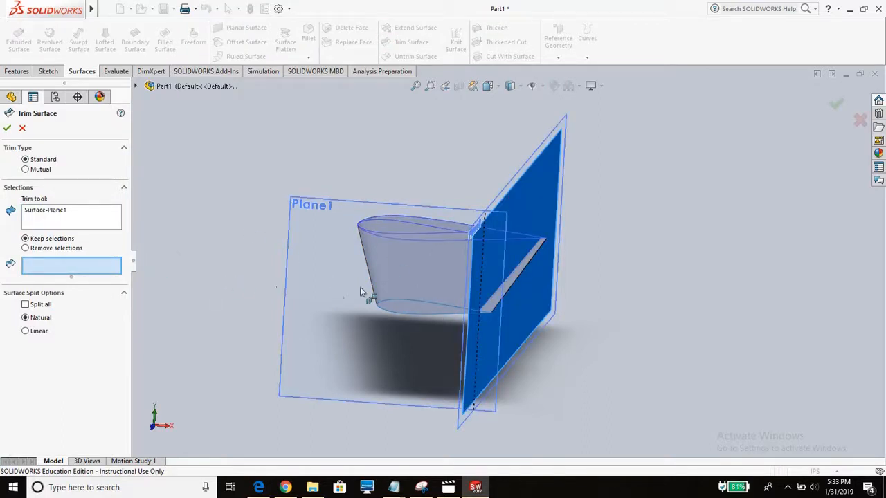
click(415, 263)
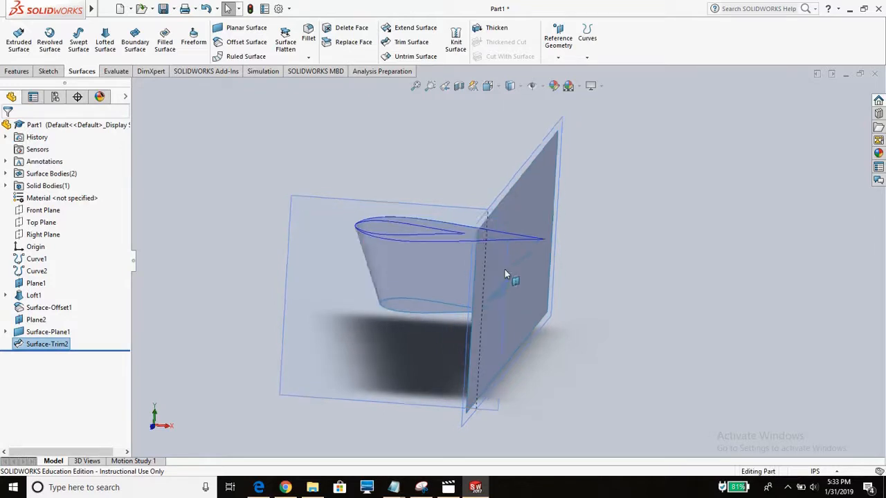
right_click(505, 275)
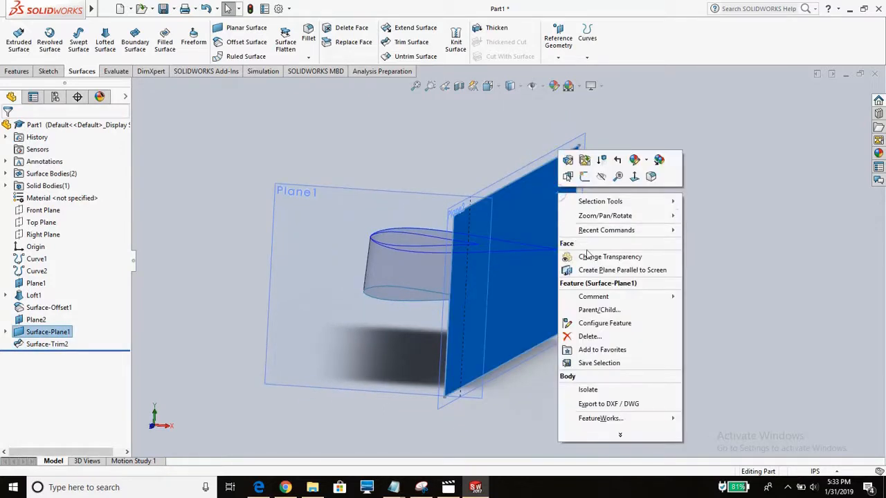
mouse_move(601, 177)
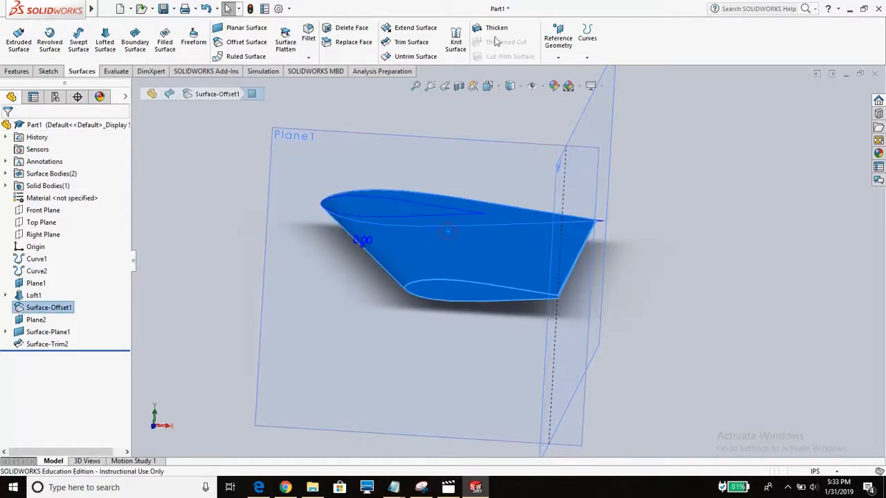
Step: Thicken Surface-Trim2 by 0.20 in into a solid half elevator and inspect its edges
click(496, 34)
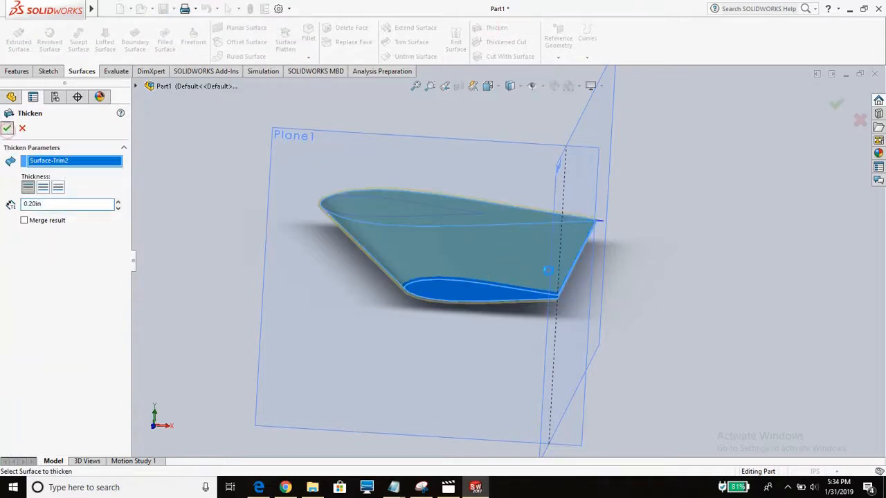
click(8, 129)
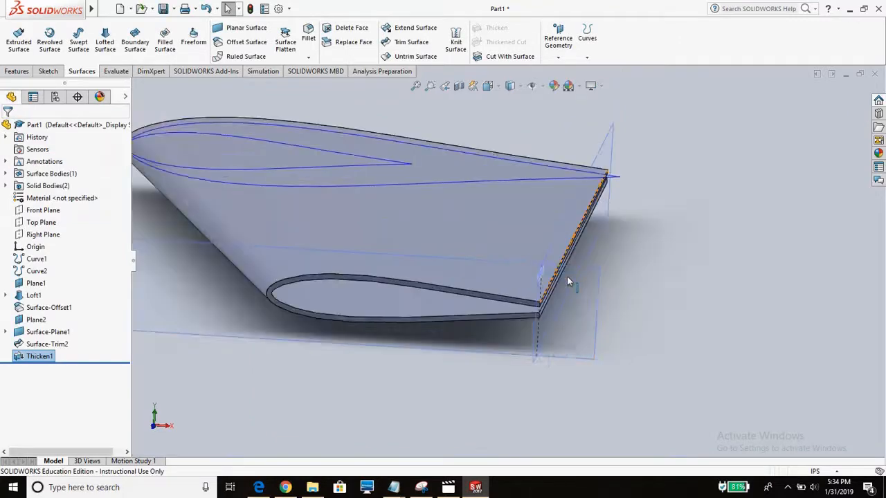
drag(567, 280, 560, 249)
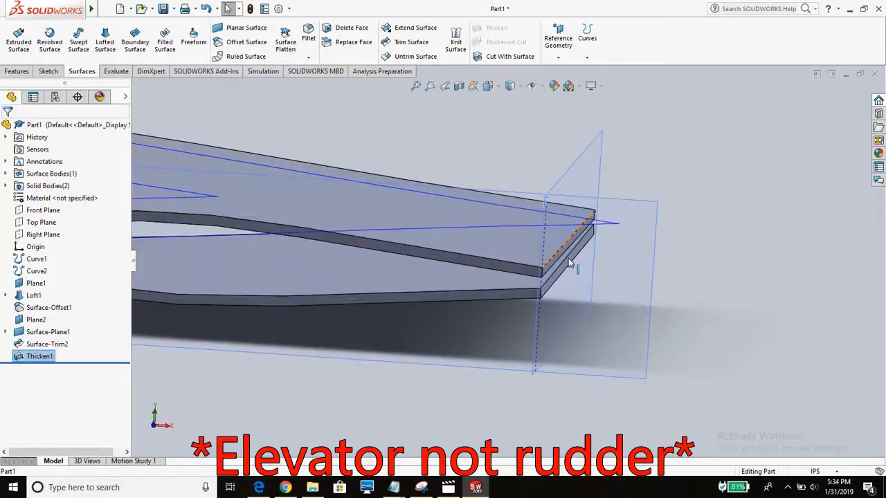
click(587, 308)
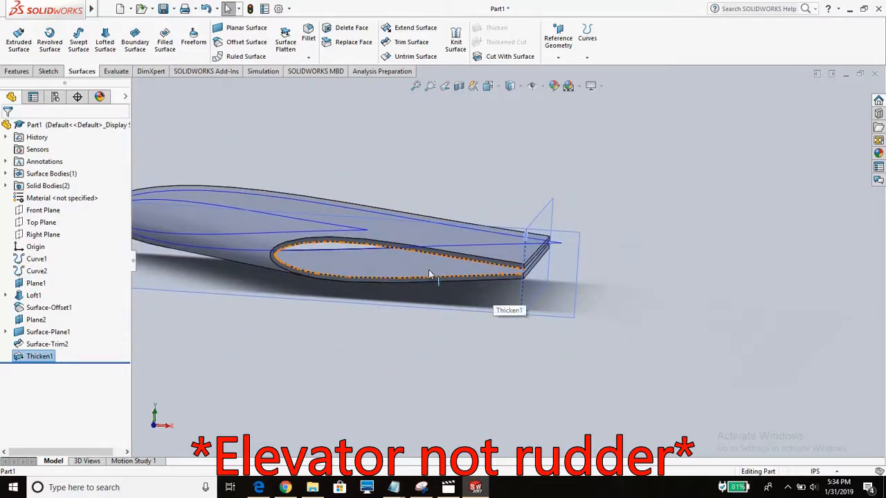
drag(429, 274, 616, 270)
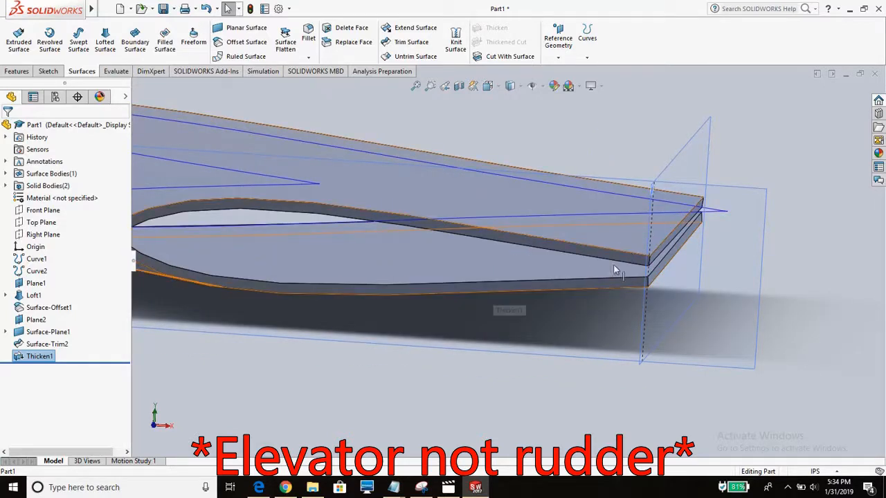